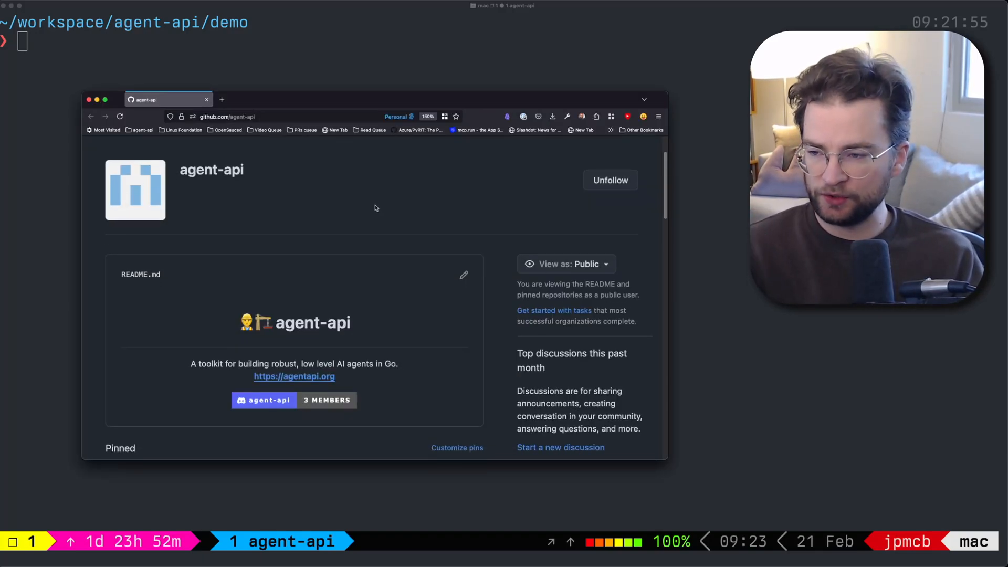
# Step: Add the comment '// bootstrap a provider' below the slog logger declaration
pyautogui.doubleClick(279, 322)
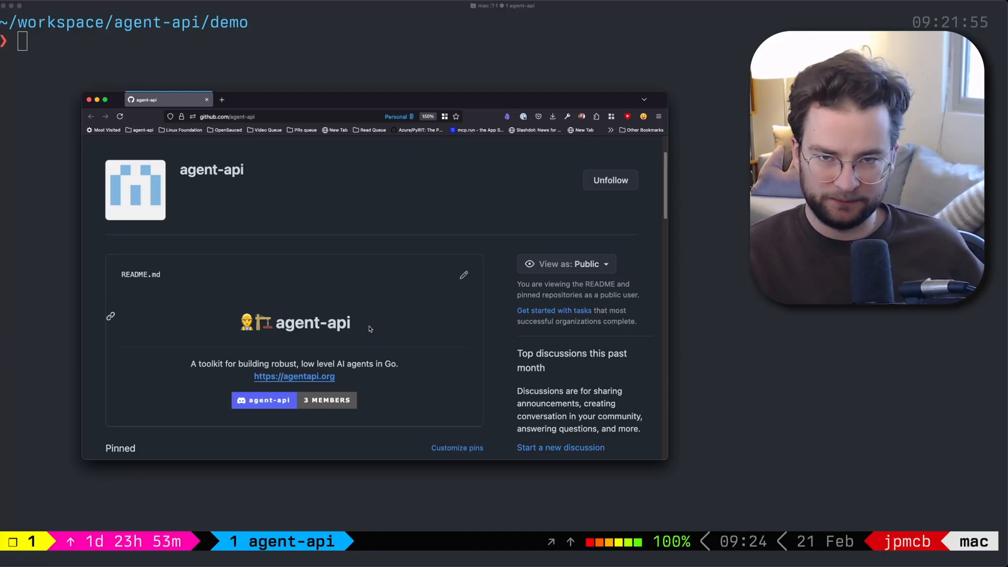
pyautogui.scroll(-3)
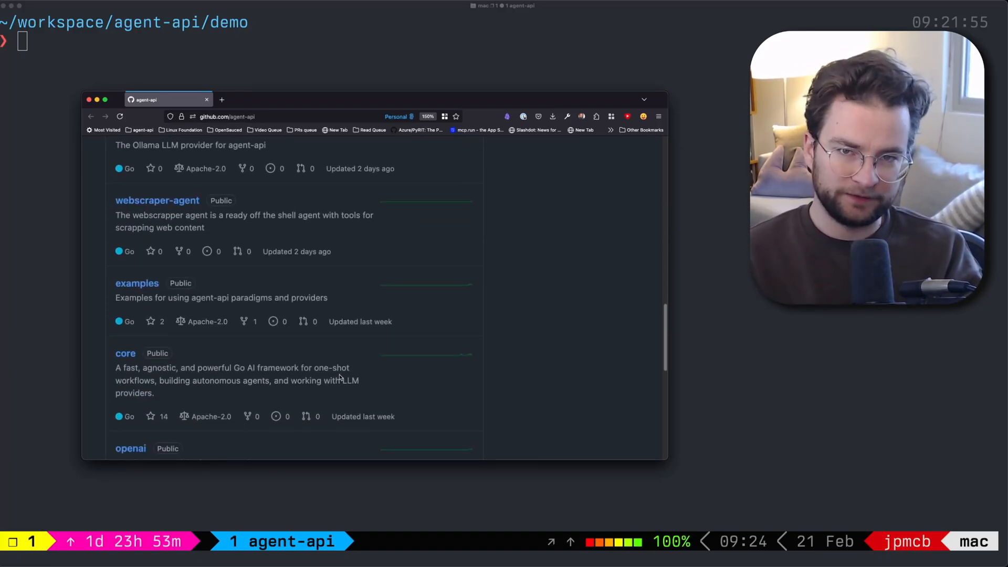
pyautogui.scroll(-3)
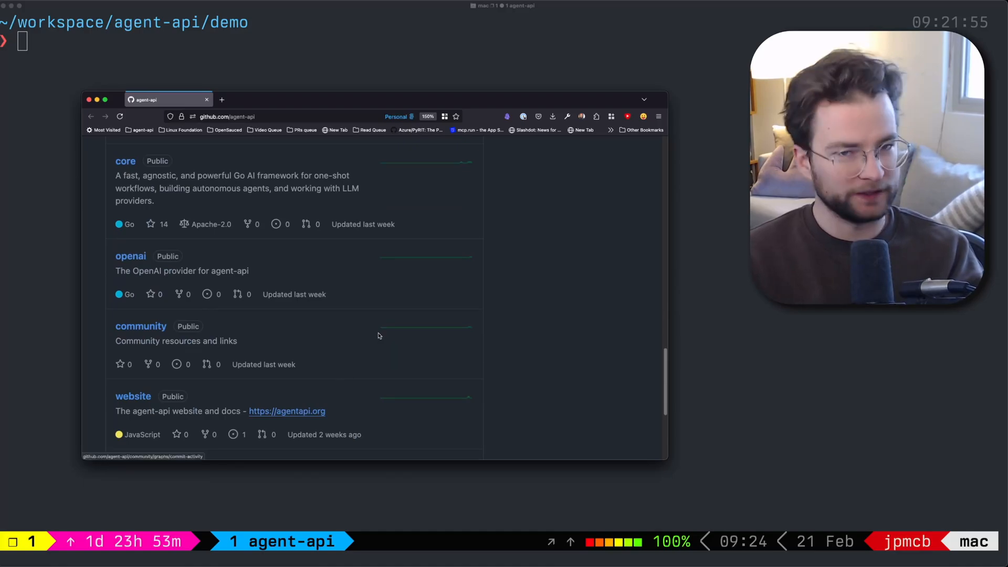
pyautogui.scroll(3)
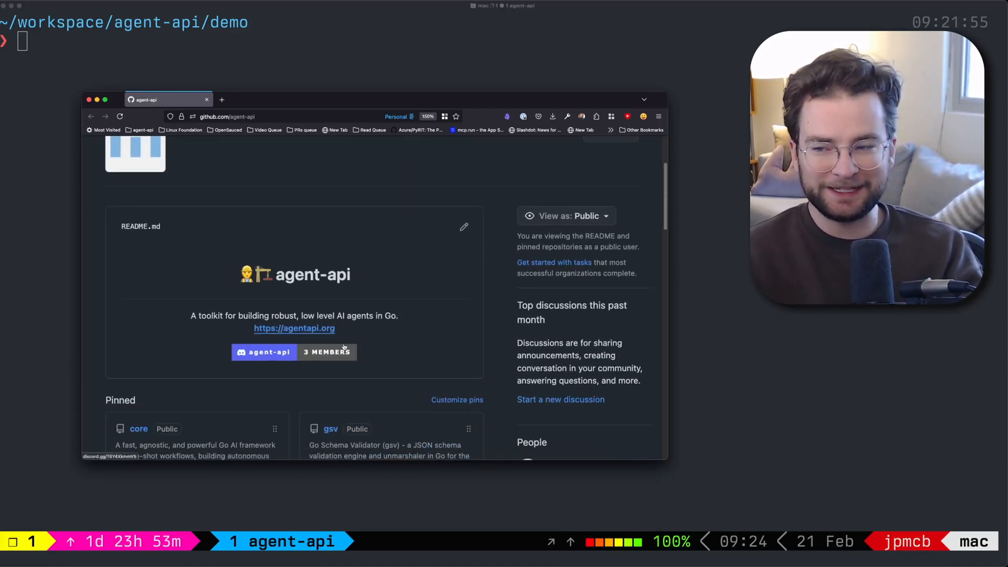
pyautogui.moveTo(395, 304)
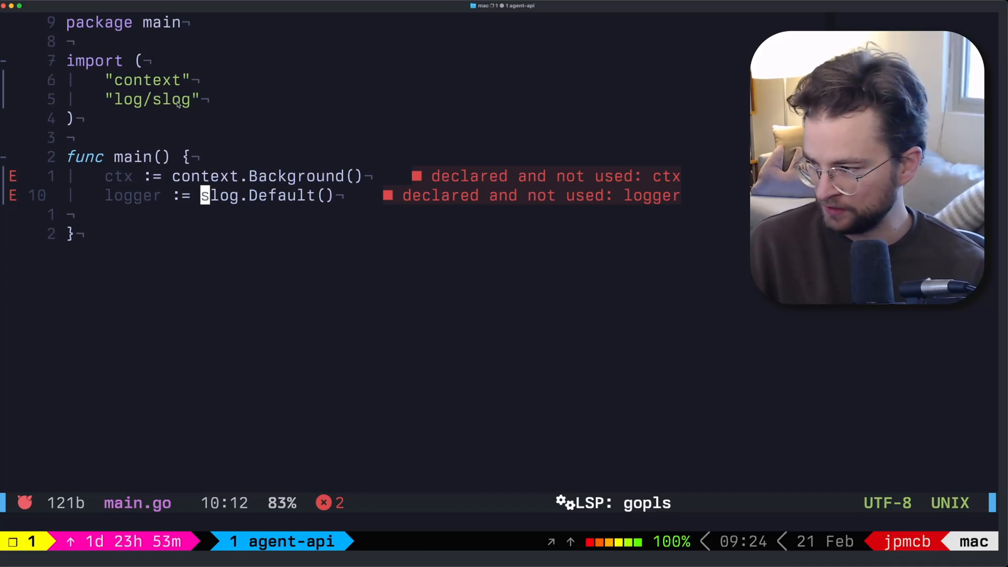
pyautogui.write('//')
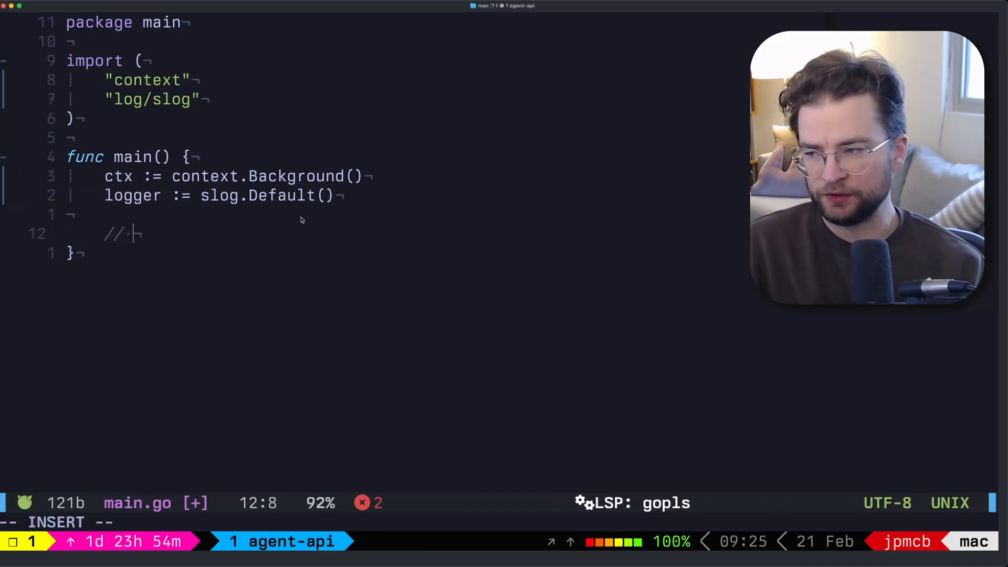
pyautogui.write('bootstrap a prov')
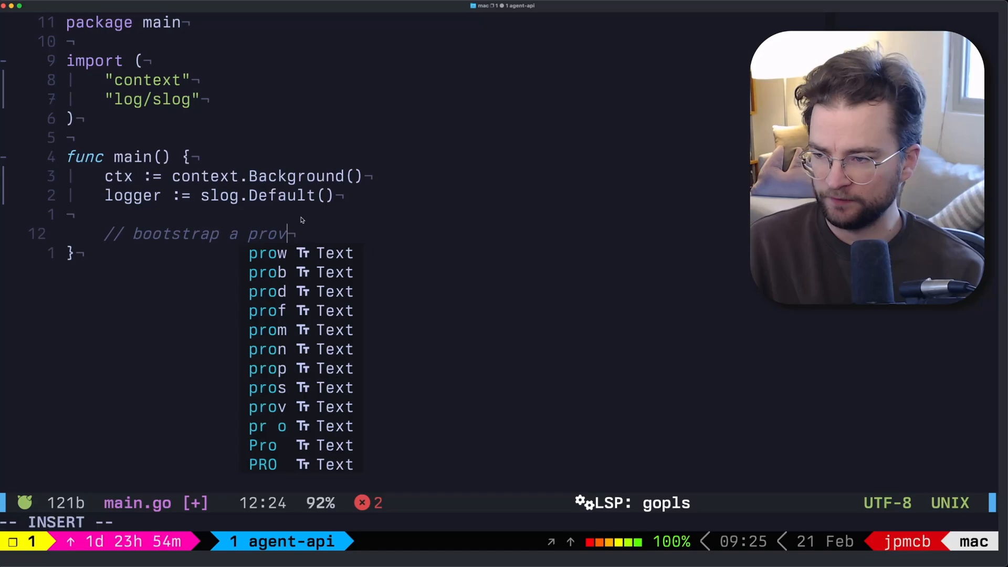
pyautogui.write('ider')
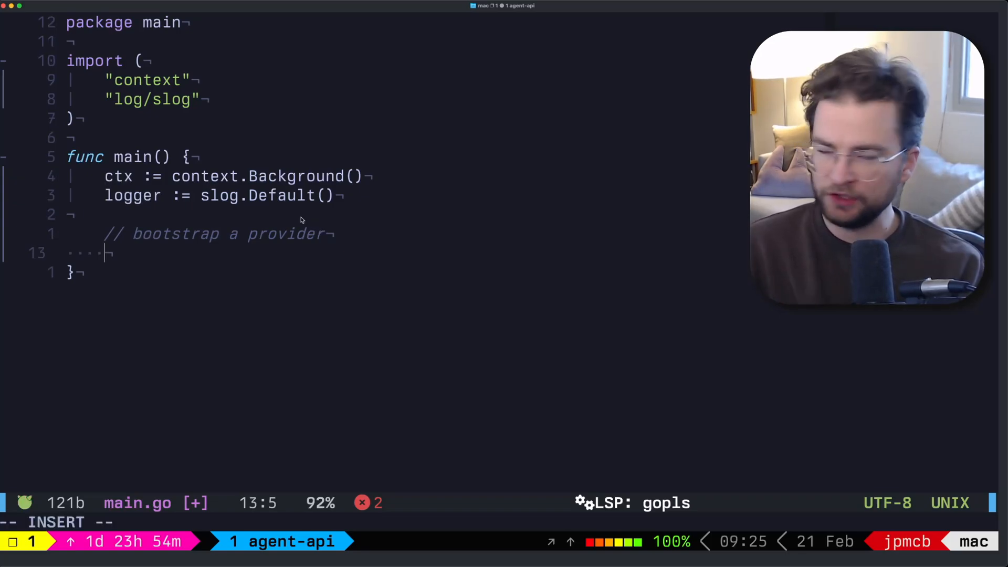
pyautogui.write('provi')
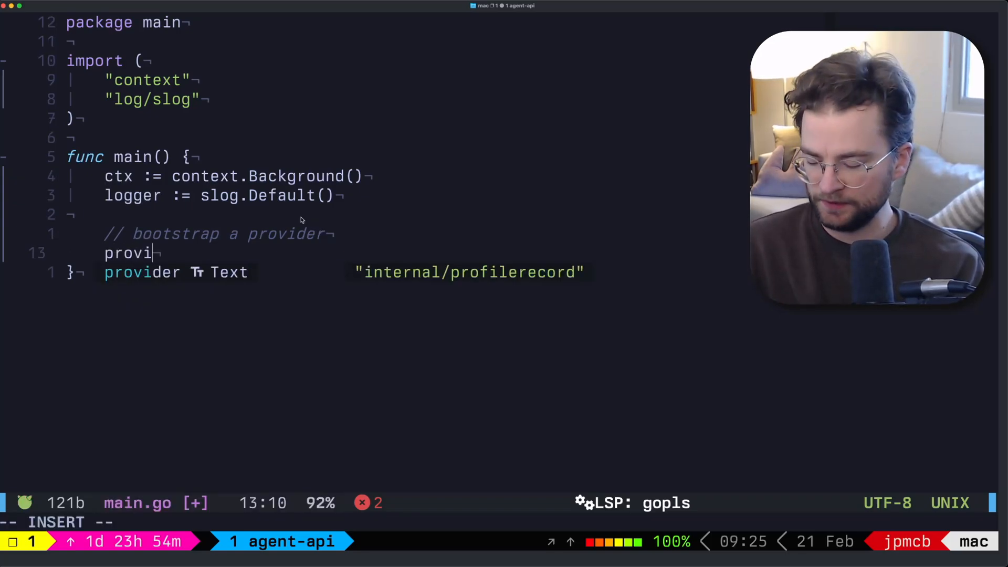
pyautogui.write('der := ol')
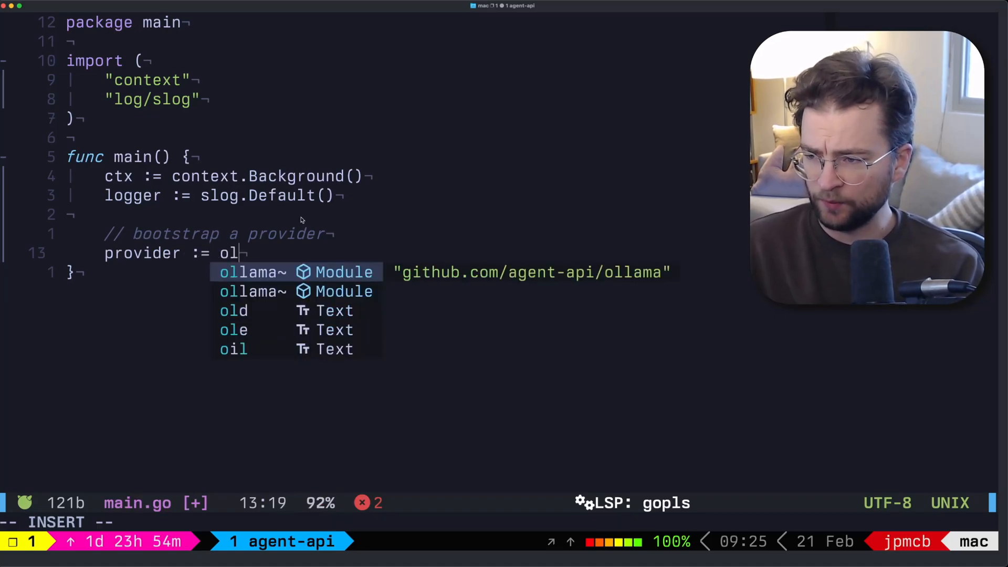
pyautogui.write('lama')
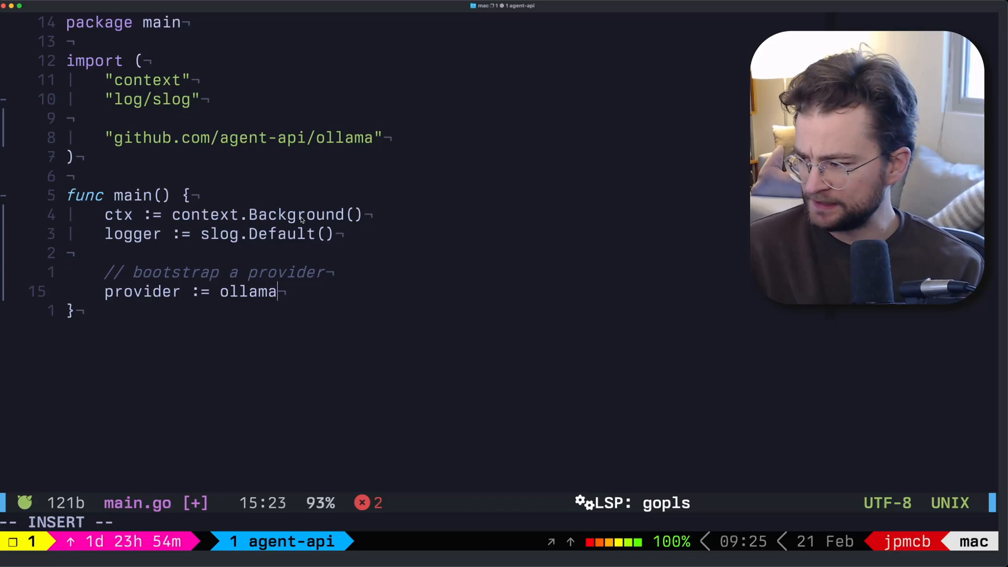
pyautogui.write('.NewProvider')
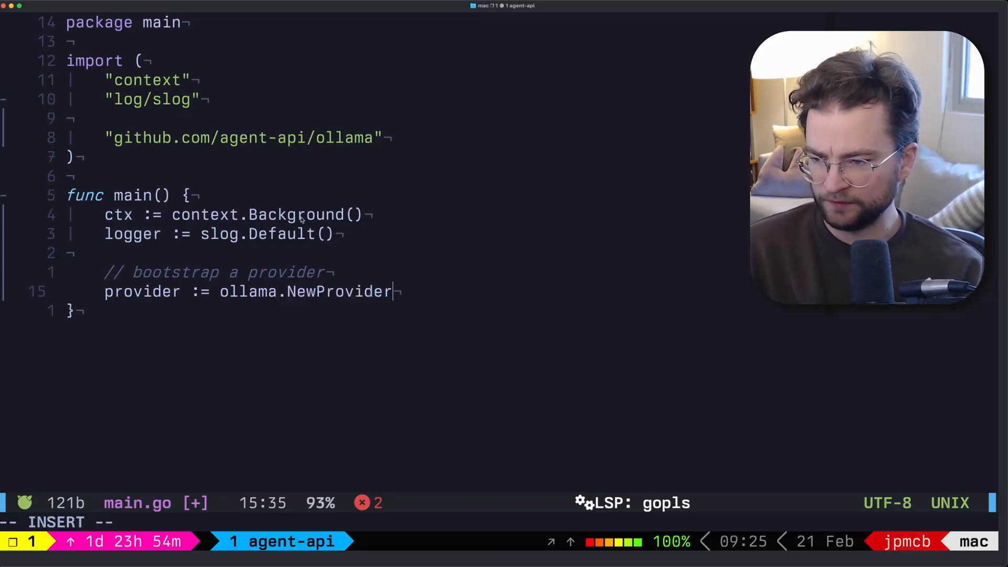
pyautogui.write('()')
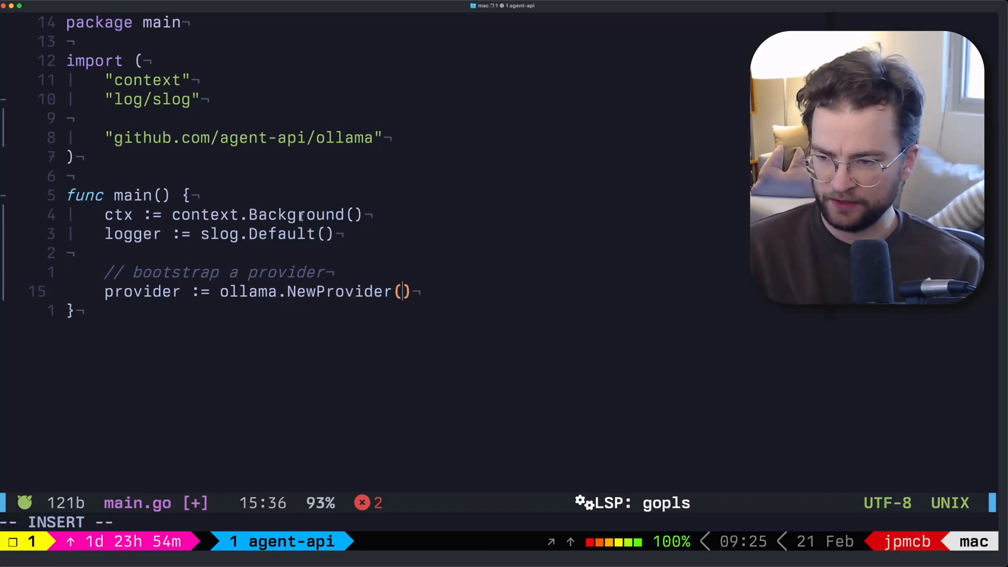
pyautogui.write('ollama.ProviderOpts{')
pyautogui.write('Port:    11434,')
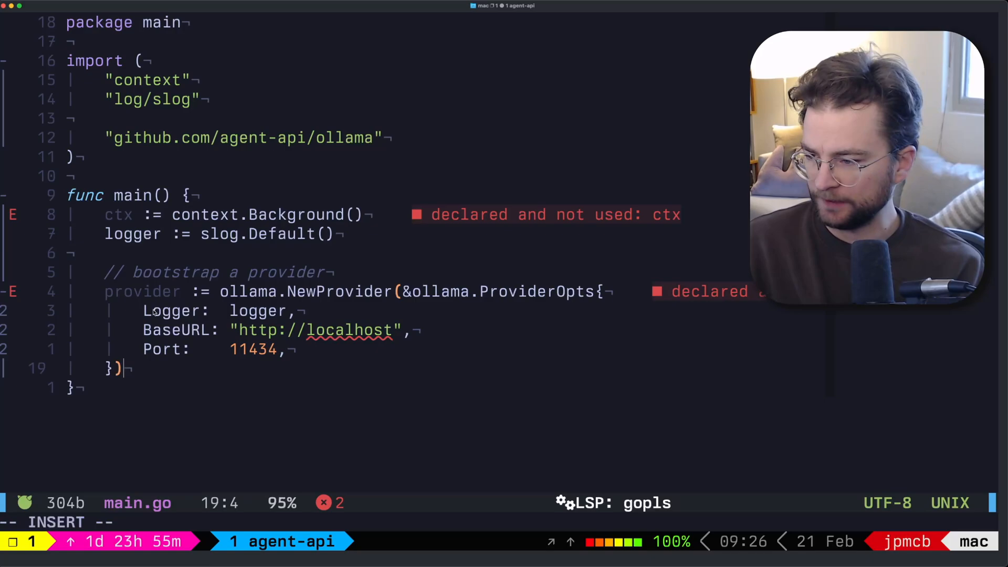
# Step: Call provider.UseModel(ctx, models.QWEN2_5_LATEST) below the provider setup
pyautogui.write('provider.UseModel')
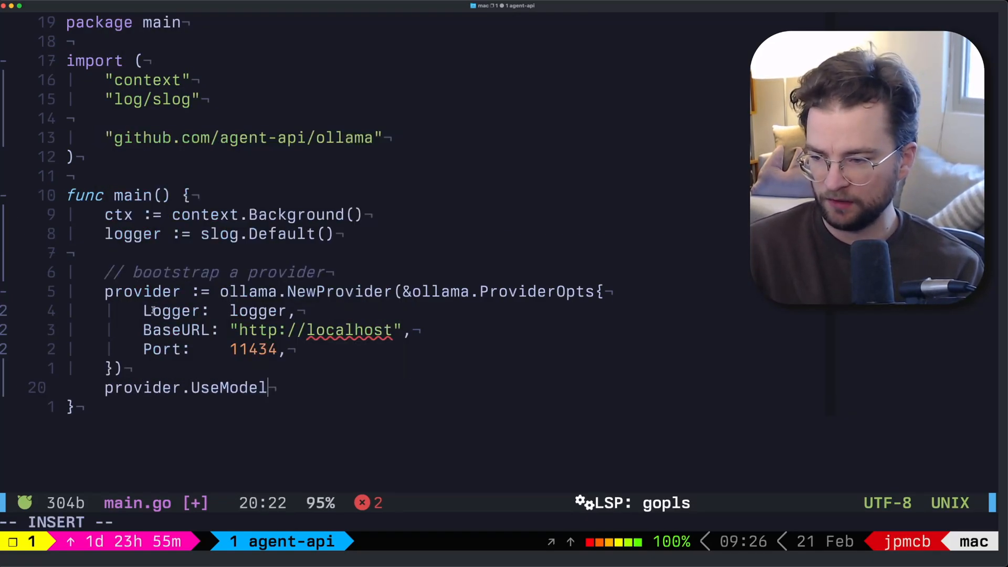
pyautogui.write('(ctx,')
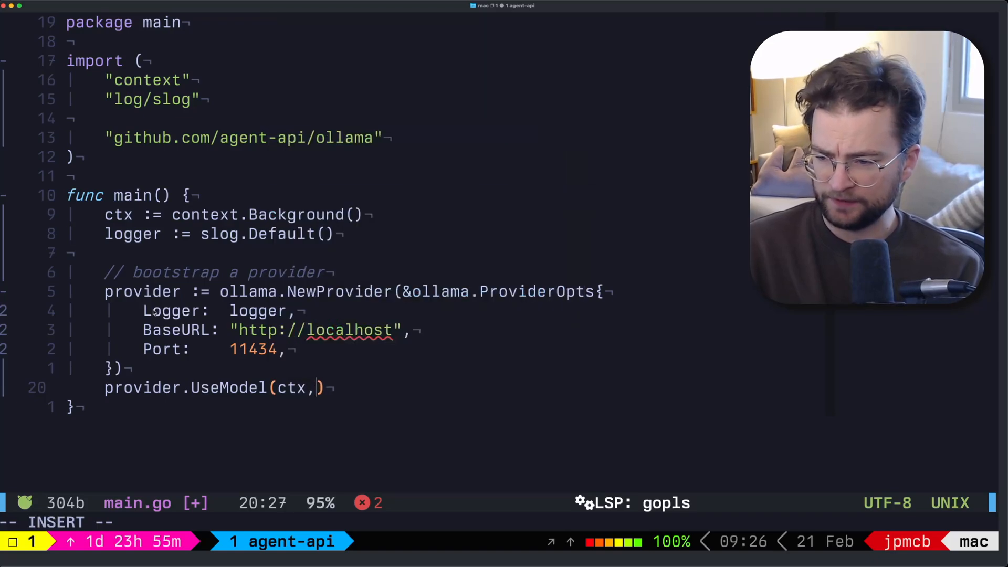
pyautogui.write('models')
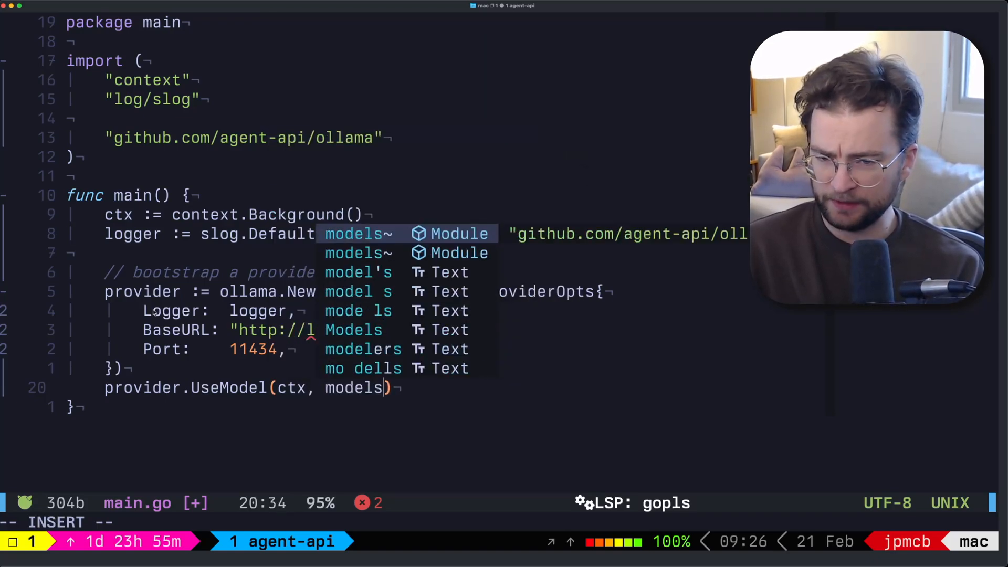
pyautogui.write('.QWEN2_5_LATEST')
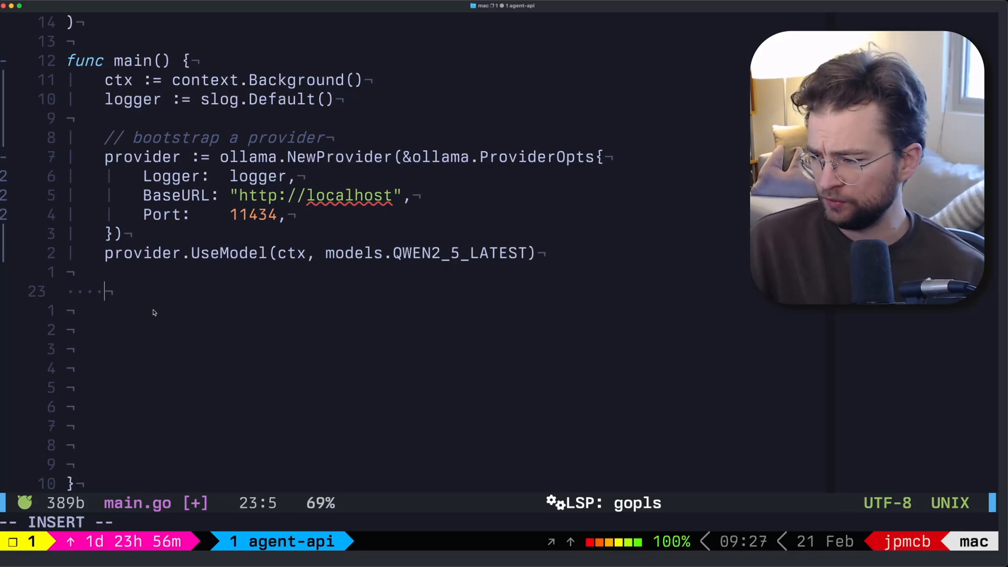
# Step: Create myAgent with agent.NewAgent: Provider provider, Logger logger, SystemPrompt "You are a helpful assistant."
pyautogui.write('myAg')
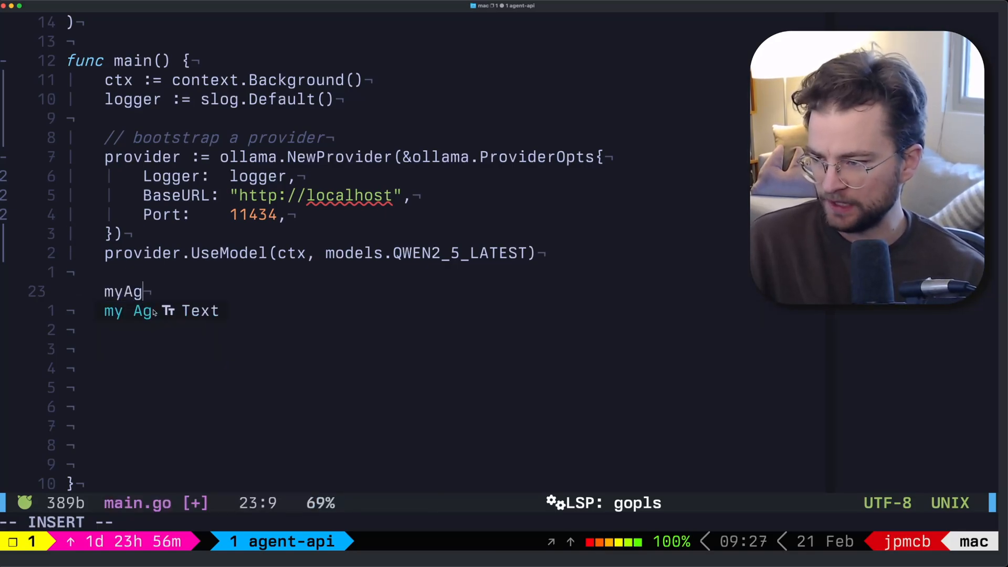
pyautogui.write('ent := agent')
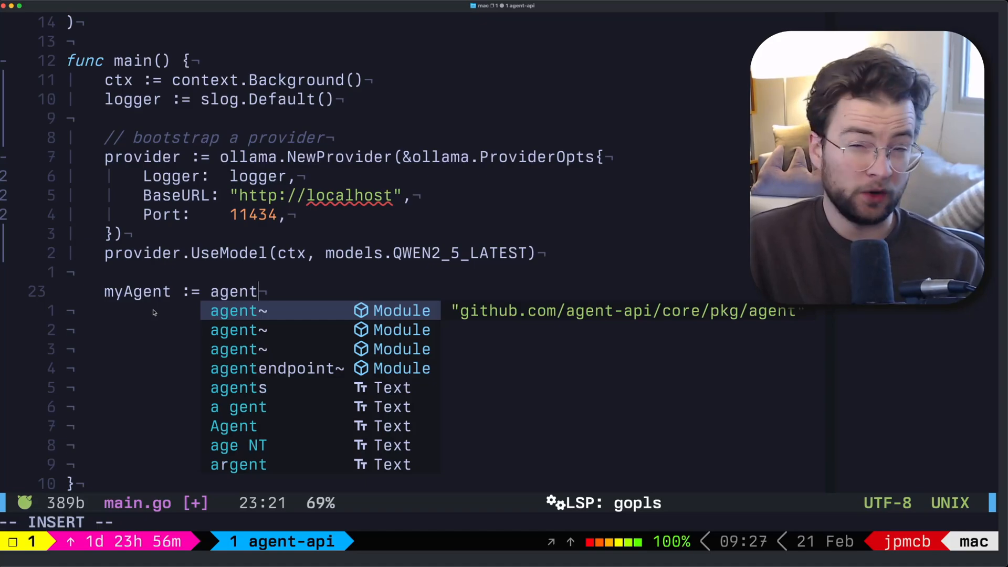
pyautogui.write('.NewAgent(')
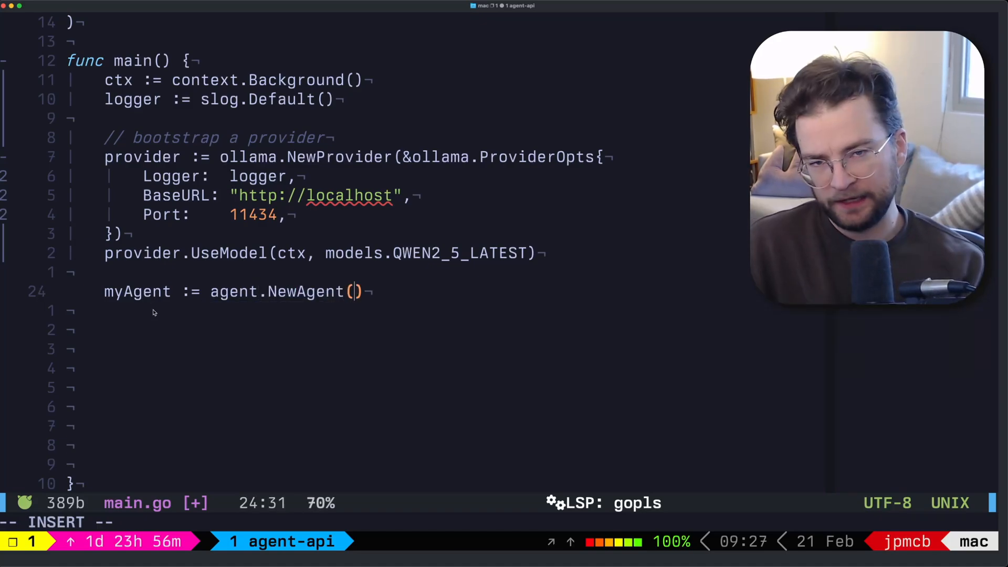
pyautogui.write('agent.Newag')
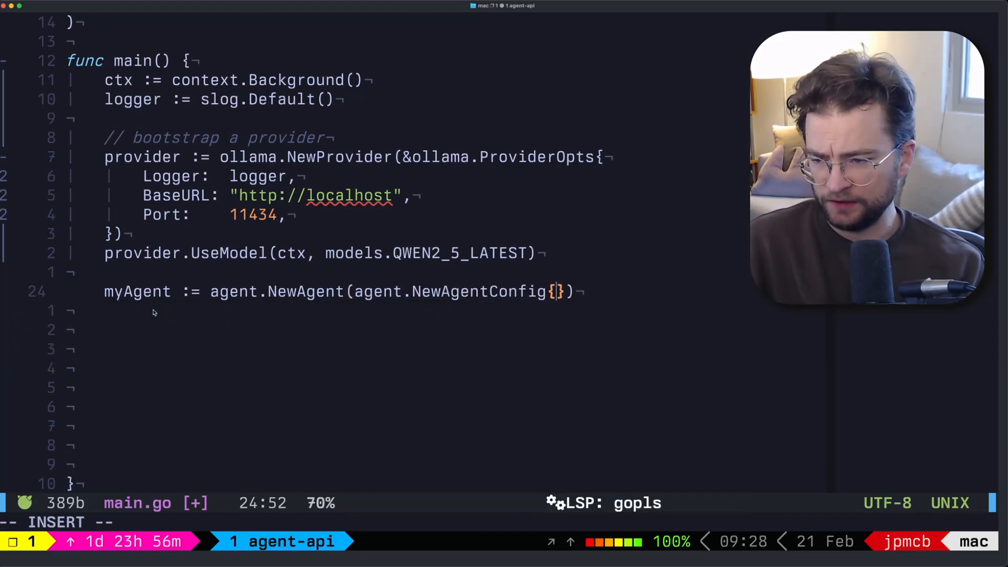
pyautogui.write('&')
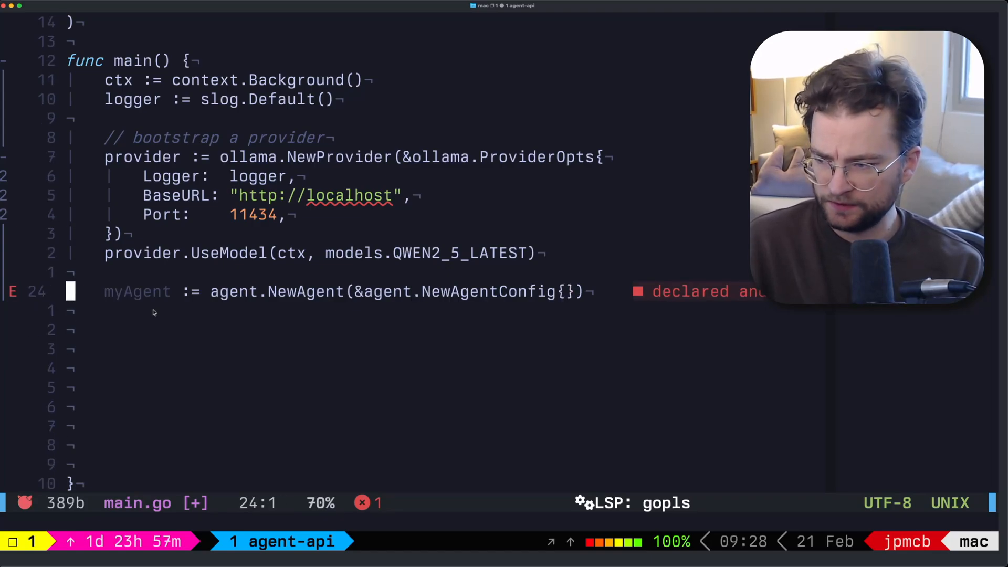
pyautogui.write('Provider: p')
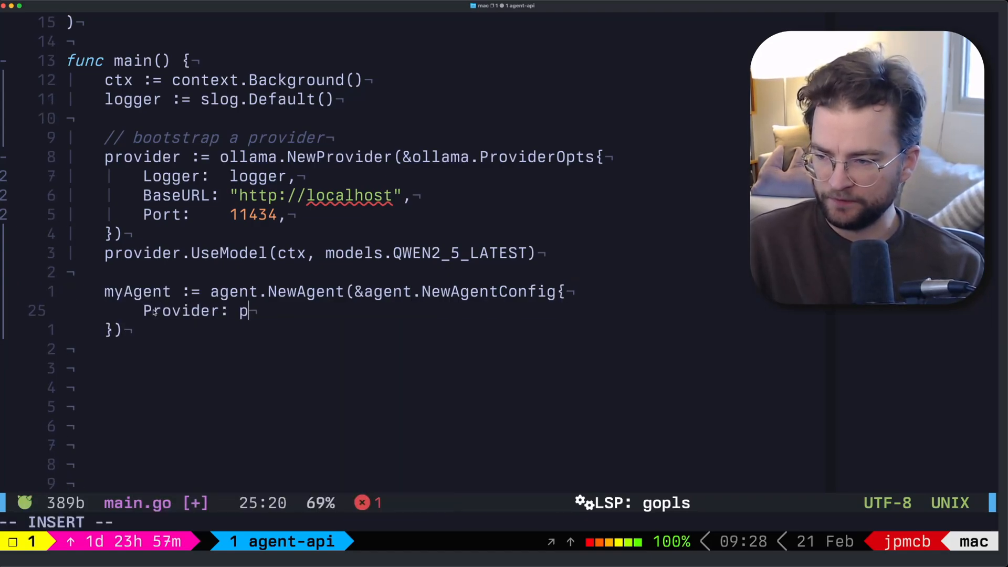
pyautogui.write('rovider,')
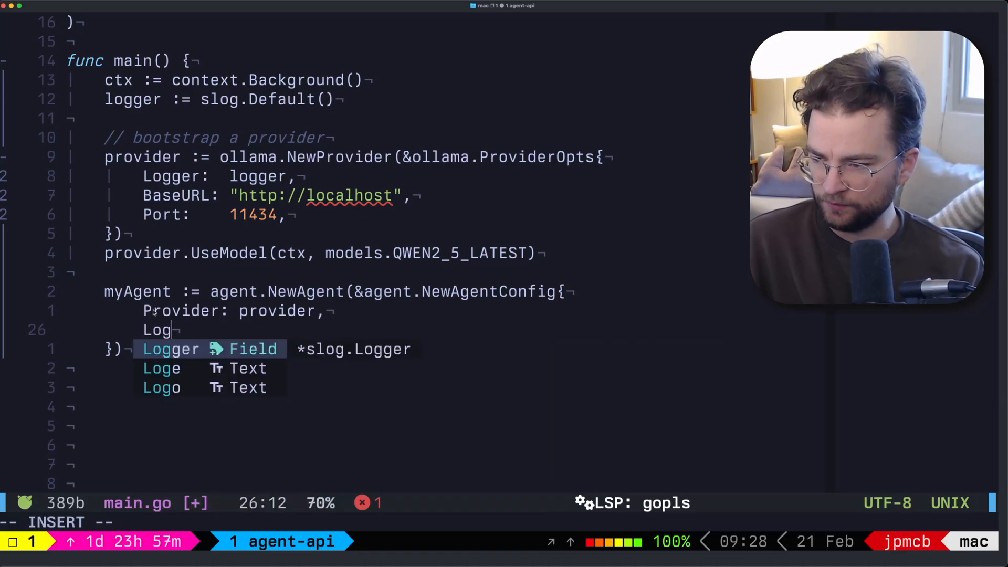
pyautogui.press('Tab')
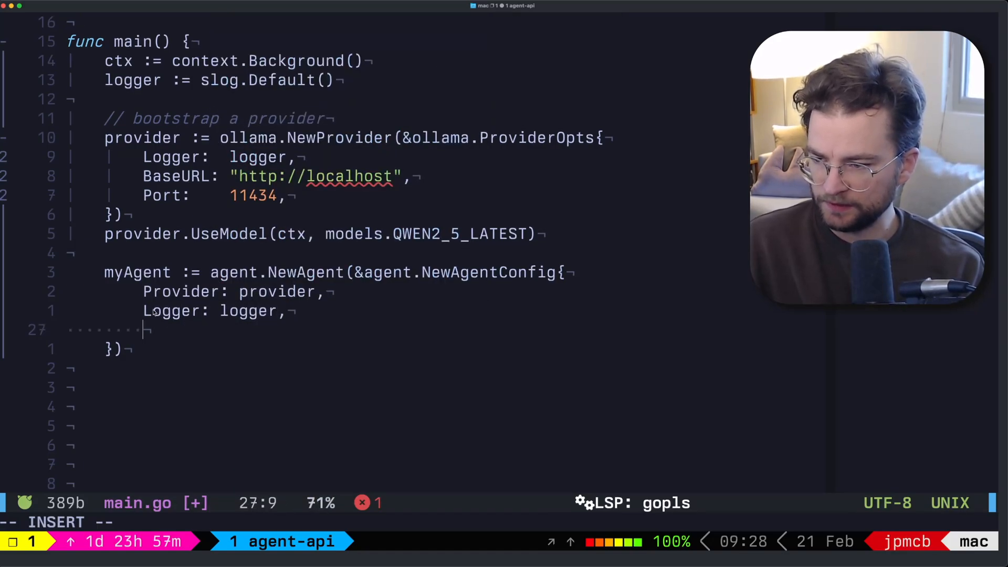
pyautogui.write('SystemPrompt')
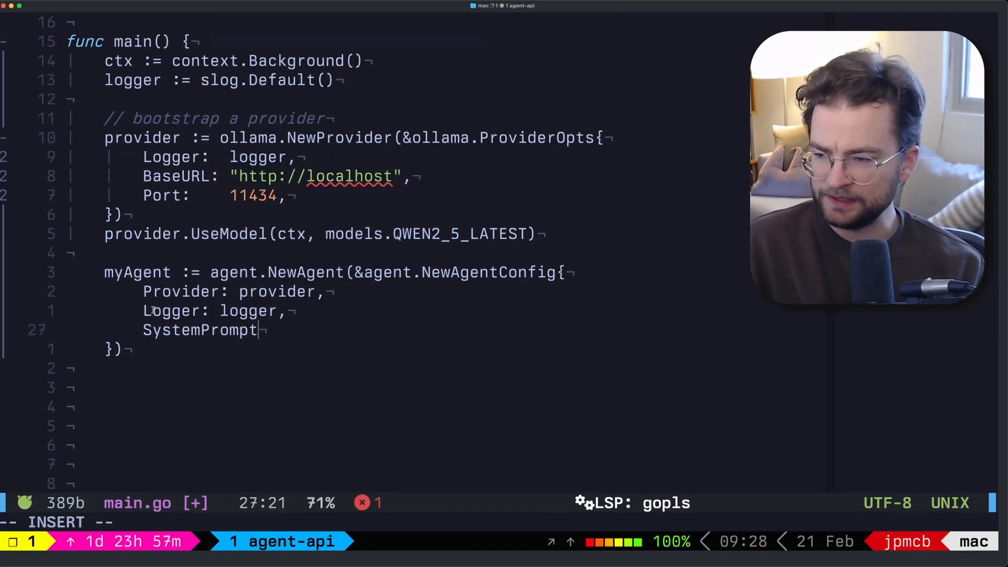
pyautogui.write(': ""')
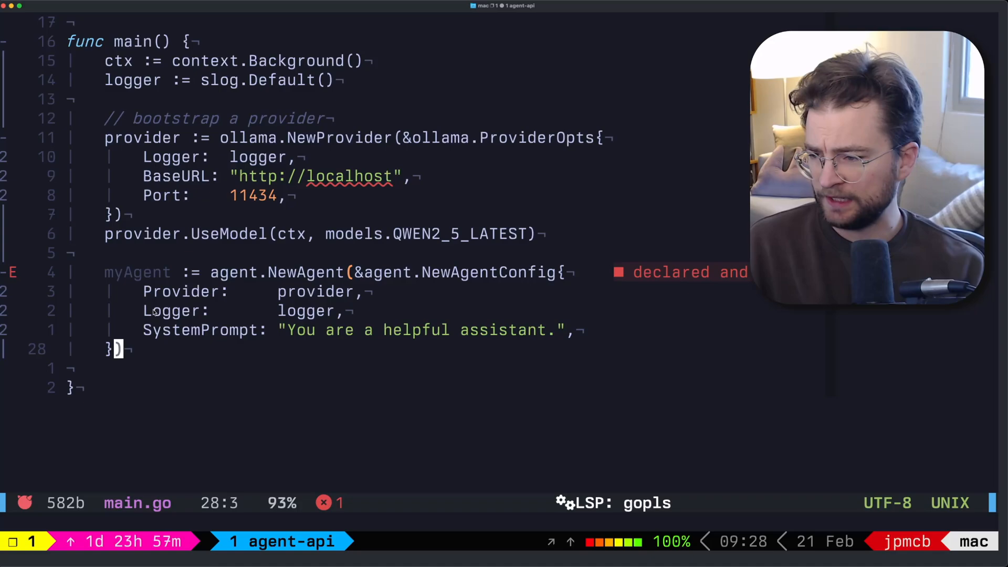
# Step: Write response, err := myAgent.Run(ctx, "Why is the sky blue?", agent.DefaultStopCondition)
pyautogui.write('myAgent.Run')
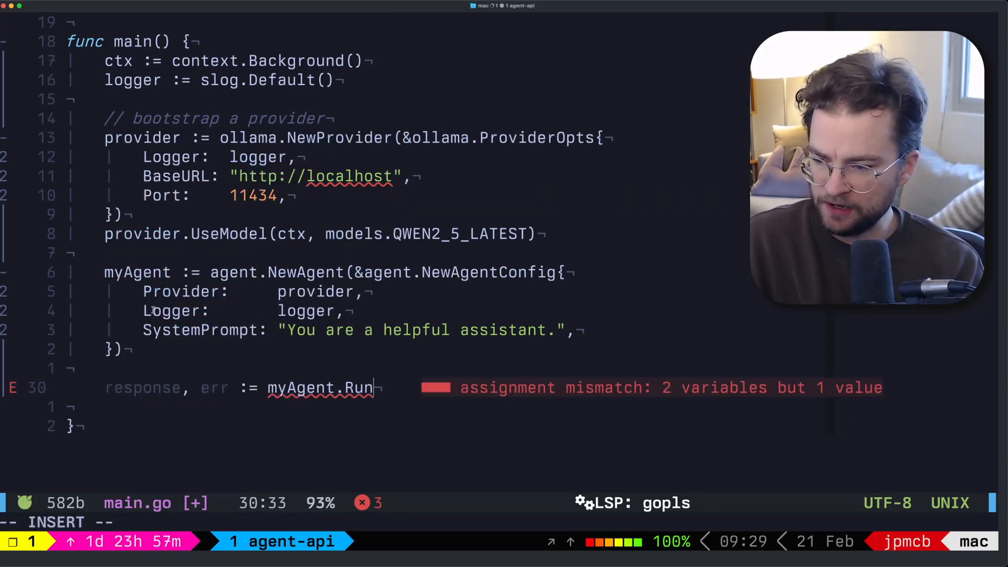
pyautogui.write('(ctxx)')
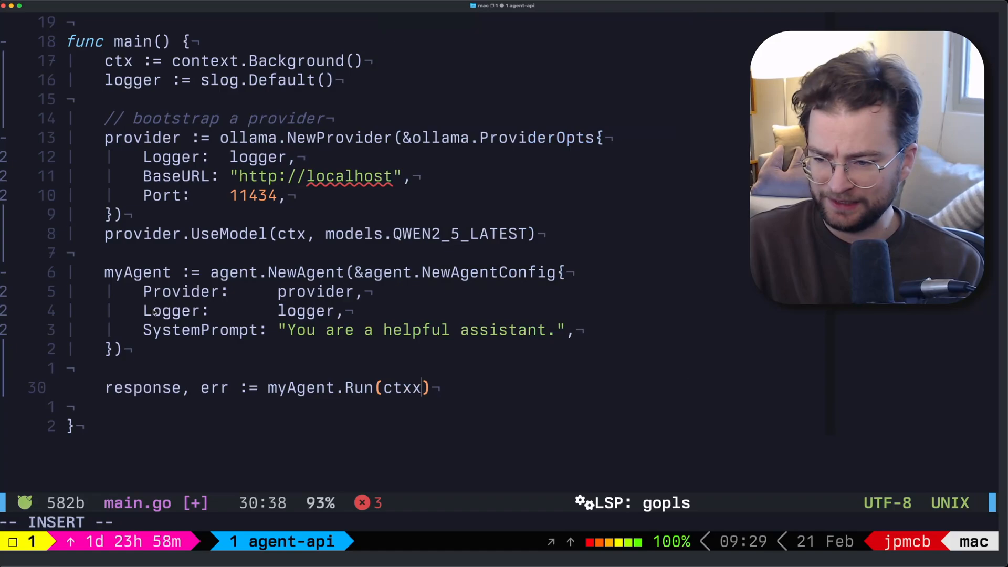
pyautogui.write(', "')
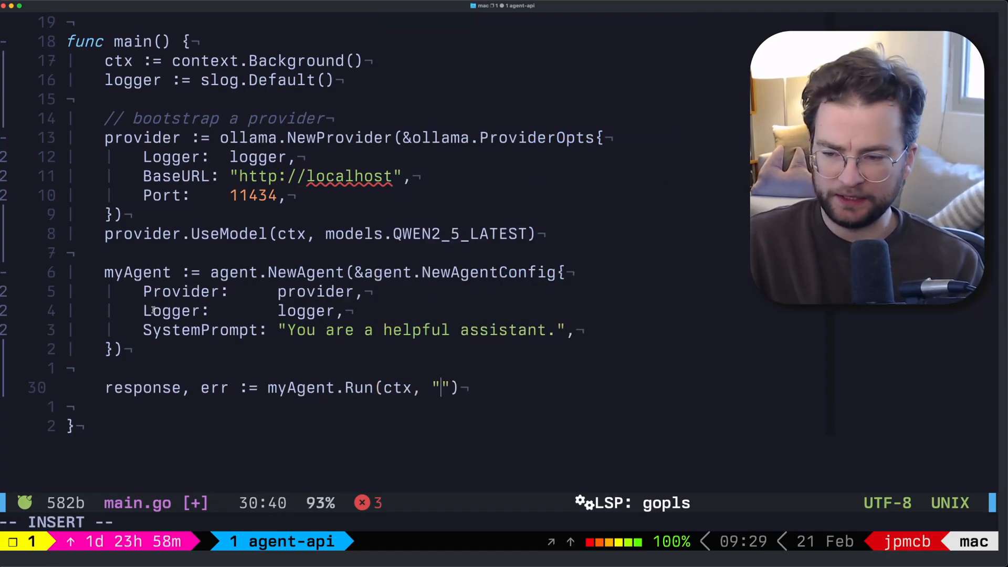
pyautogui.write('Why is the sky blu')
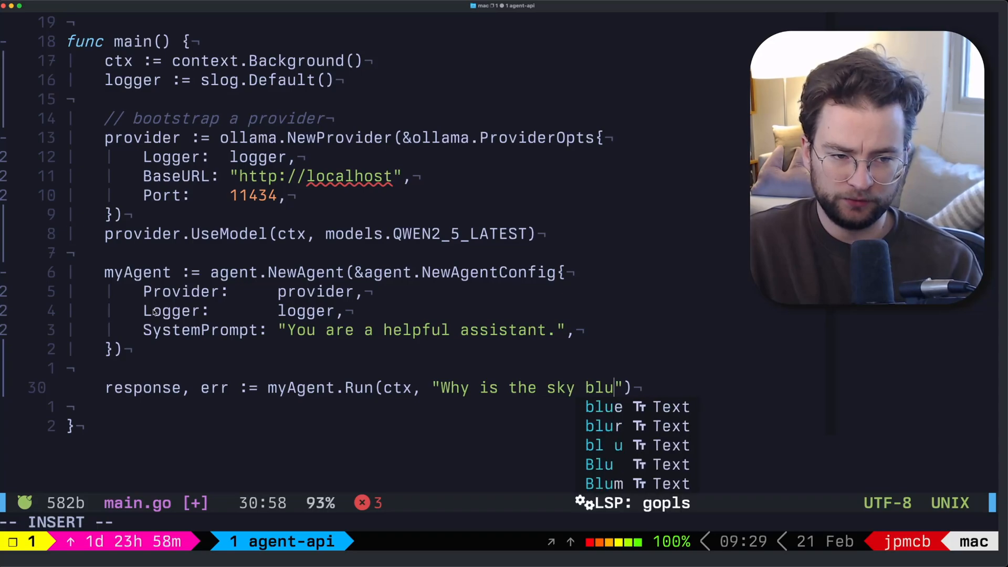
pyautogui.write('e?",')
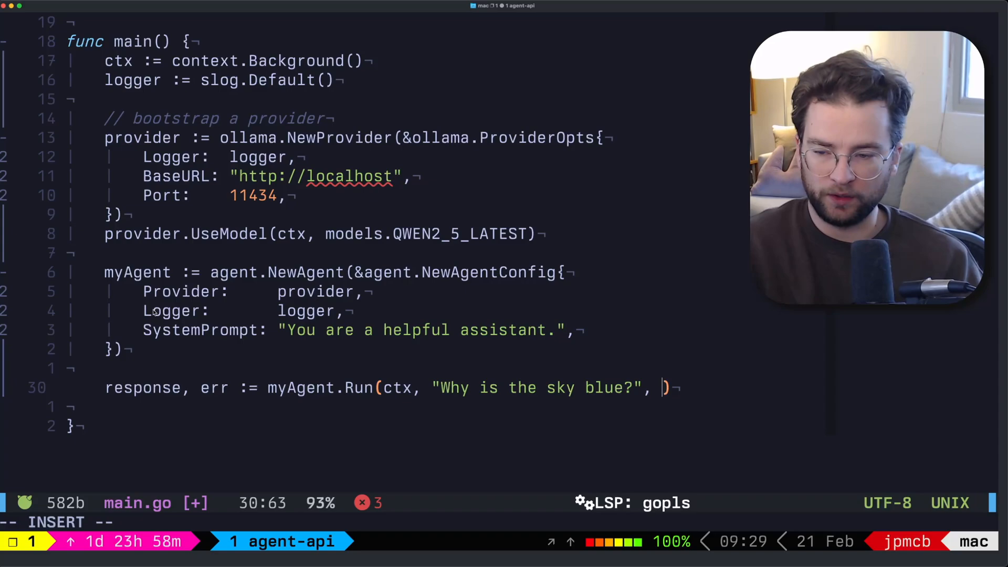
pyautogui.write('agent.DefaultStopCondition')
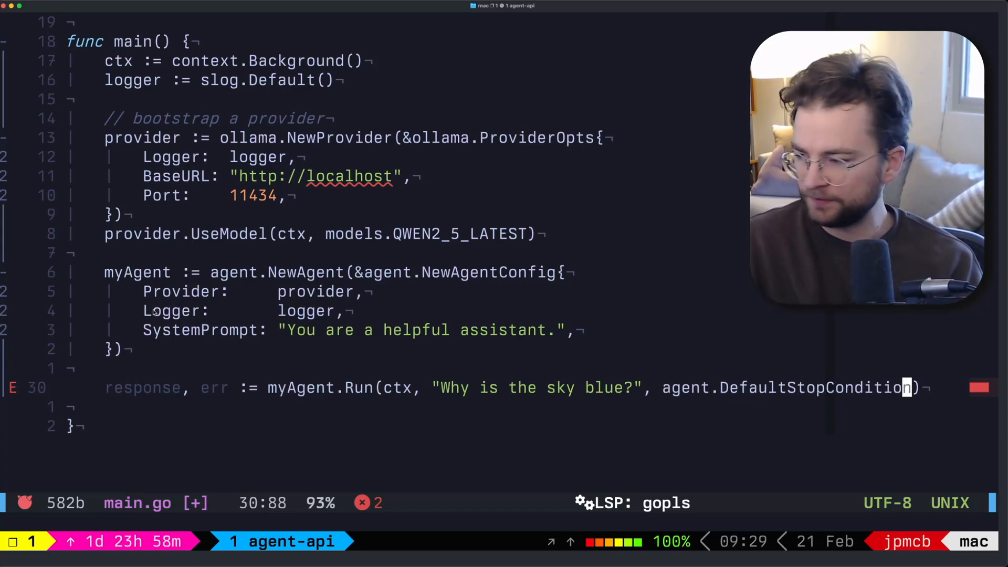
# Step: Add an if err != nil { panic(err) } block below the Run call
pyautogui.write('if err !=')
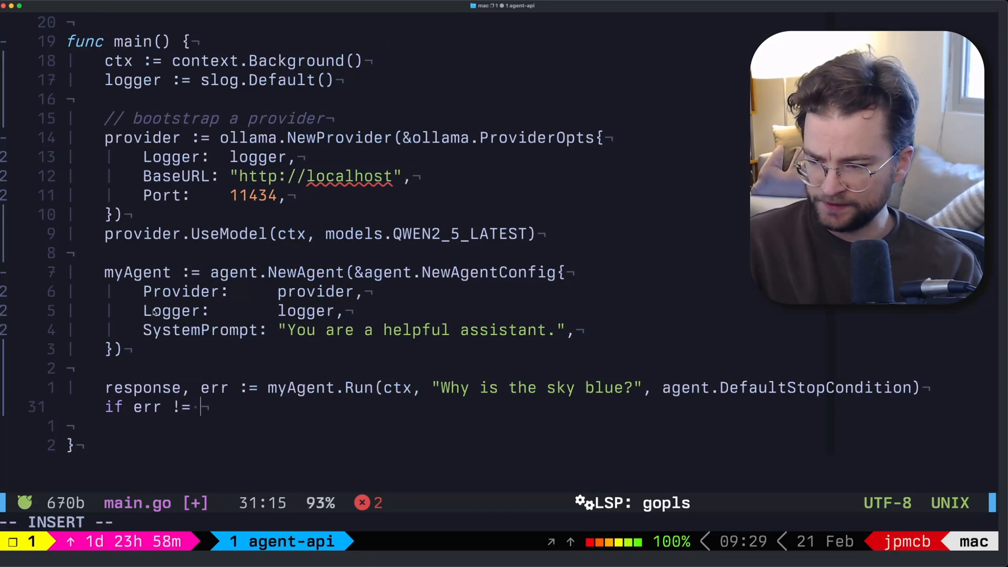
pyautogui.write('nil {')
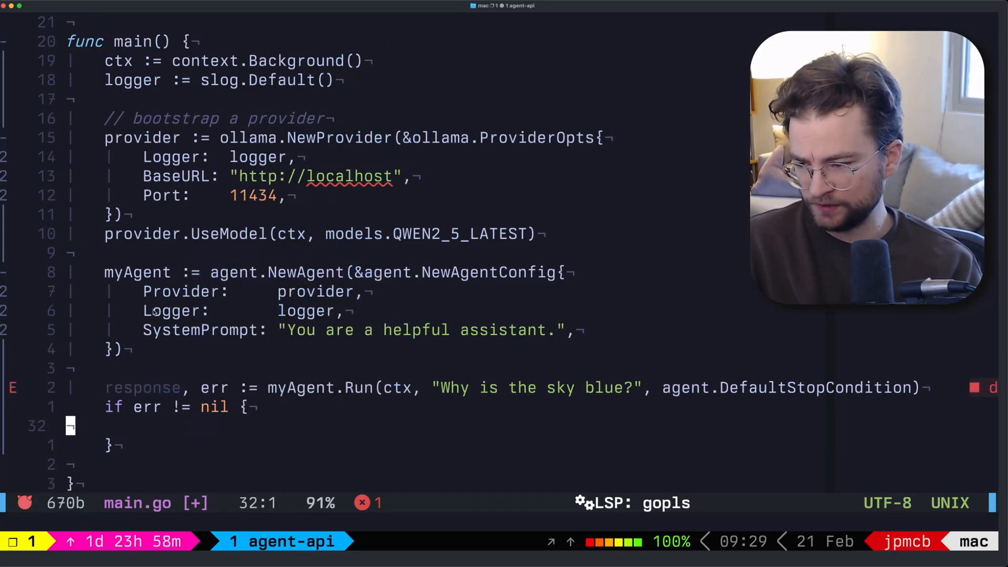
pyautogui.write('panic(err)')
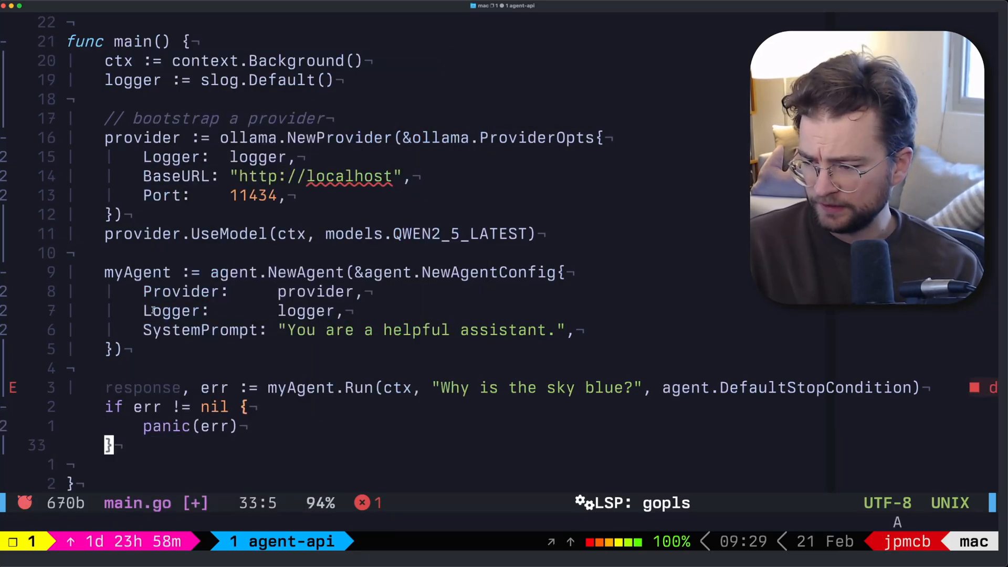
pyautogui.write('println(response[1')
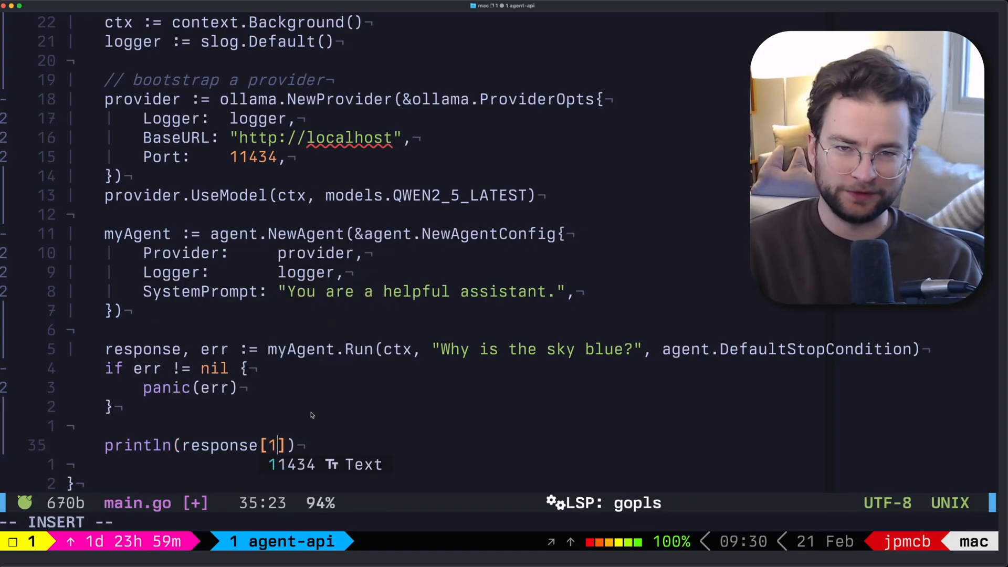
# Step: Print response[1].Message.Content, then save and quit Vim with :wq
pyautogui.write('.')
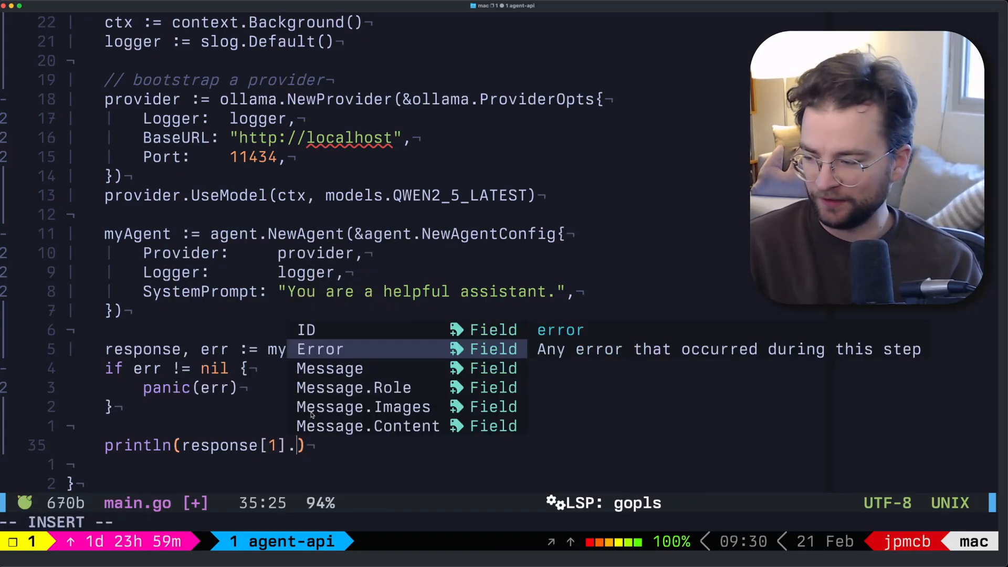
pyautogui.write('Message.Content')
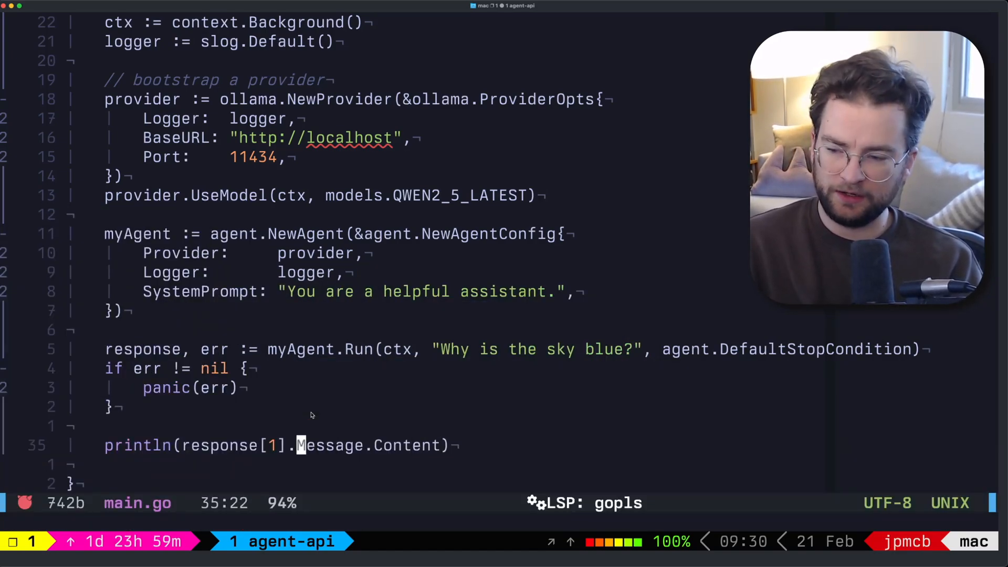
pyautogui.press('v')
pyautogui.write('go')
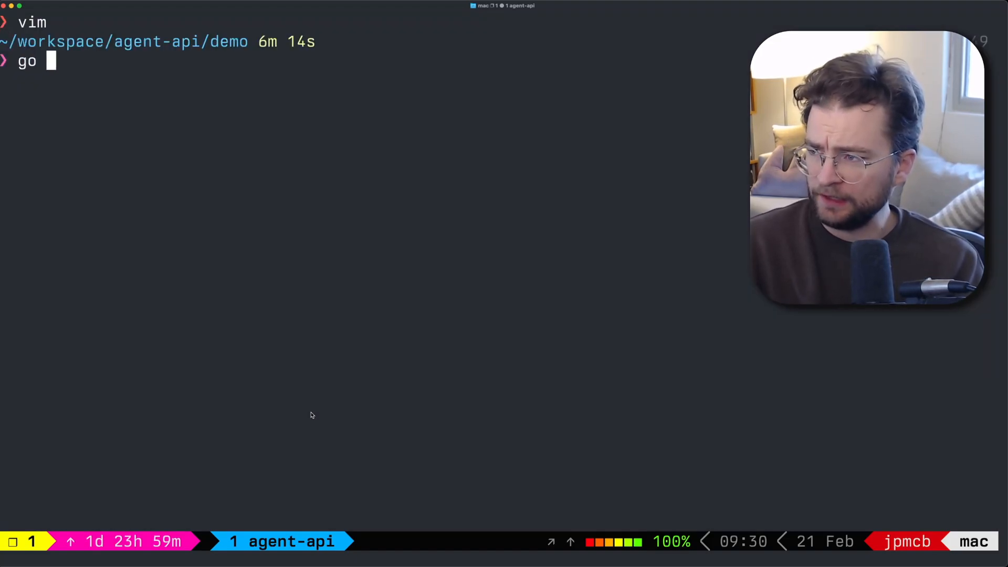
# Step: Launch the demo with go run main.go
pyautogui.write('run main.go')
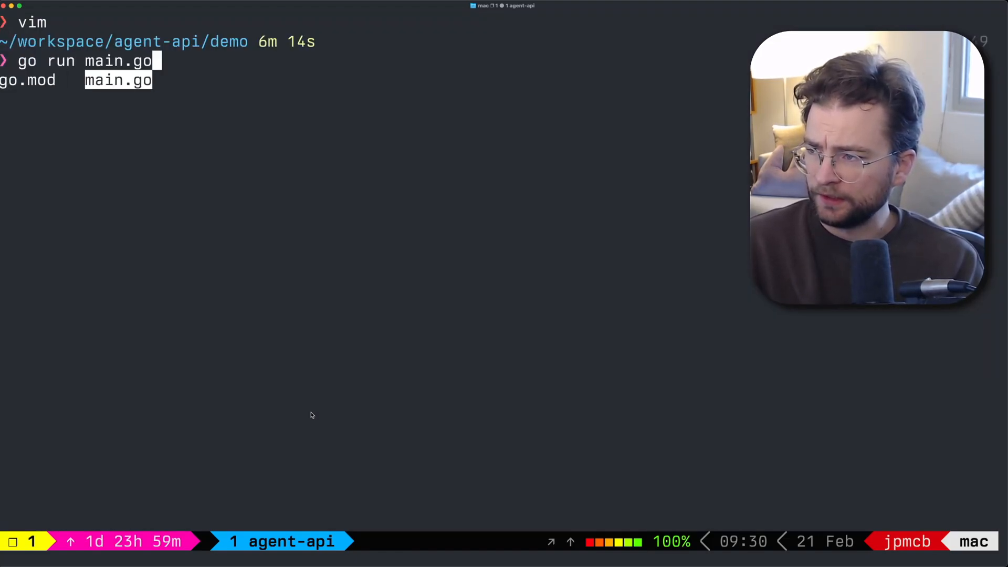
pyautogui.press('Enter')
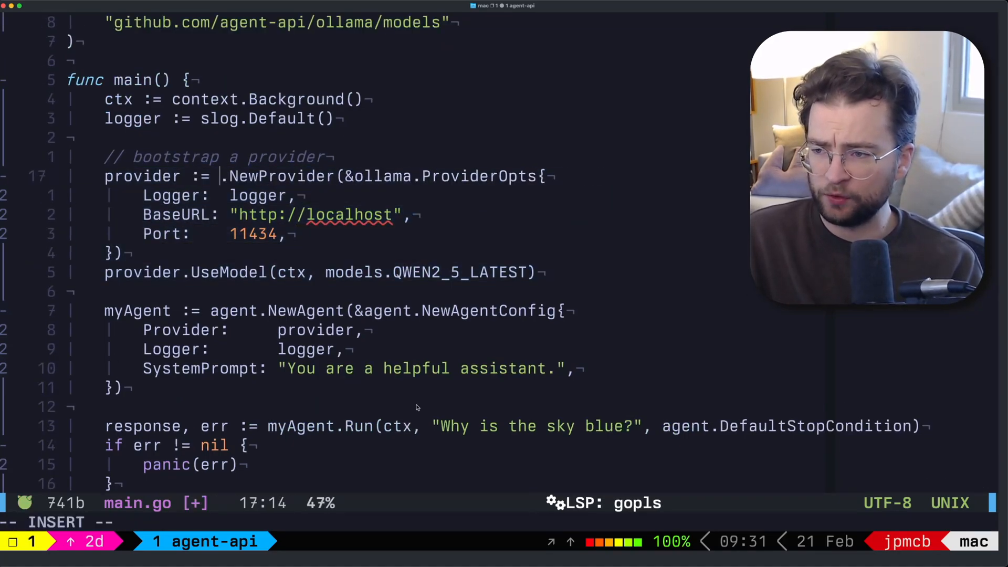
# Step: Replace the Ollama provider with openai.NewProvider and use model gpt4o.GPT4_O
pyautogui.write('openai')
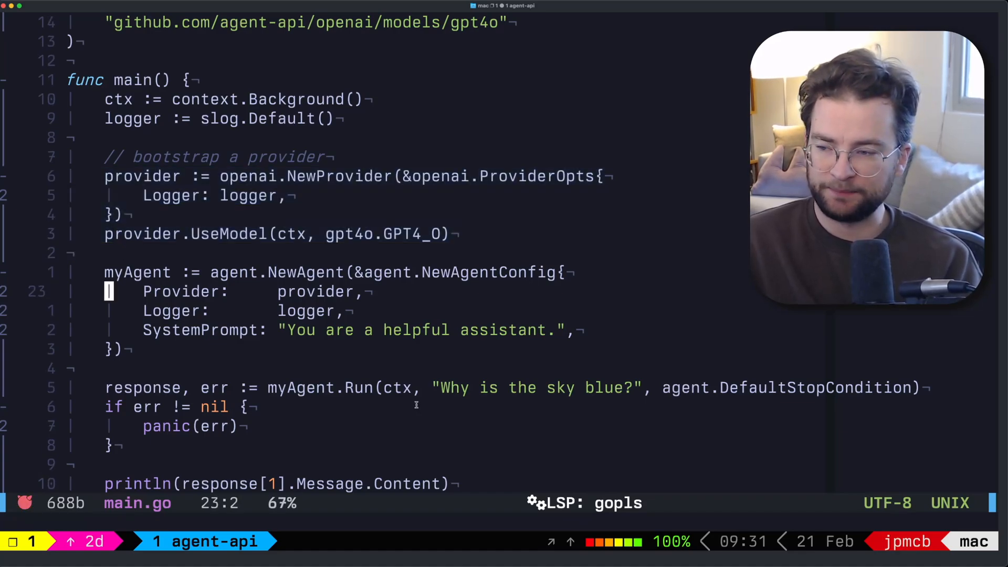
pyautogui.press('V')
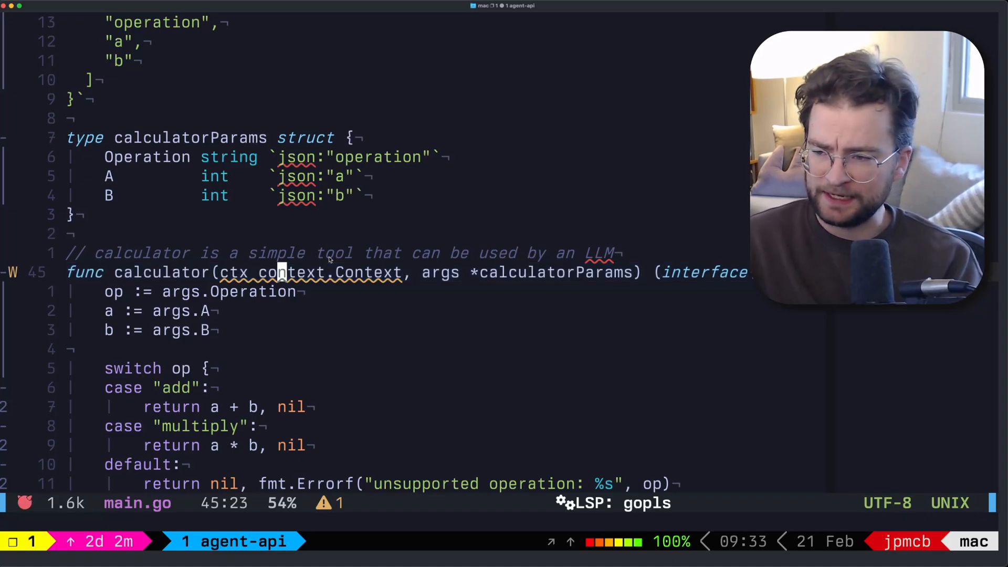
# Step: Paste the calculator JSON schema, calculatorParams struct and add/multiply calculator function
pyautogui.press('v')
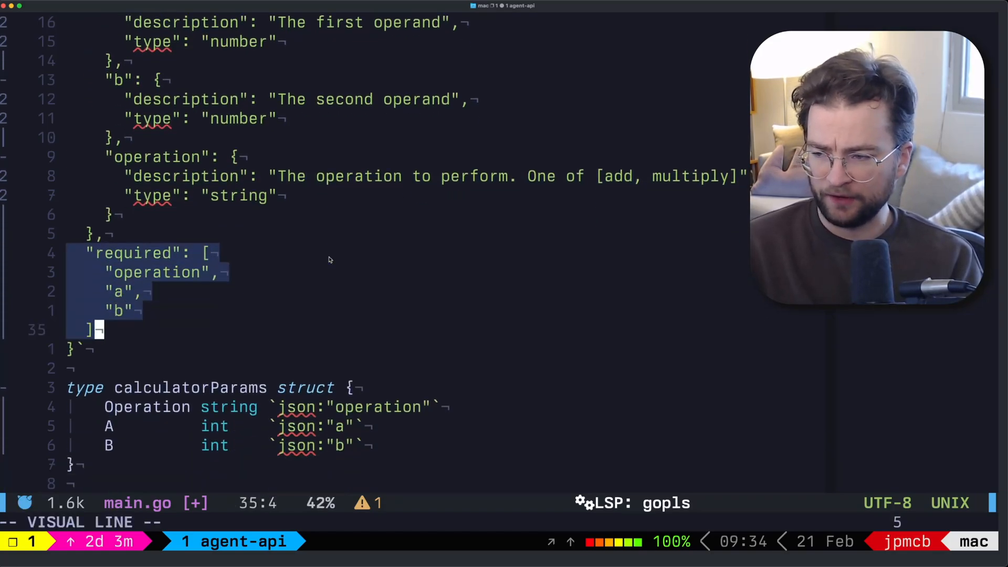
pyautogui.press('escape')
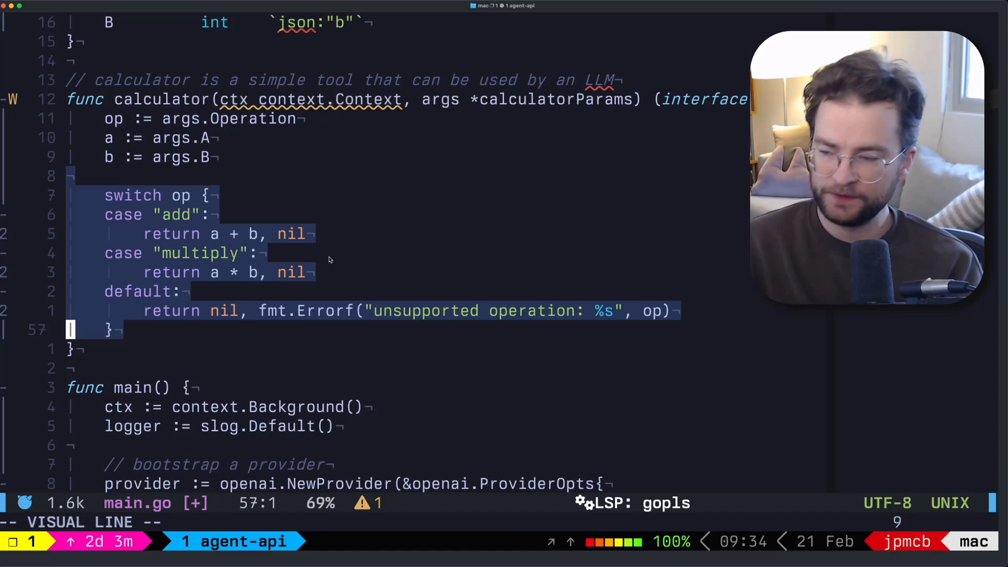
pyautogui.scroll(-3)
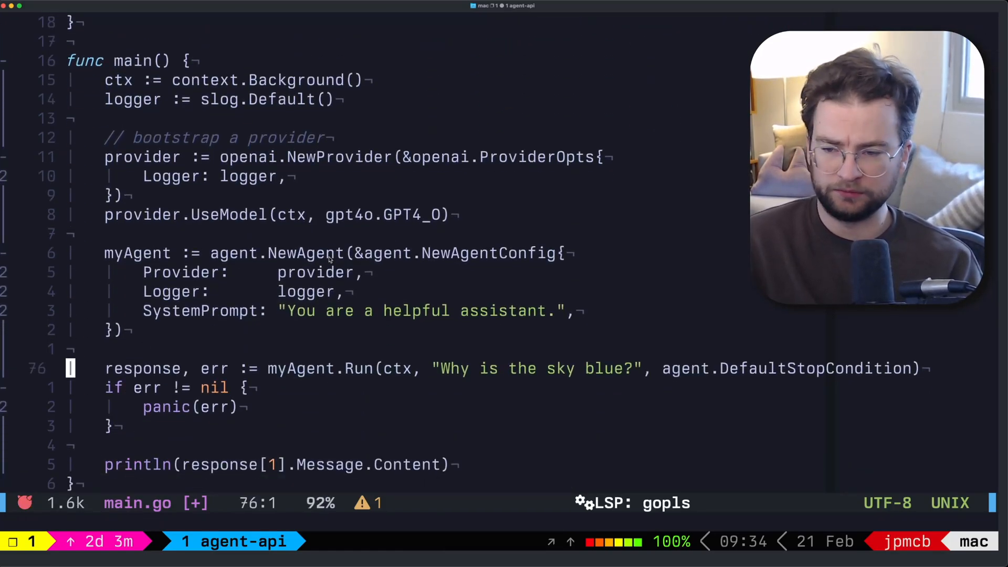
# Step: Above the agent run, add wrappedCalc, err := types.WrapToolFunction(calculator) with a panic on error
pyautogui.press('V')
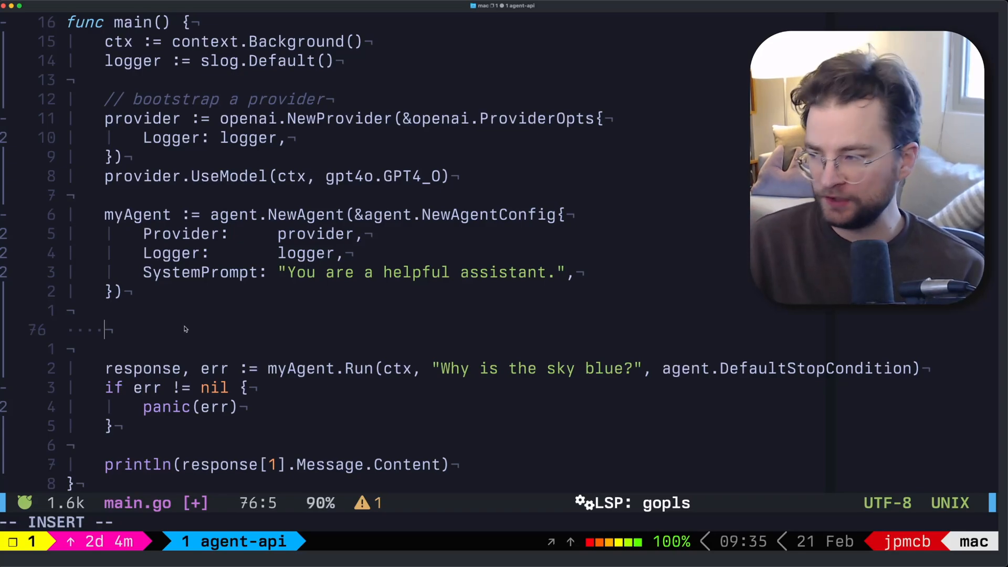
pyautogui.write('wra')
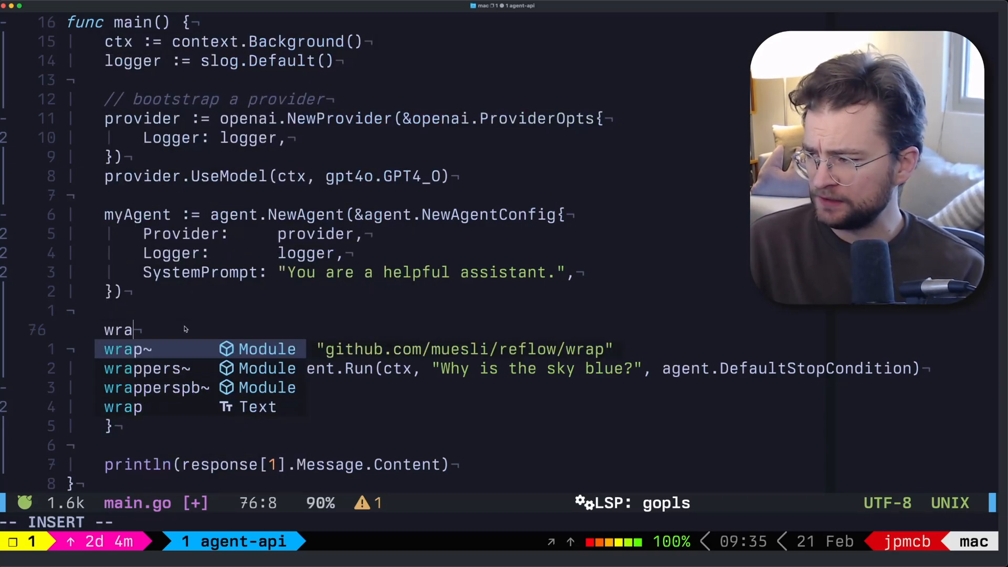
pyautogui.write('ppedCalc')
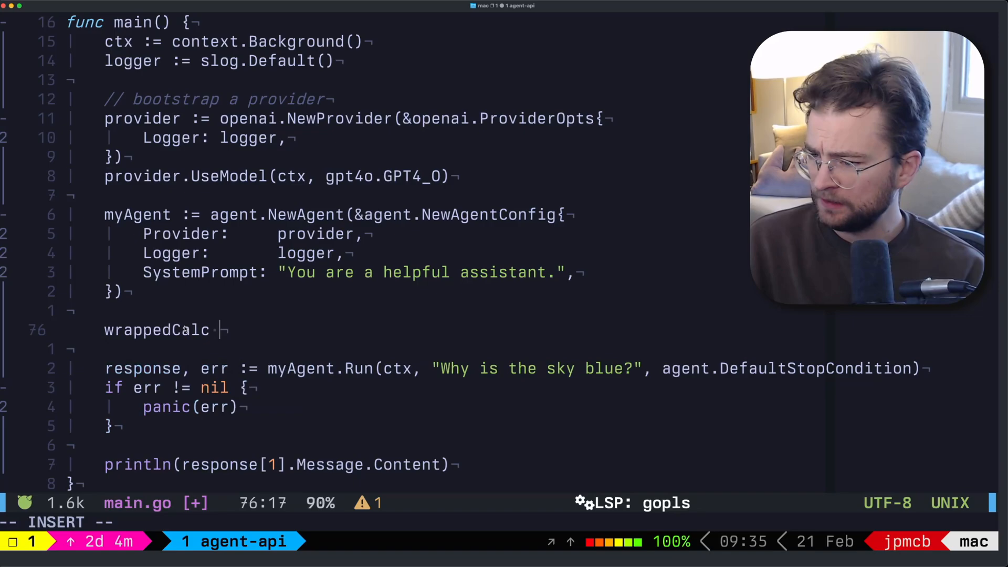
pyautogui.write(', err :=')
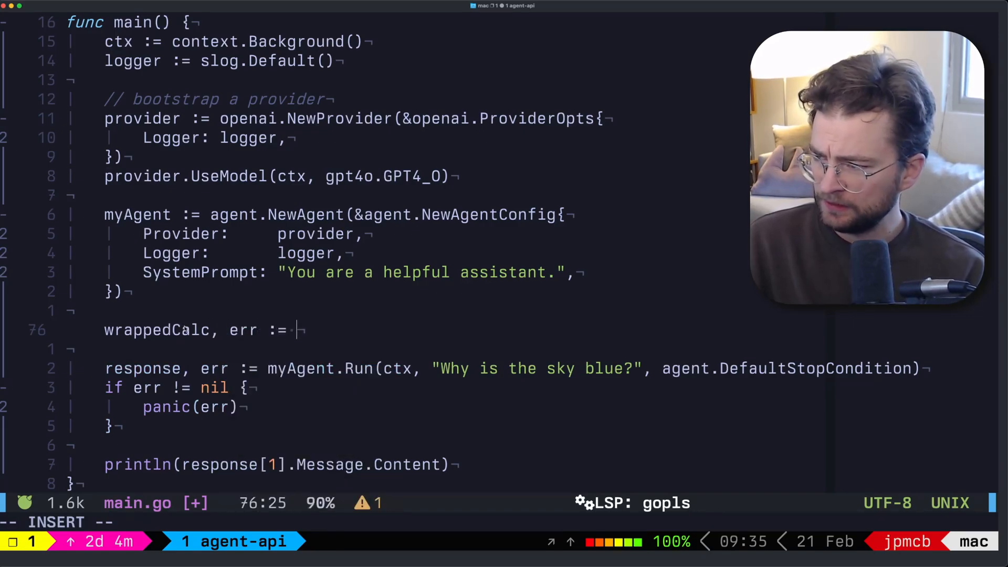
pyautogui.write('types')
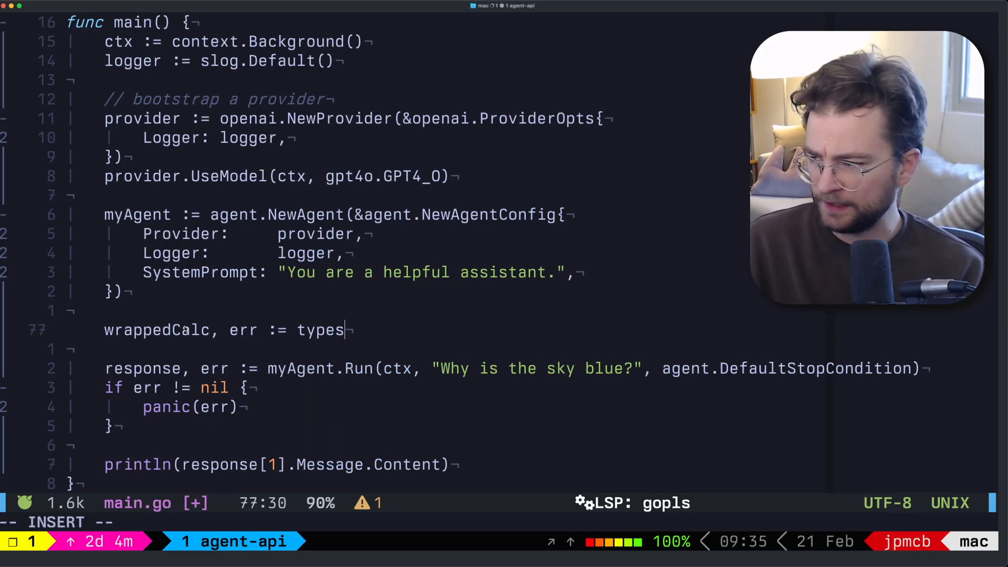
pyautogui.write('.WrapToolFunction')
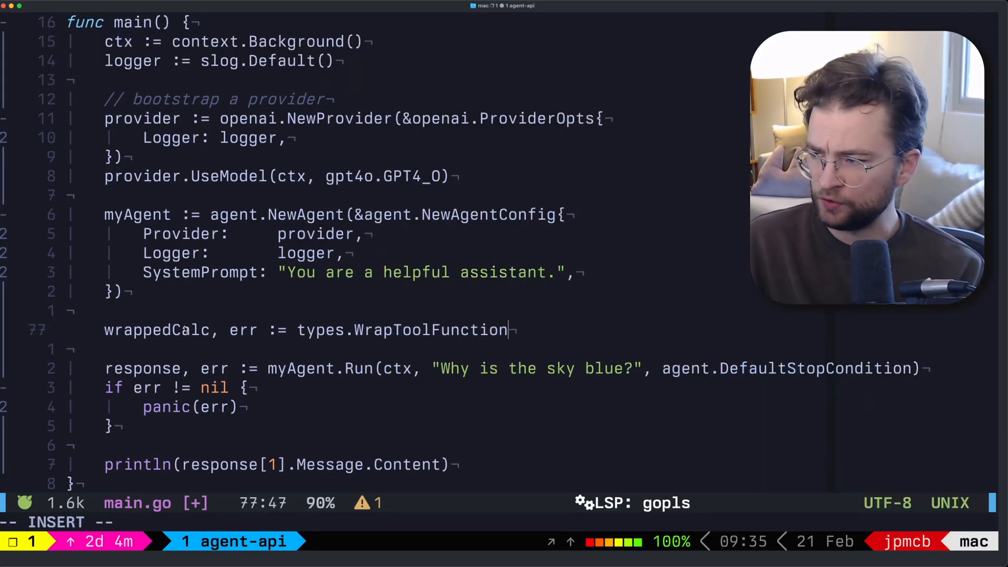
pyautogui.write('(calculator')
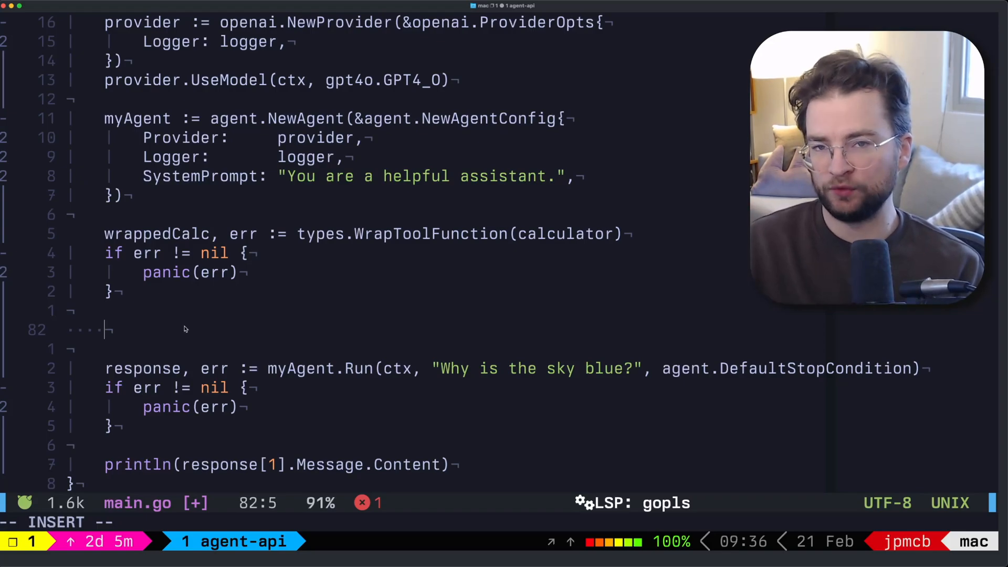
# Step: Begin a myAgent.AddTool registration with a tool Name and an 'arithmatic on ints' description
pyautogui.write('r')
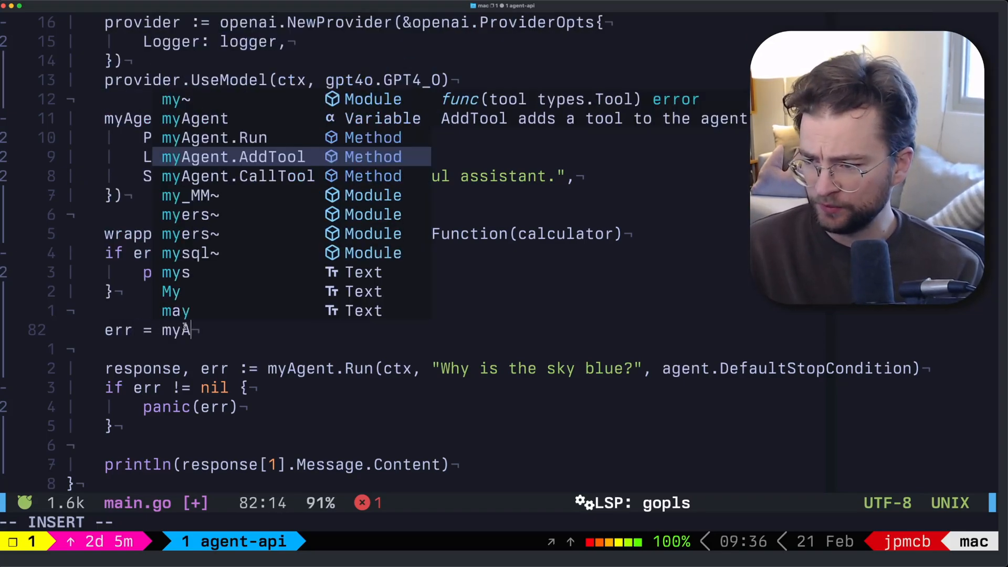
pyautogui.write('Agent.AddTool(')
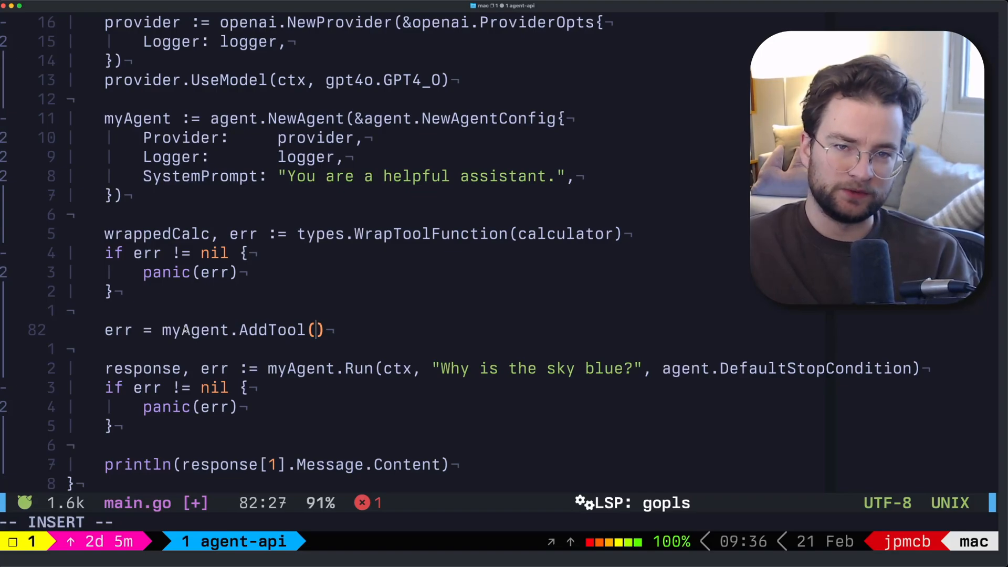
pyautogui.write('types.Tool{')
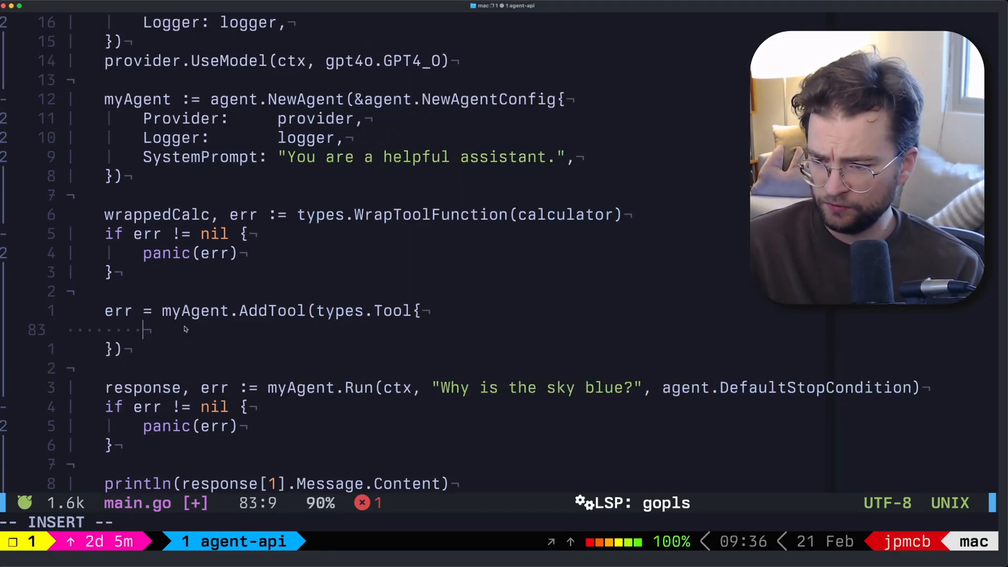
pyautogui.write('Name: "calculator",')
pyautogui.write('Description: "Performs basic')
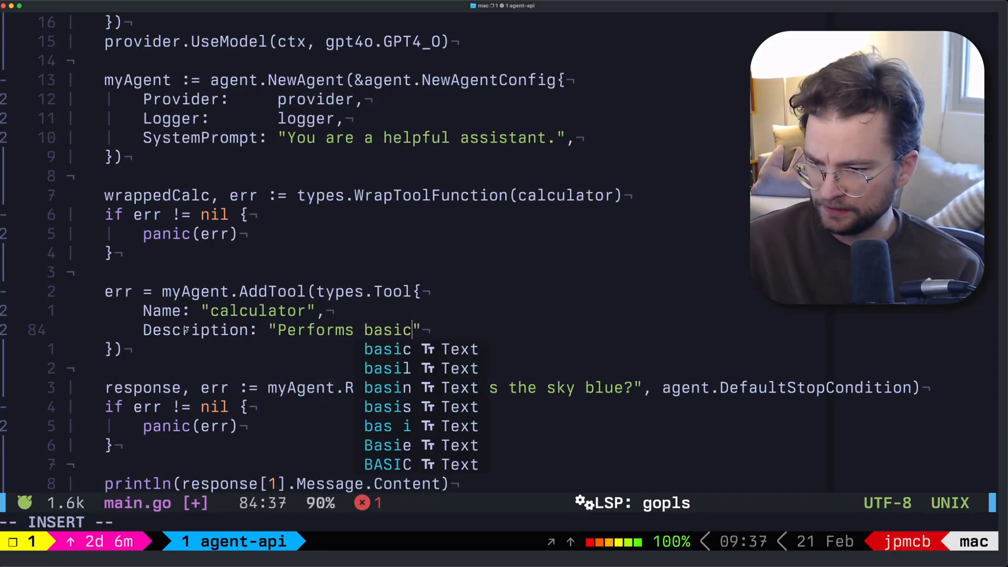
pyautogui.write('arithmatic on')
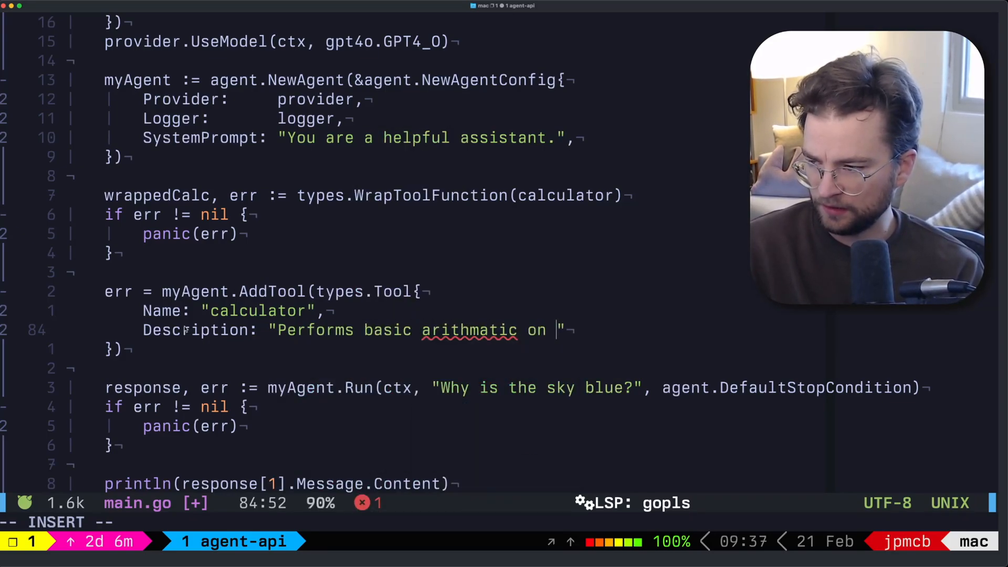
pyautogui.write('ints')
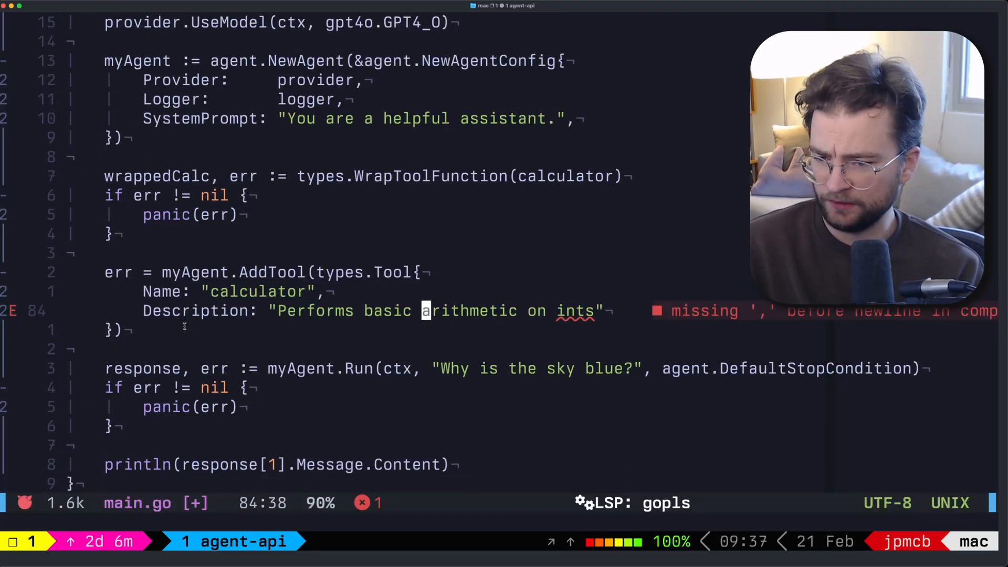
pyautogui.write(',')
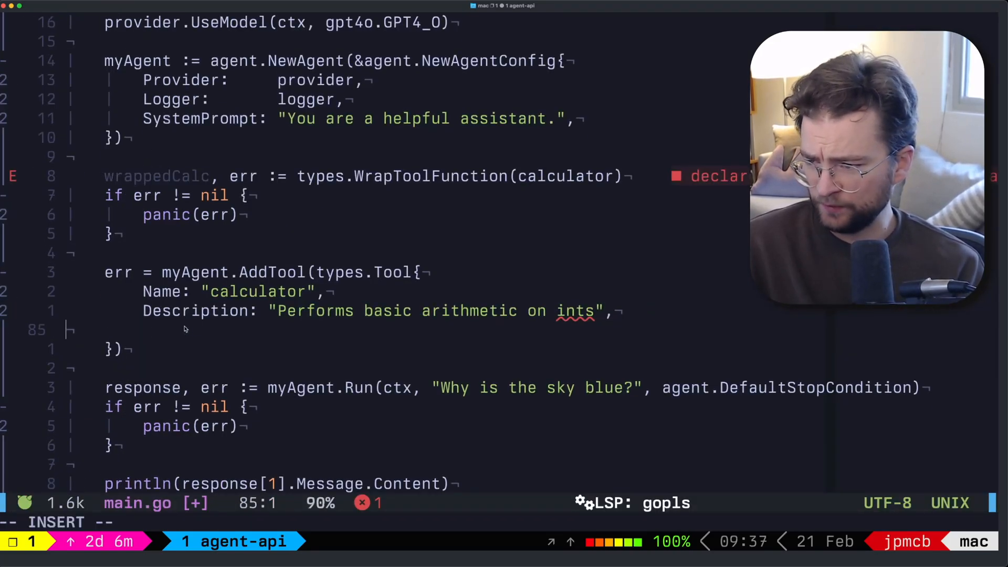
# Step: Set WrappedToolFunction to wrappedCalc and JSONSchema to []byte(jsonSchema), adding an error check
pyautogui.write('WrappedToolFunction')
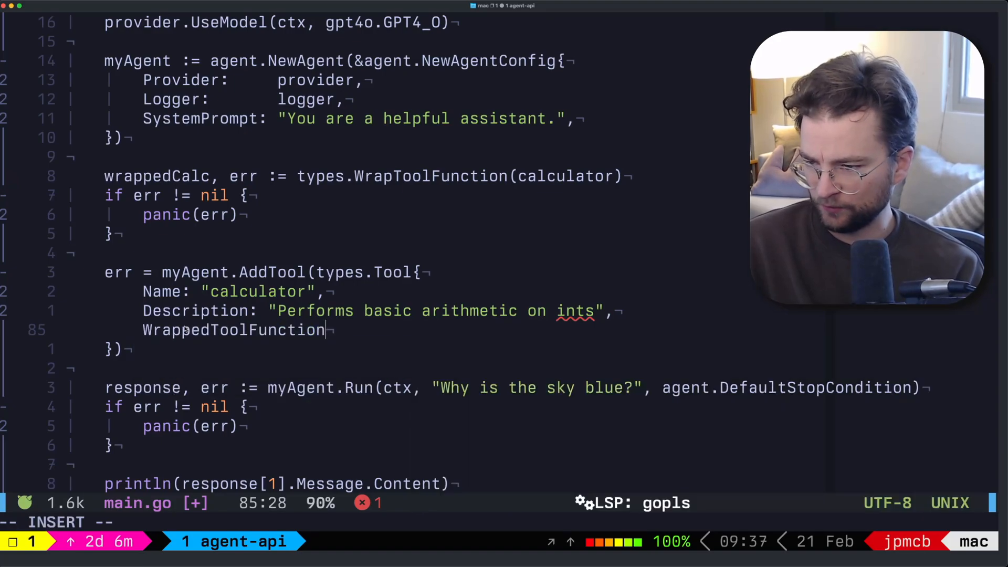
pyautogui.write(': wrappedCalc,')
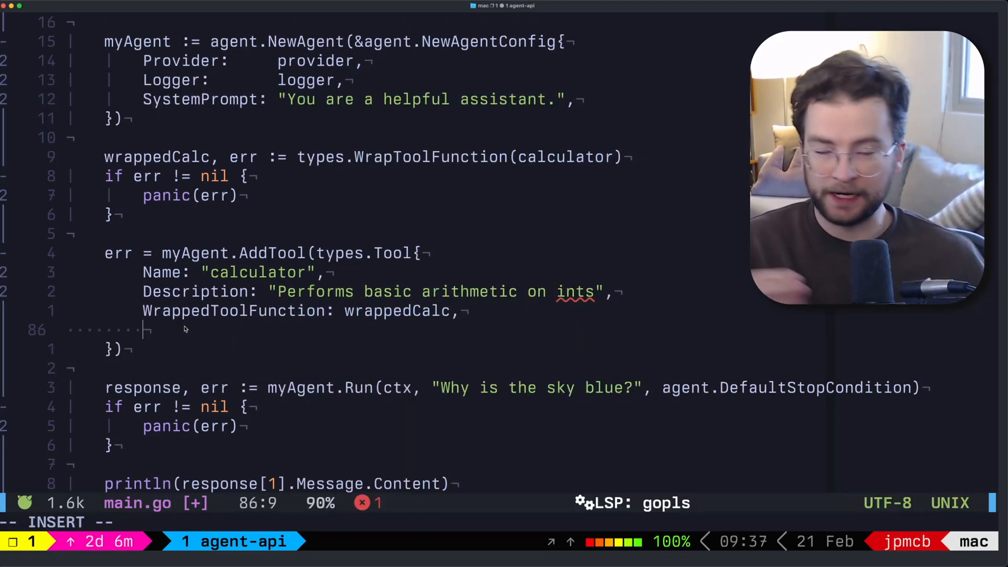
pyautogui.write('JSONSchema:')
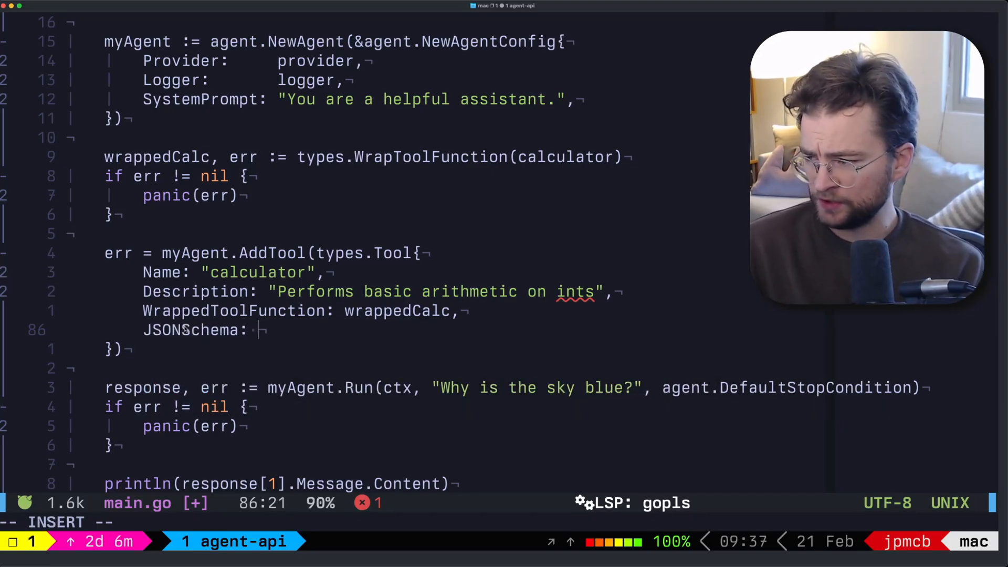
pyautogui.write('[]byte(jsonSchema),')
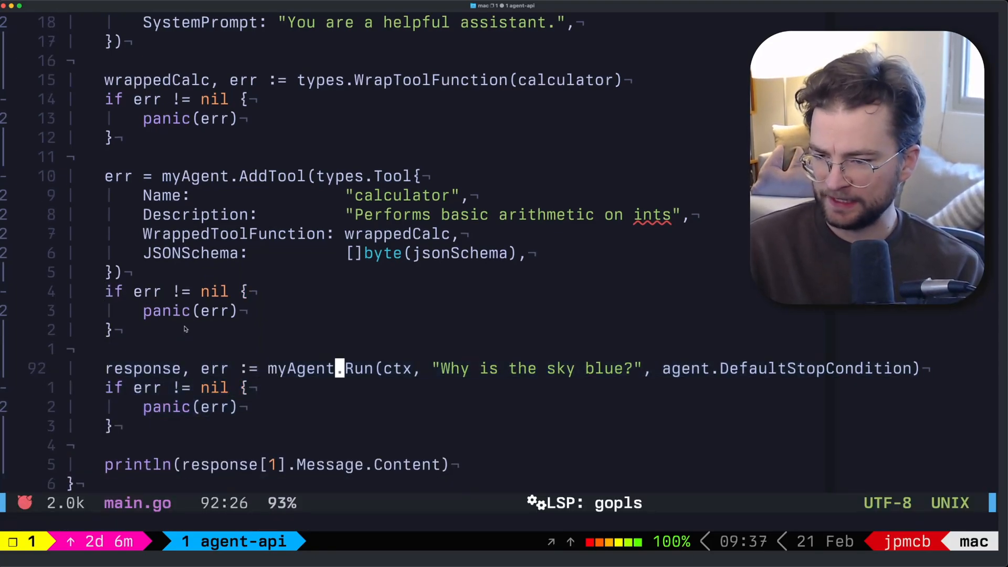
pyautogui.press('v')
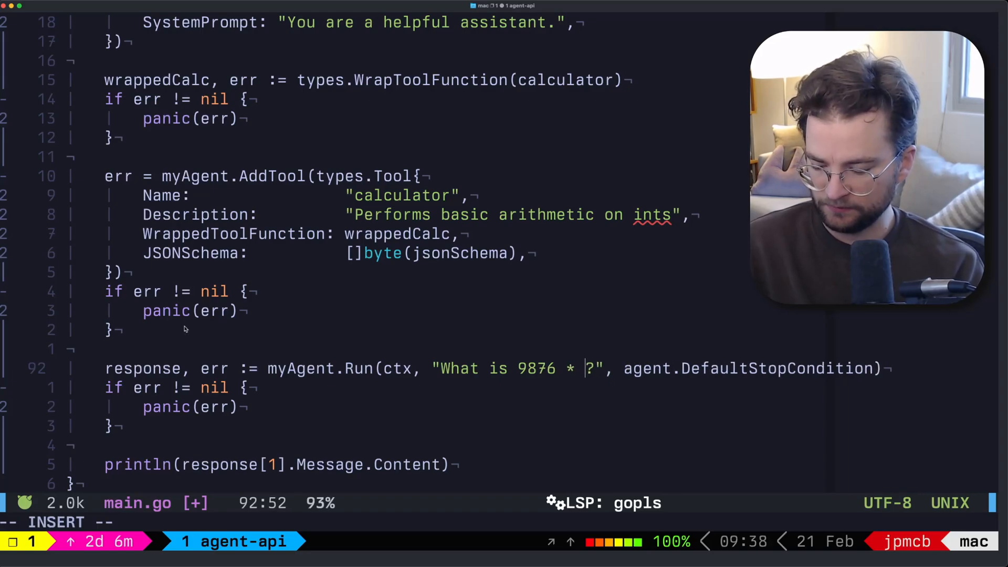
# Step: Ask 'What is 9876 * 1234?', append 'YOU MUST USE THE CALCULATOR TOOL.' to SystemPrompt, and quit
pyautogui.write('1234')
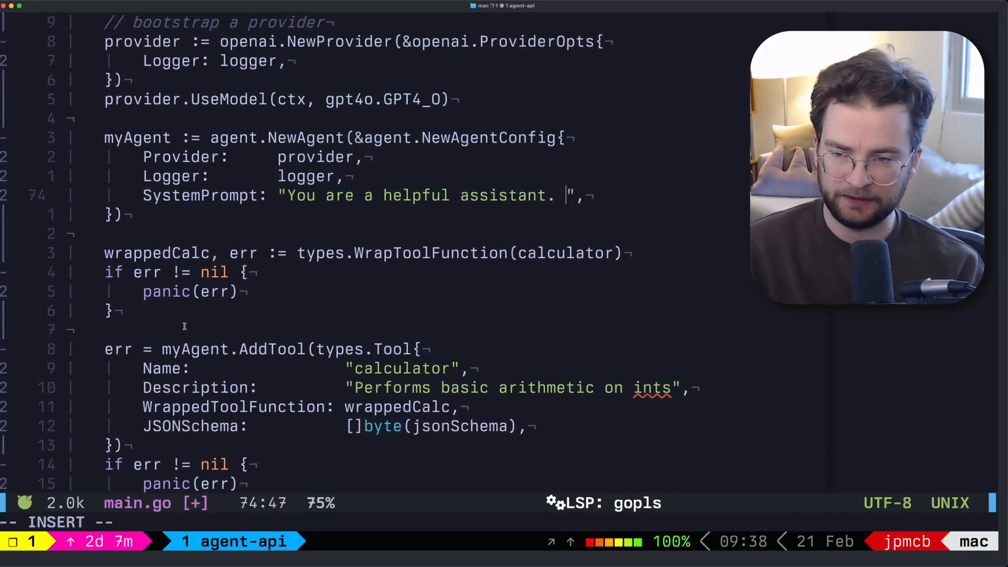
pyautogui.write('YOU MUST USE THE CALCULATOR TOOL.')
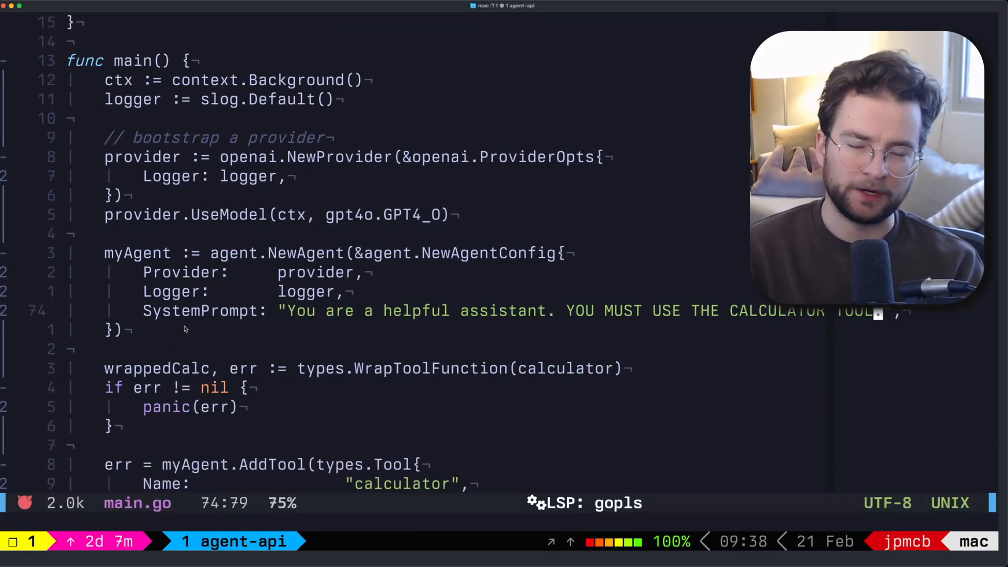
pyautogui.scroll(-3)
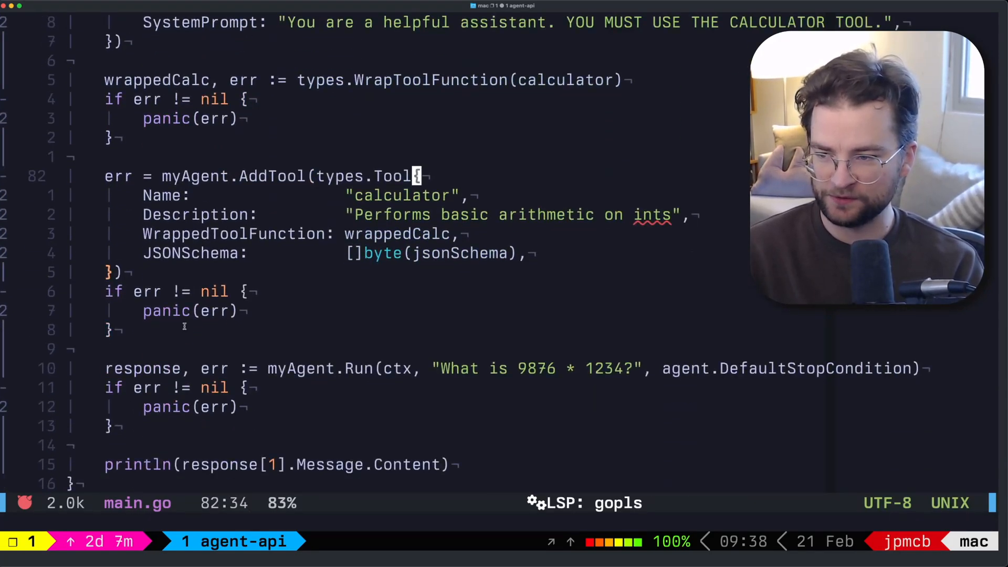
pyautogui.press('V')
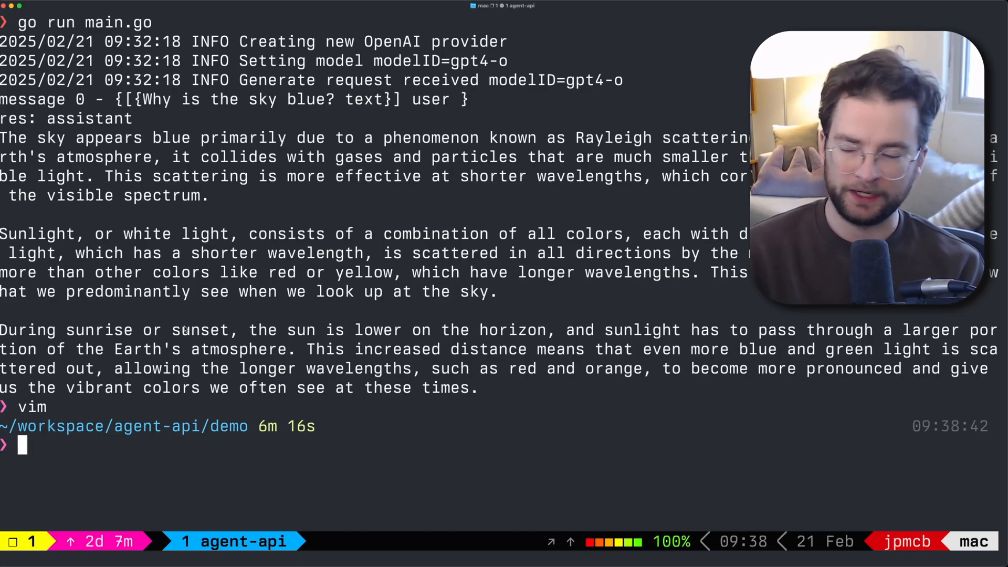
# Step: Run go run main.go from the shell history
pyautogui.write('go run main.go')
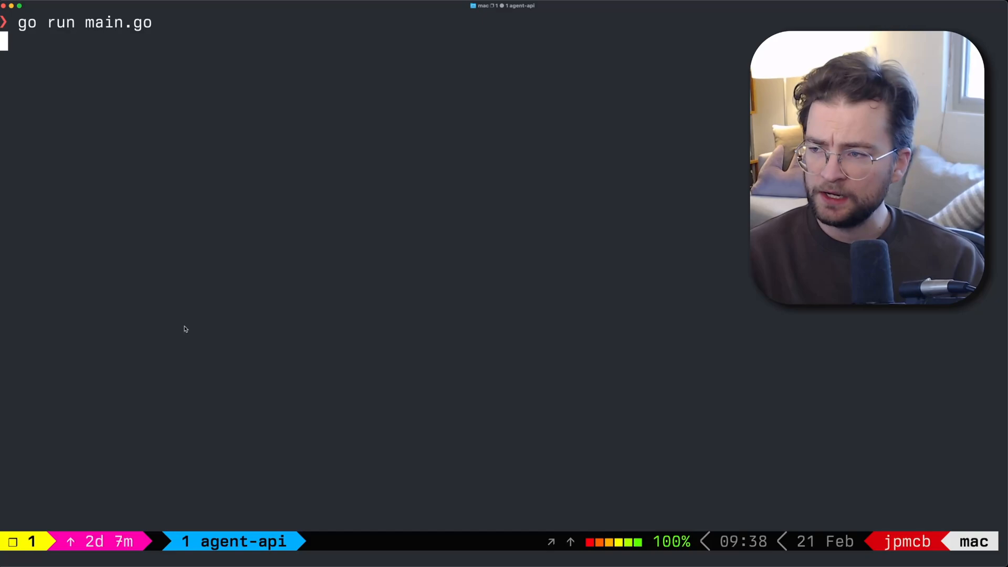
pyautogui.press('enter')
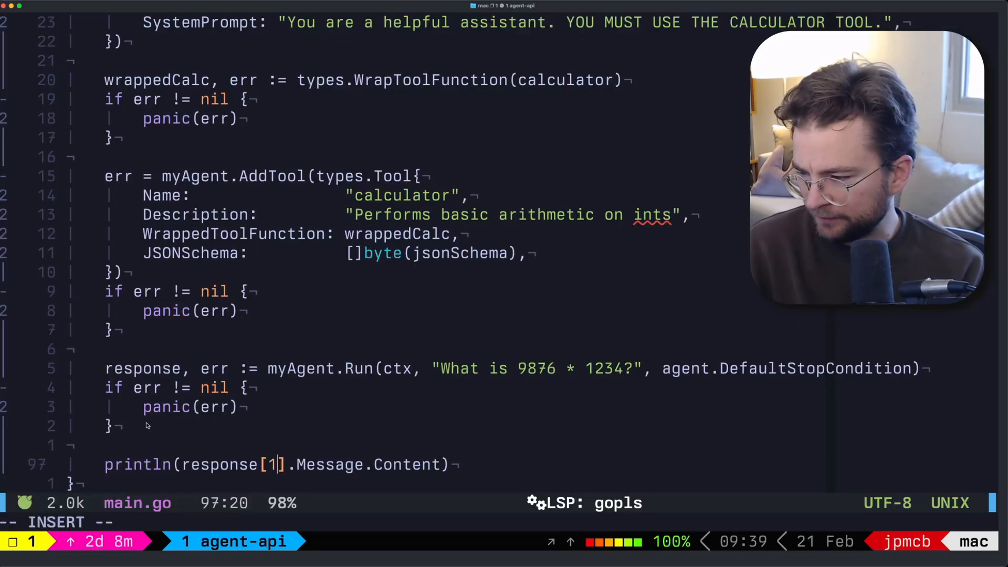
# Step: Make the println print response[len(response)-1] instead of response[1], then save
pyautogui.write('en')
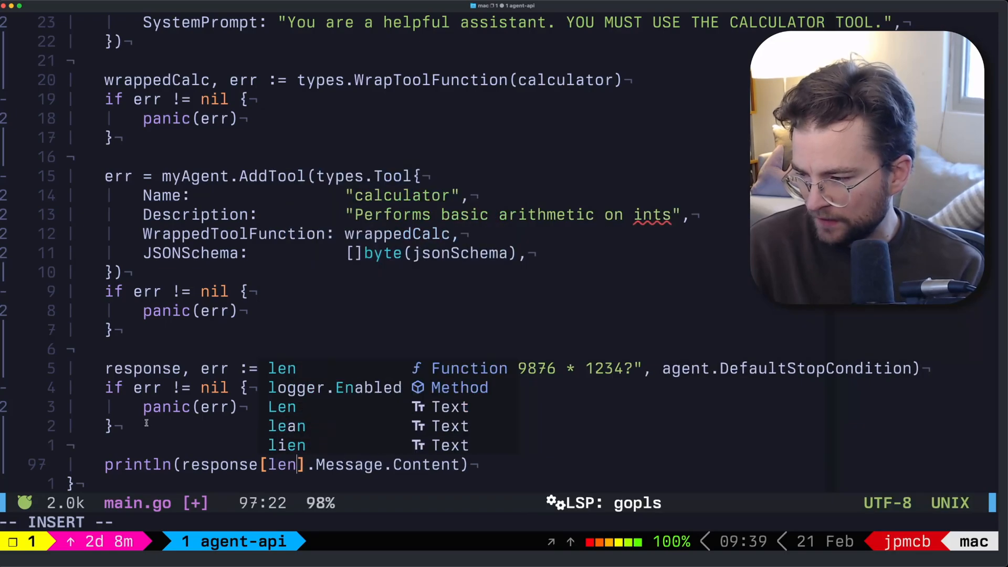
pyautogui.write('(reponse')
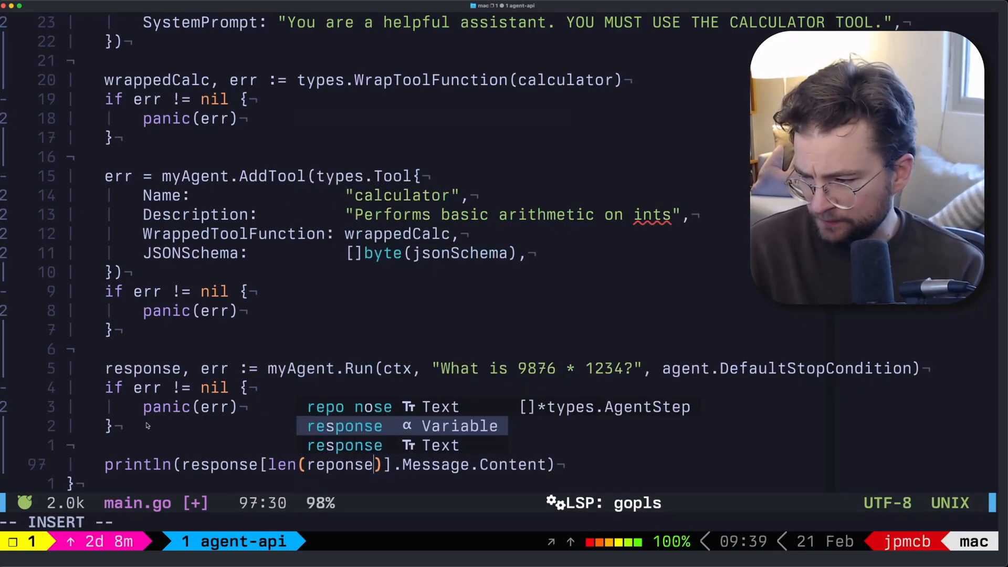
pyautogui.write('-=')
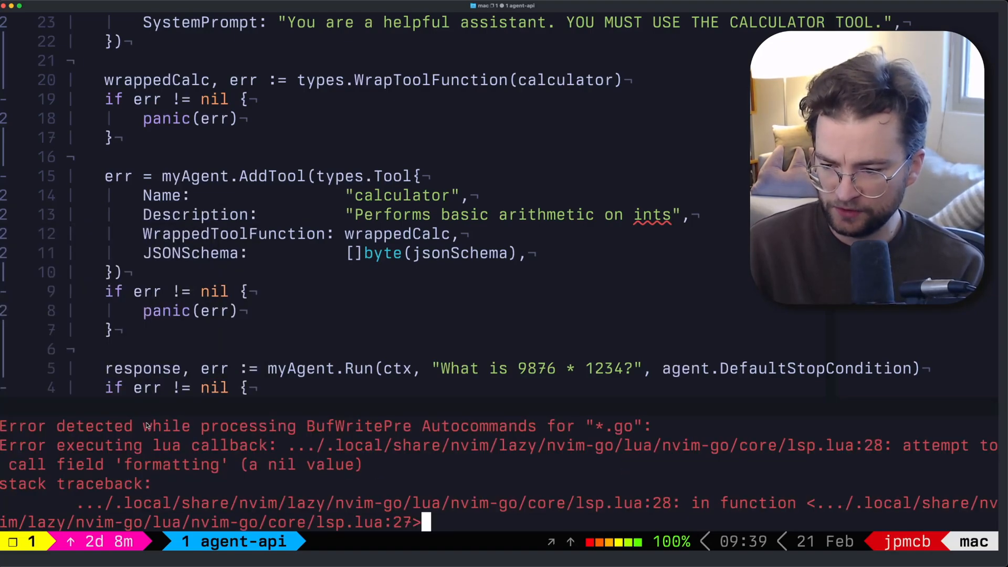
pyautogui.write('repons')
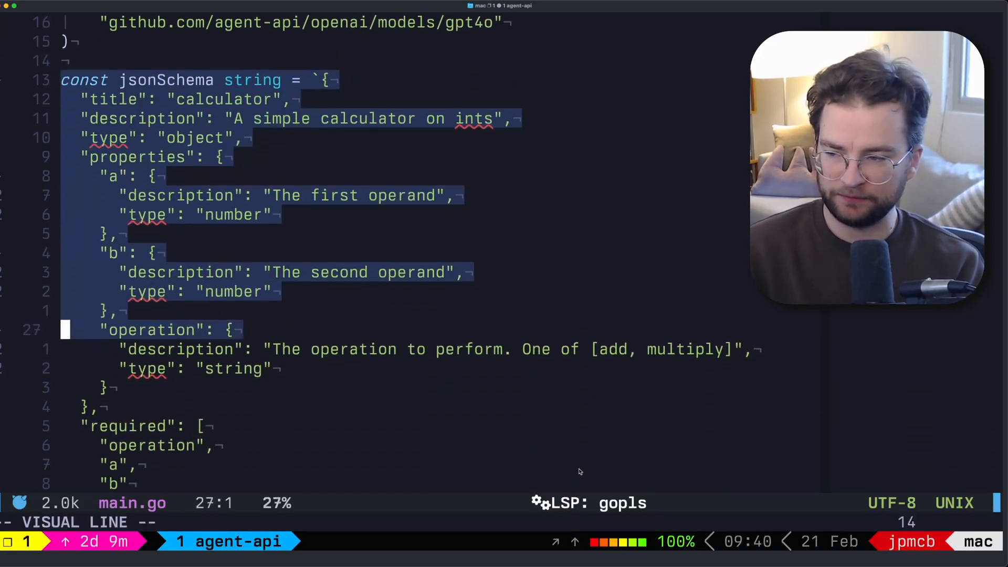
# Step: Delete the jsonSchema constant and strip the string type from Operation
pyautogui.press('Escape')
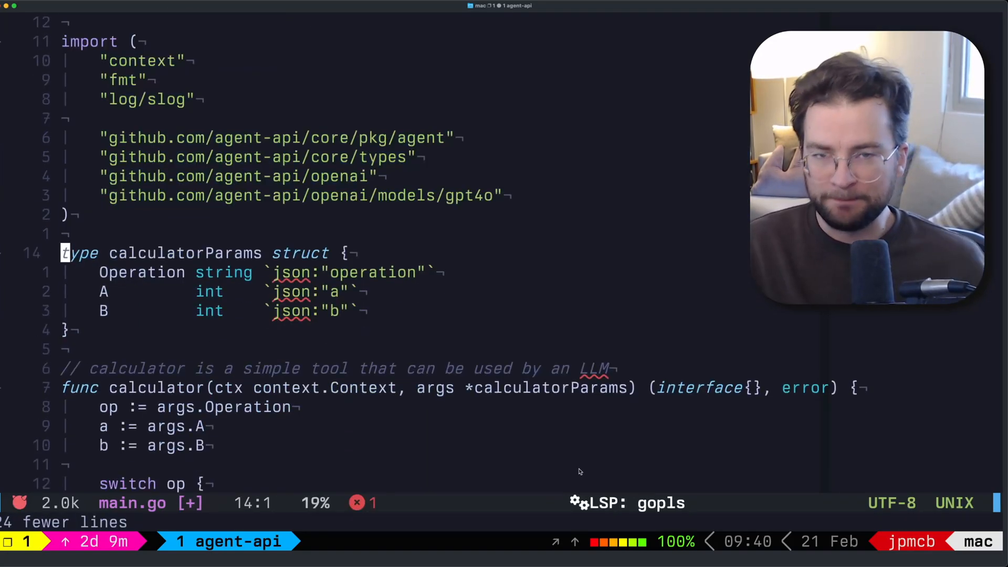
pyautogui.moveTo(632, 358)
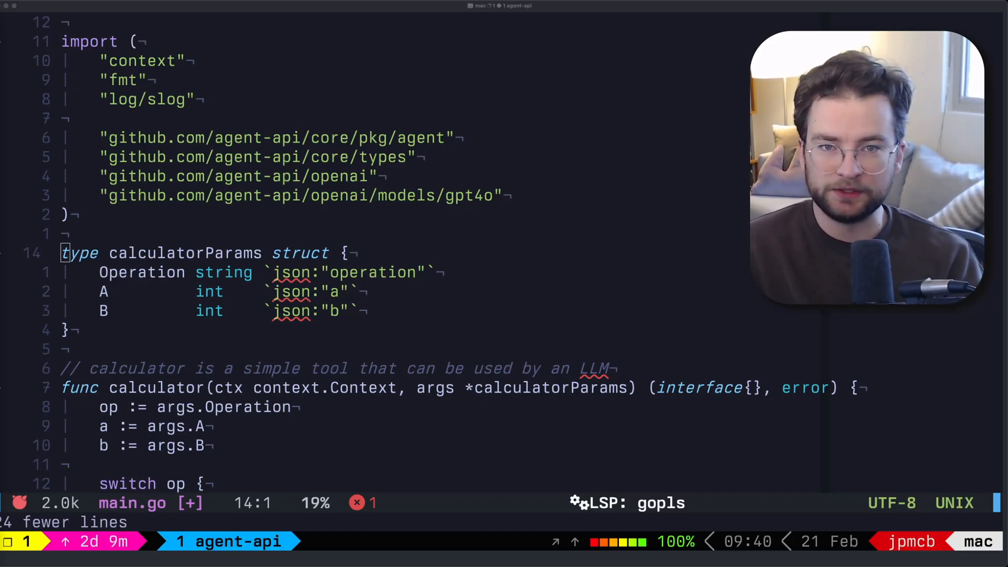
pyautogui.press('v')
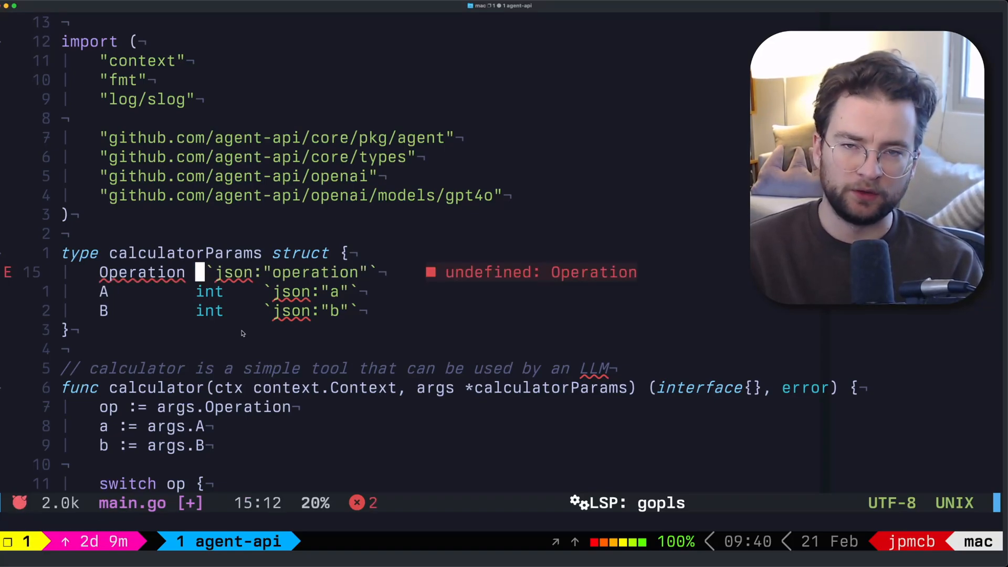
# Step: Type Operation as *gsv.StringSchema and A, B as *gsv.IntSchema, importing gsv
pyautogui.press('i')
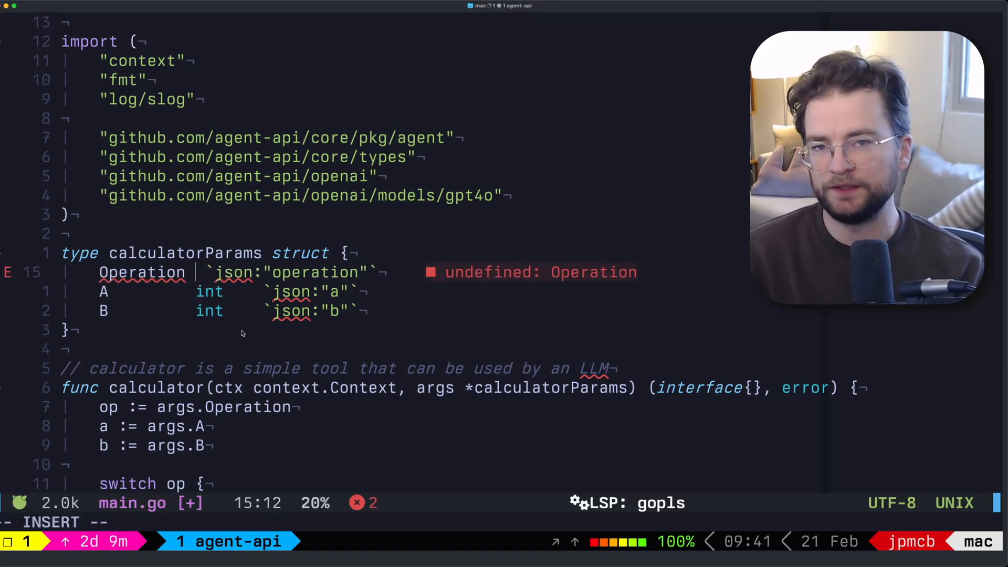
pyautogui.write('gsv.Stri')
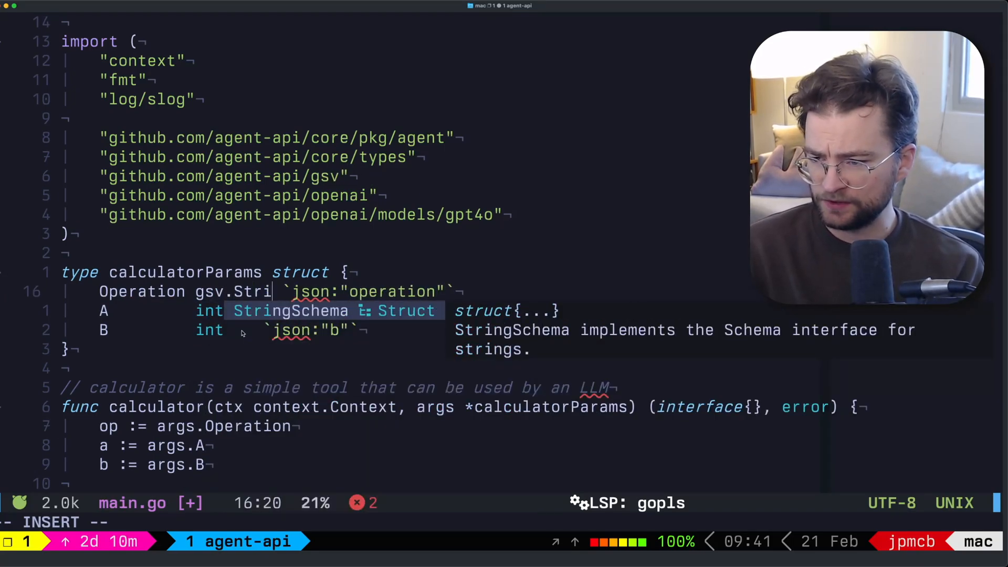
pyautogui.write('gsv.IntSchema')
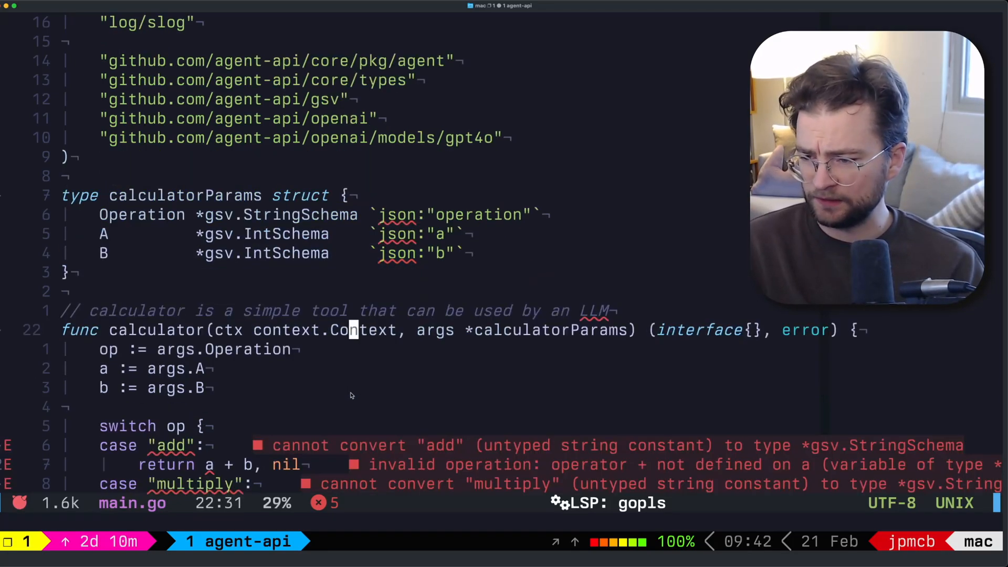
# Step: Unwrap op, a and b via .Value() with ok checks, erroring 'operation not ok'
pyautogui.scroll(-3)
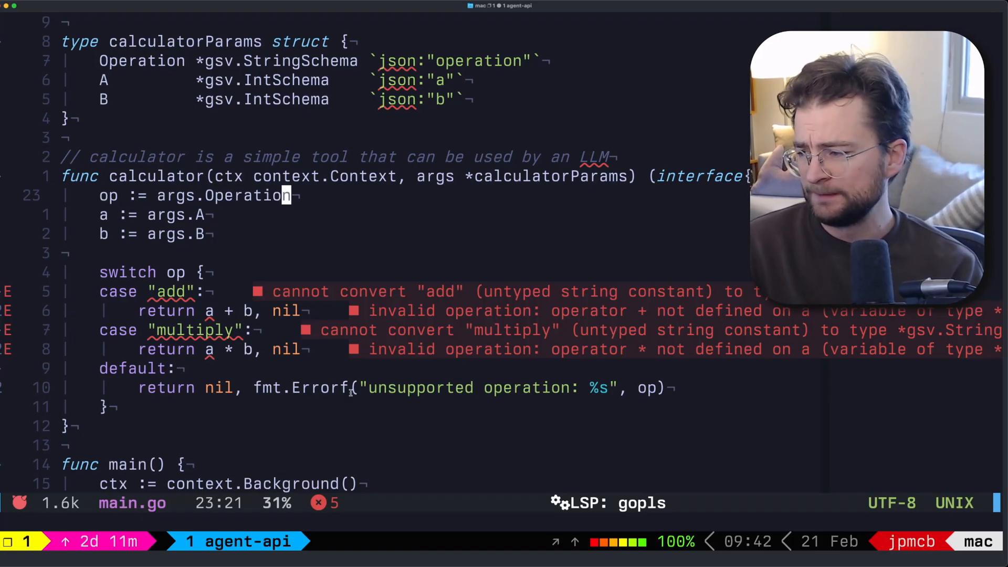
pyautogui.write('.Value(')
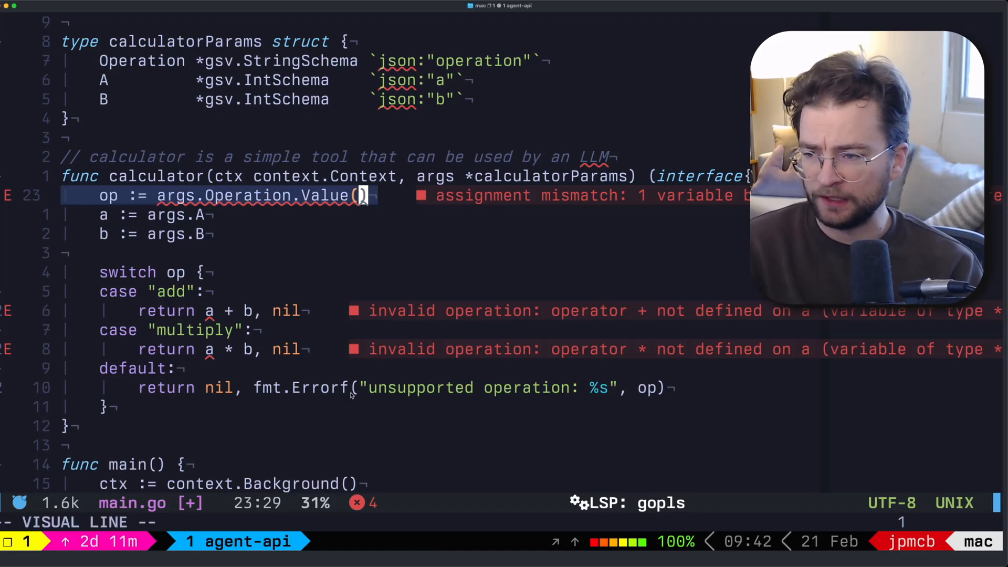
pyautogui.write(', ok')
pyautogui.write('panic("')
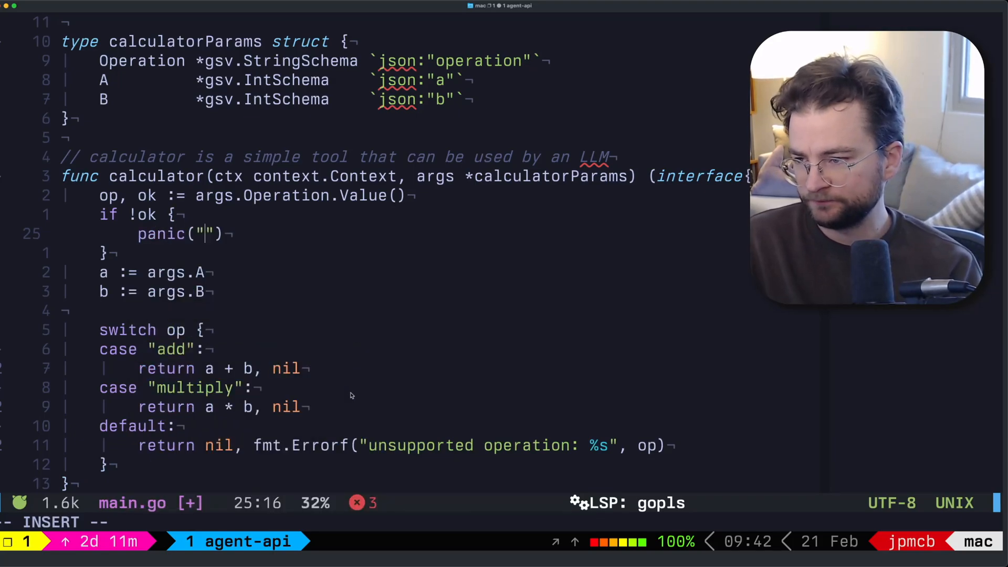
pyautogui.write('operation not ok')
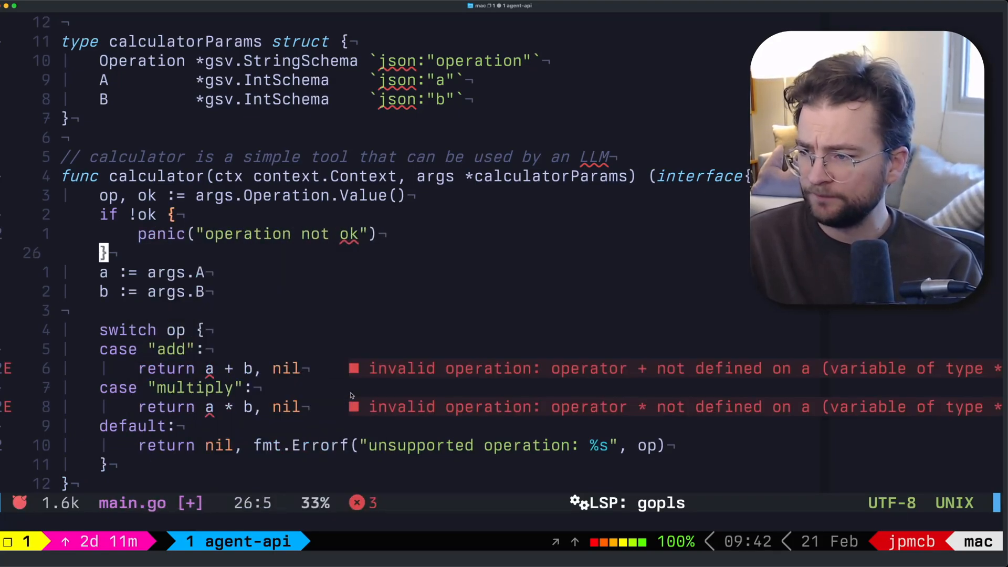
pyautogui.write('.Value()')
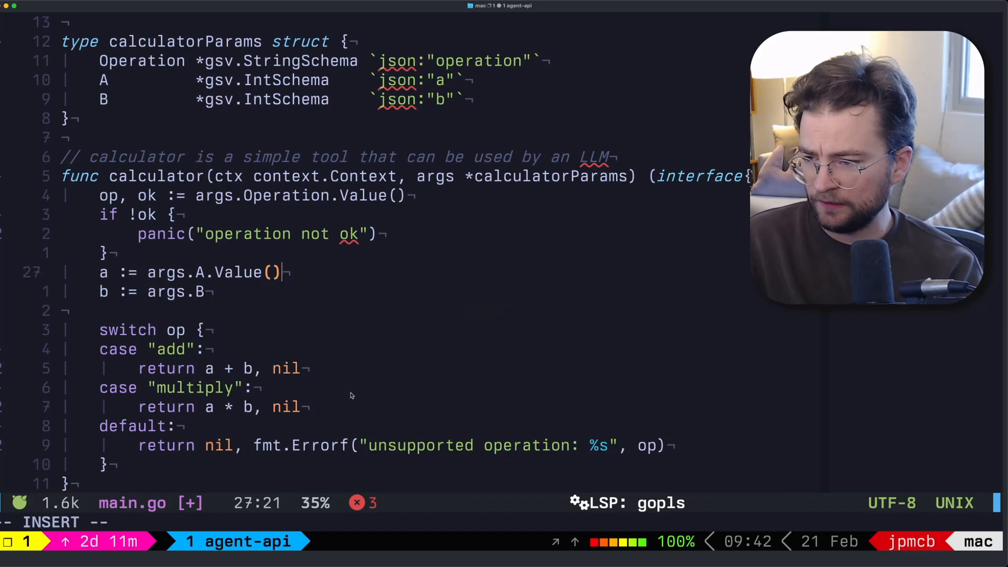
pyautogui.write('Vlu')
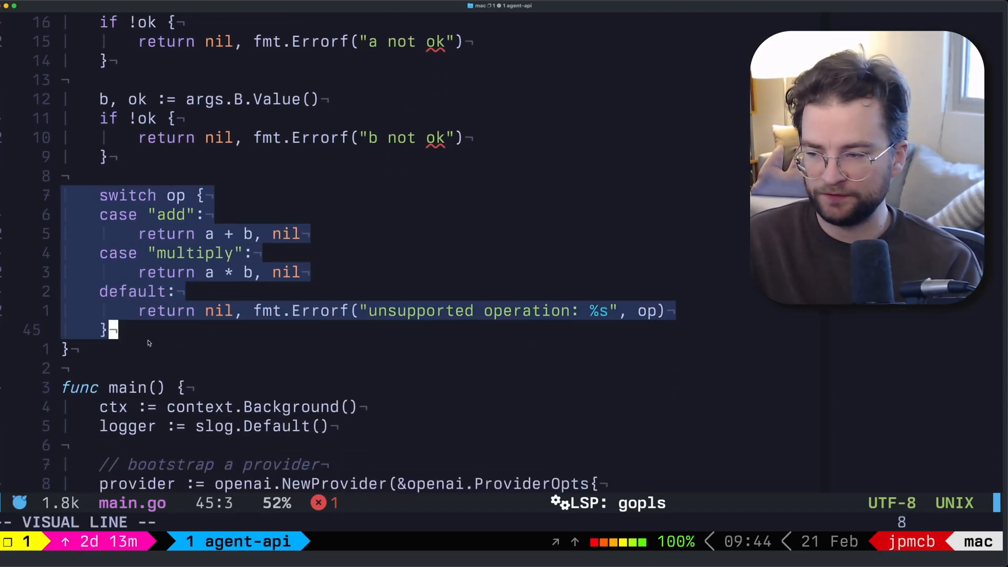
pyautogui.press('Escape')
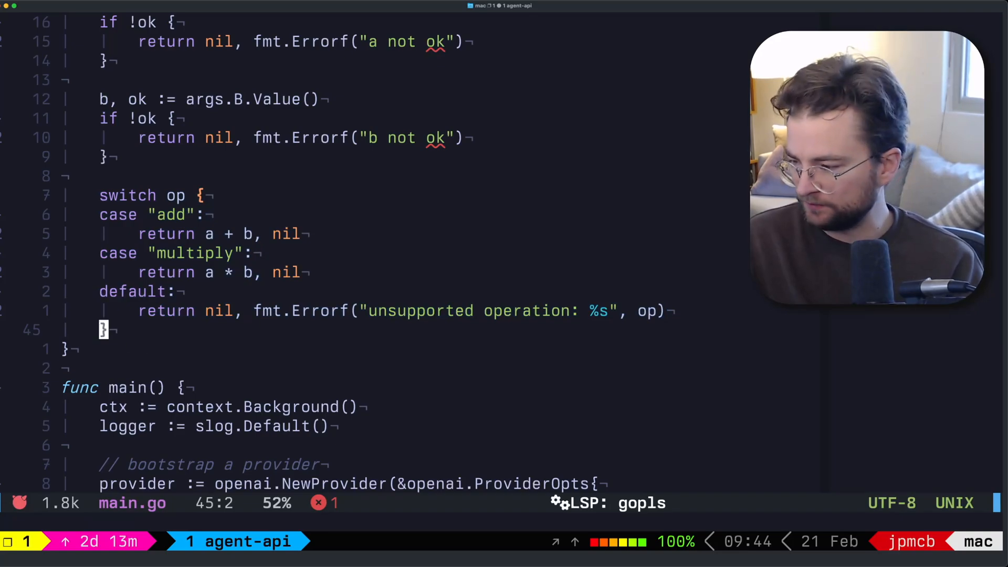
pyautogui.scroll(-3)
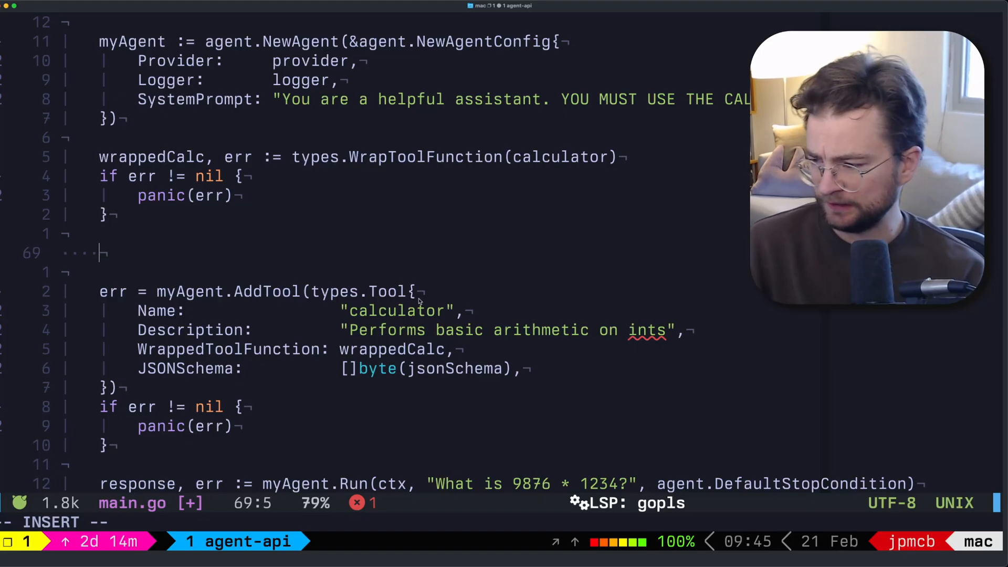
# Step: Create mySchema := &calculatorParams{}
pyautogui.write('mySchema')
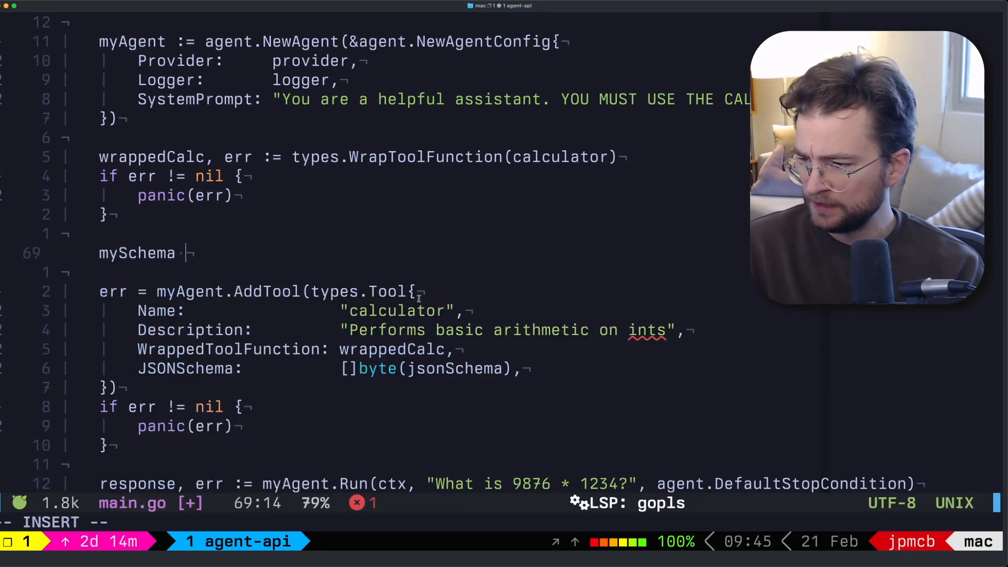
pyautogui.write(':= &')
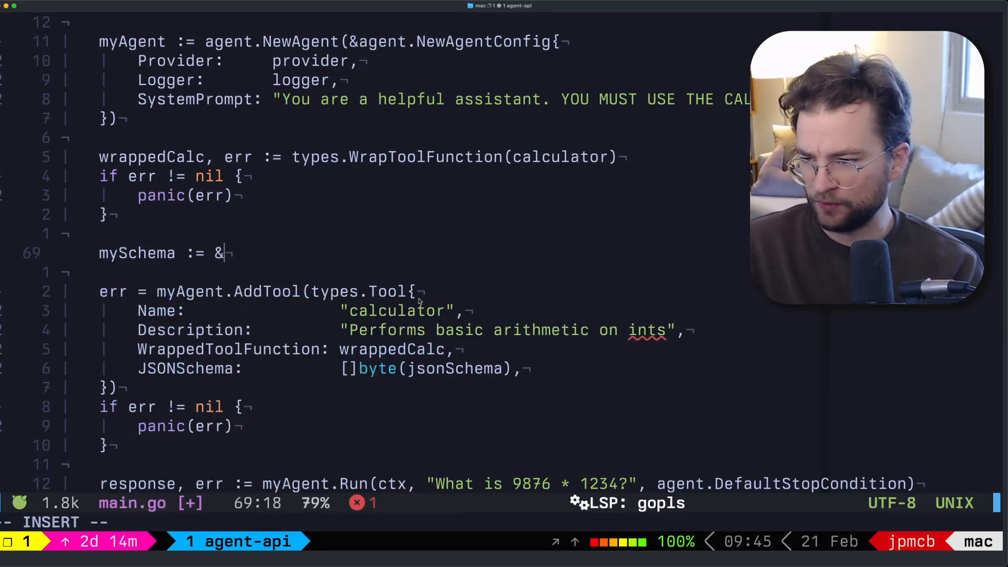
pyautogui.write('calculatorParams')
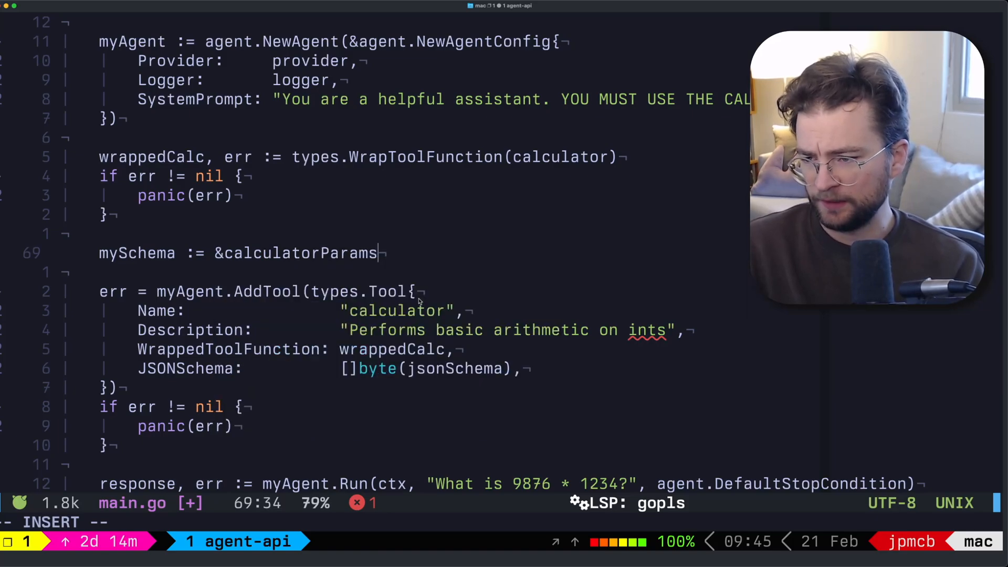
pyautogui.write('{}')
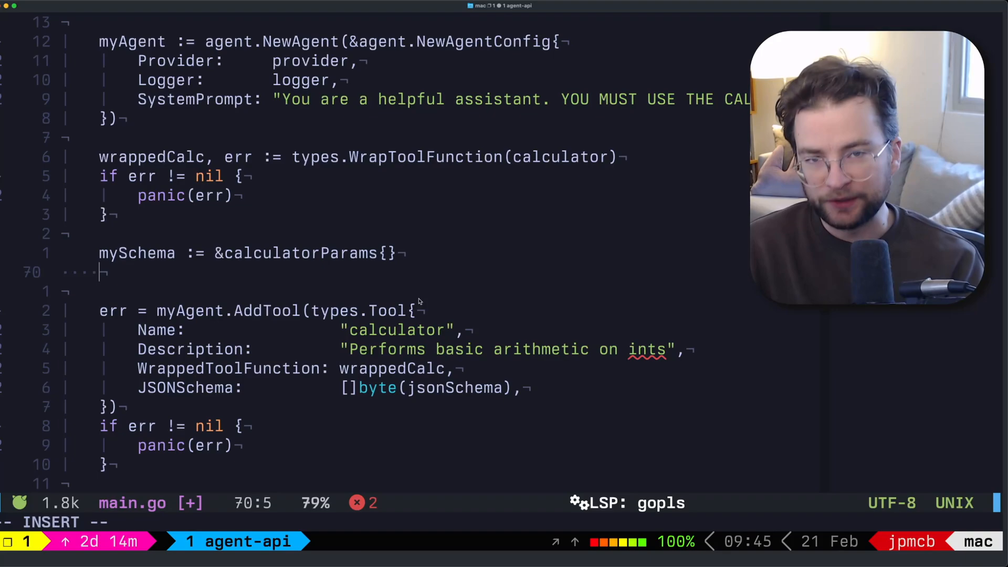
# Step: Set mySchema.Operation to gsv.String() described 'The operation to perform...', then begin mySchema.A
pyautogui.write('g')
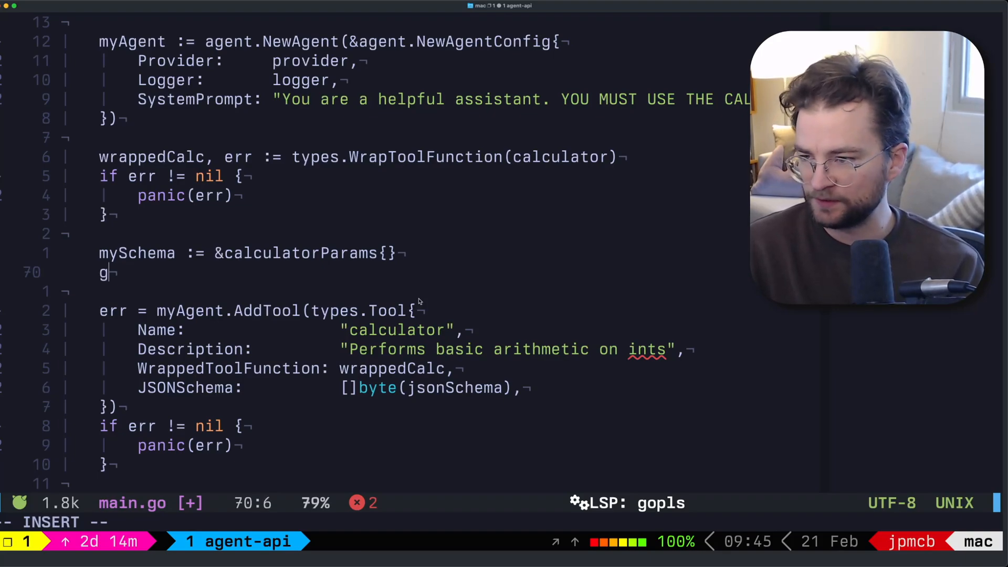
pyautogui.write('ySchema.Operation')
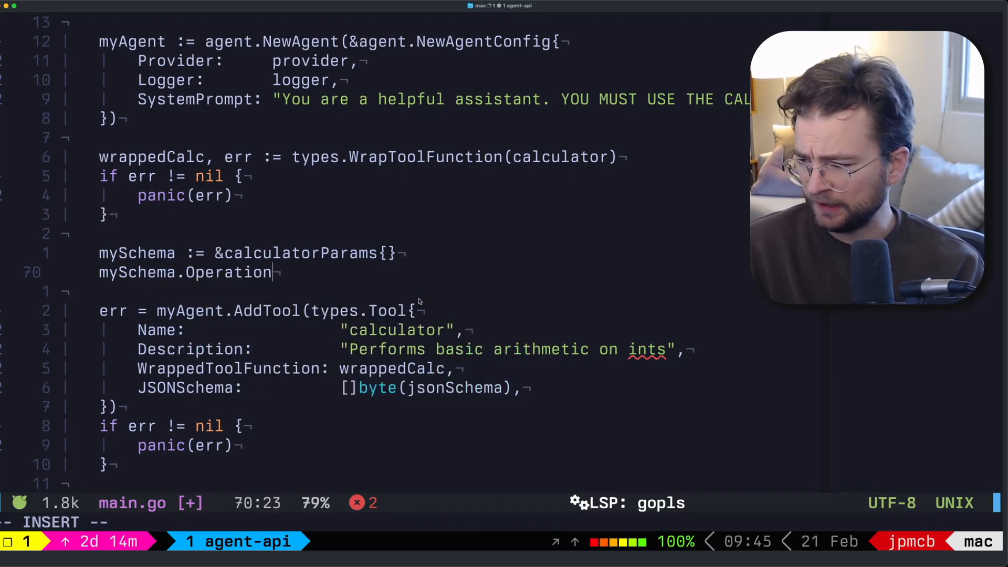
pyautogui.write('=')
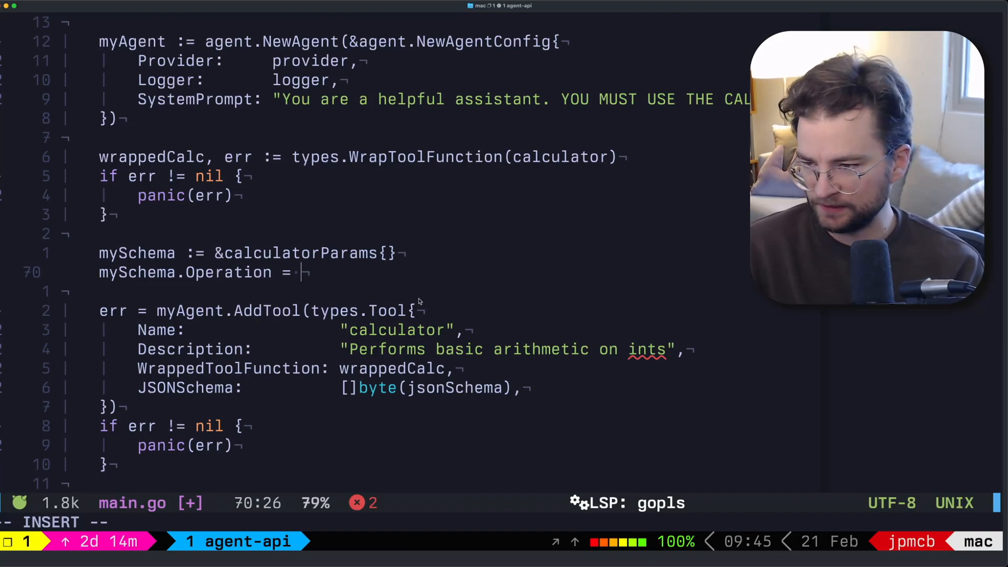
pyautogui.write('gsv.String')
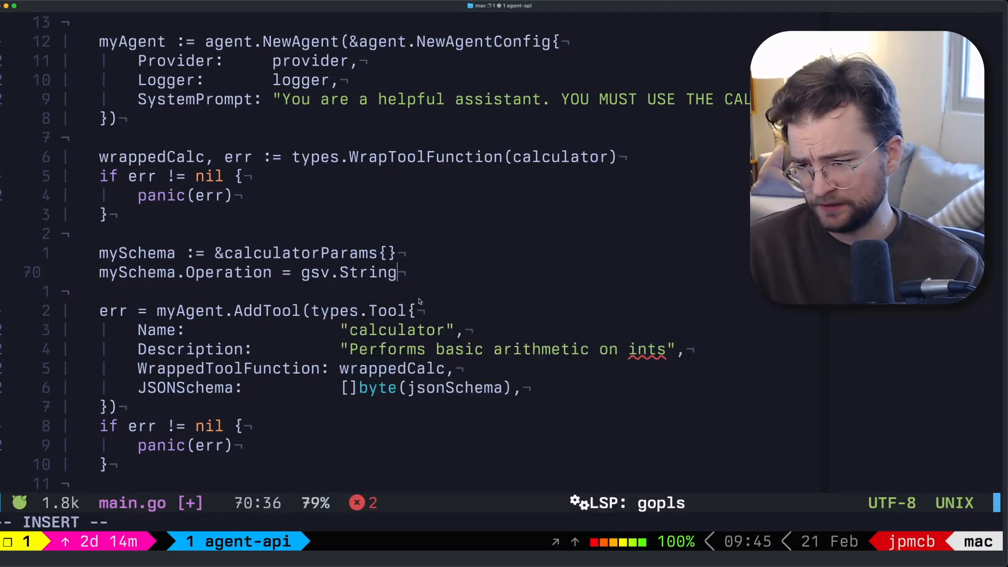
pyautogui.write('().Dew')
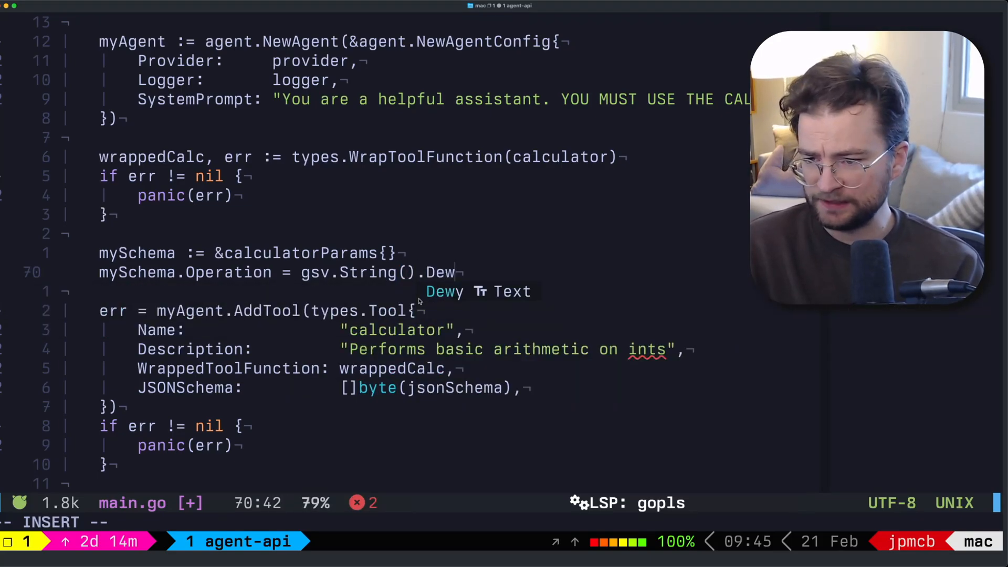
pyautogui.write('Description()')
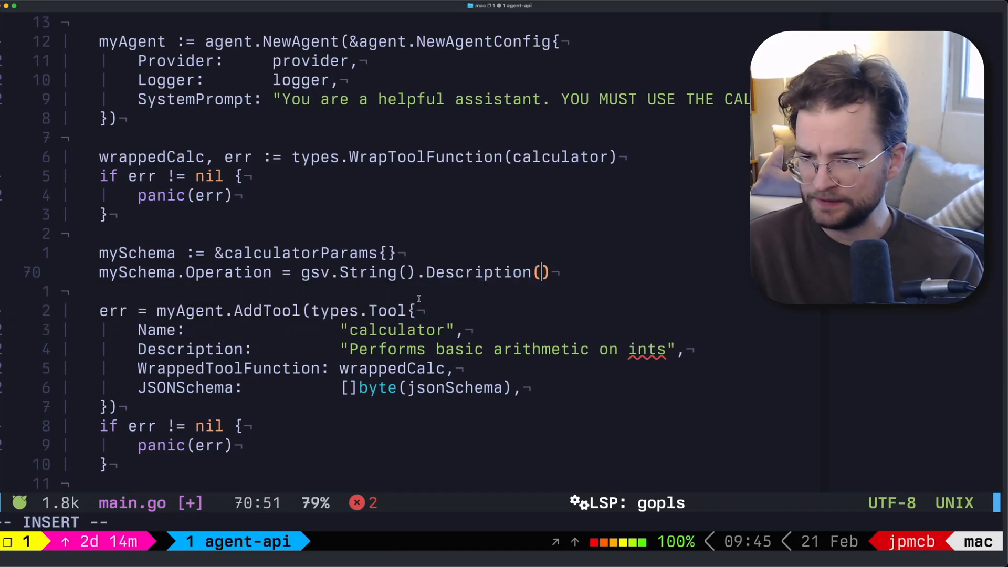
pyautogui.write('The operation to perform"')
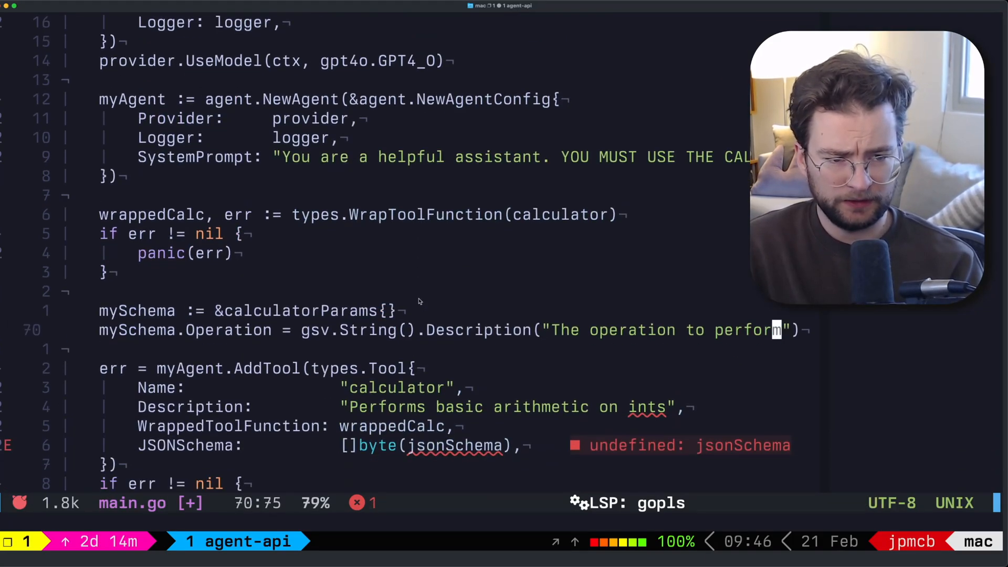
pyautogui.write(', one of [add, multiply')
pyautogui.write('myShcmea.A = gsv.Int(')
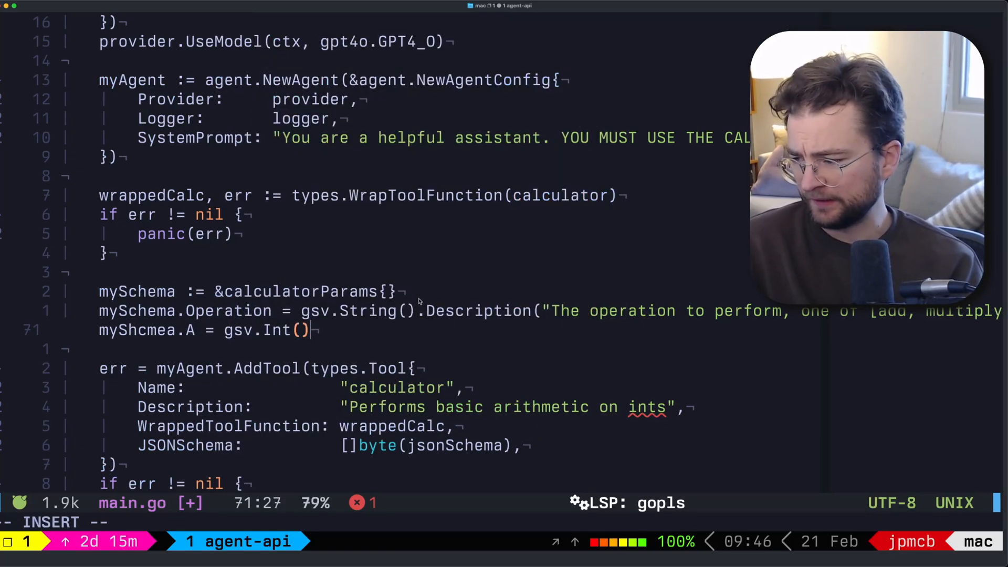
# Step: Describe mySchema.A as 'The first operand' and add B as 'The second operand'
pyautogui.write('.Description()')
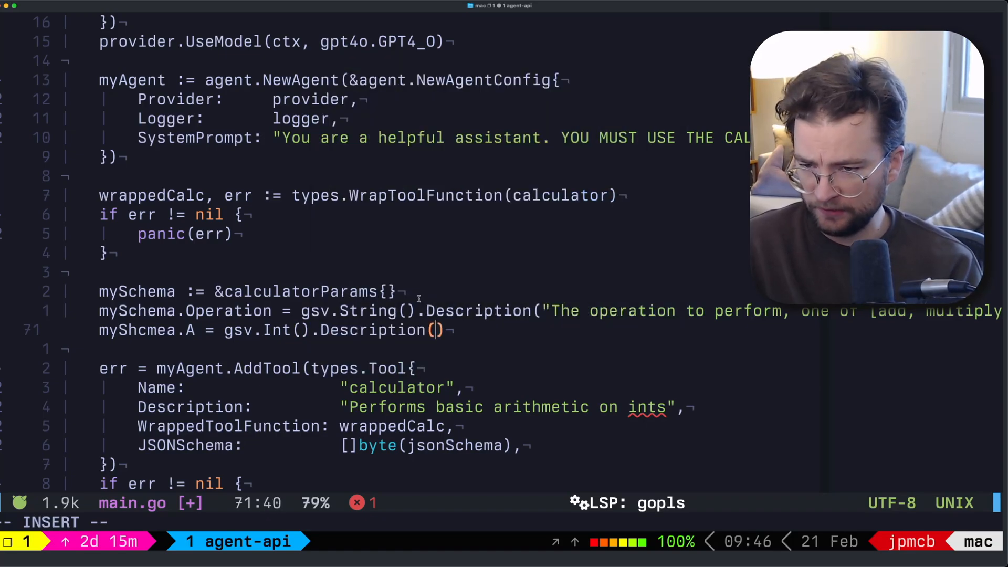
pyautogui.write('"The first operand')
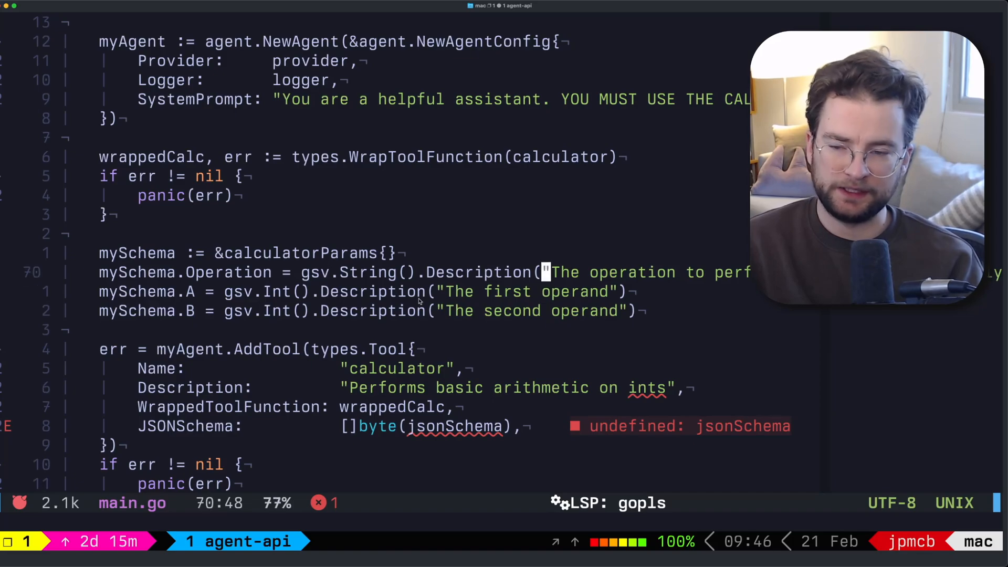
pyautogui.write('.Max')
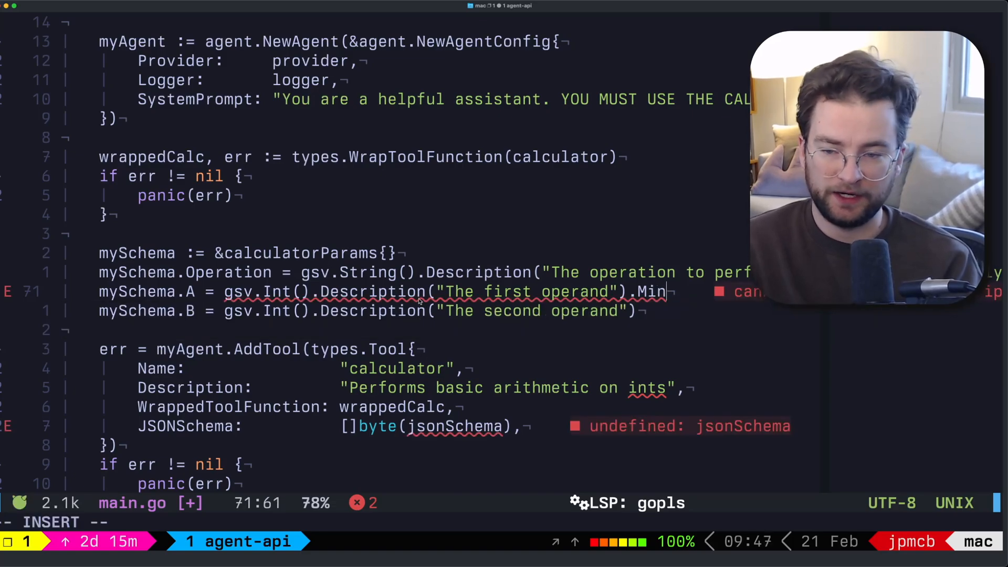
pyautogui.write('Op')
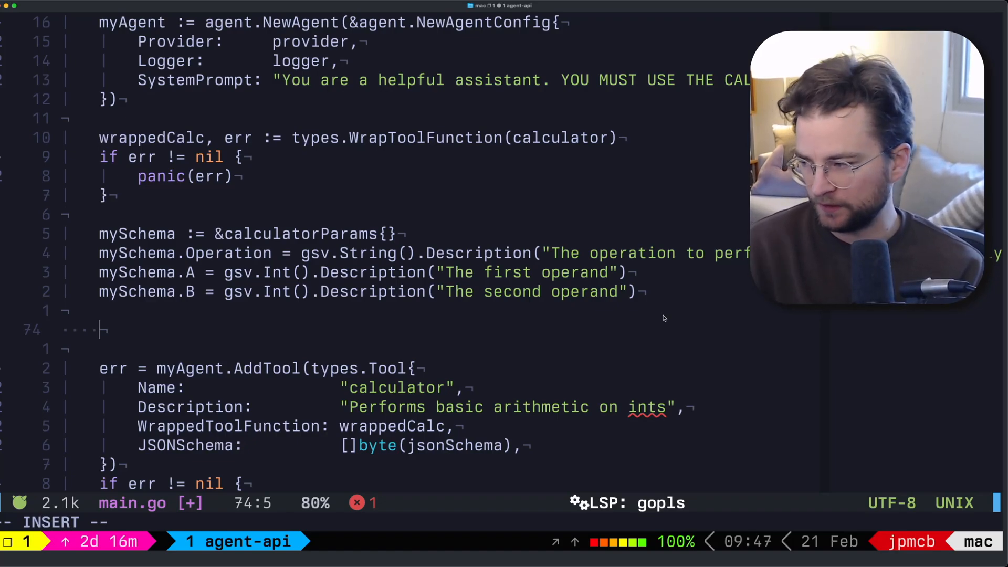
# Step: Begin schema, err := gsv.CompileSchema(mySchema, &gsv.CompileSchemaOpts...) in main.go
pyautogui.write('scheam')
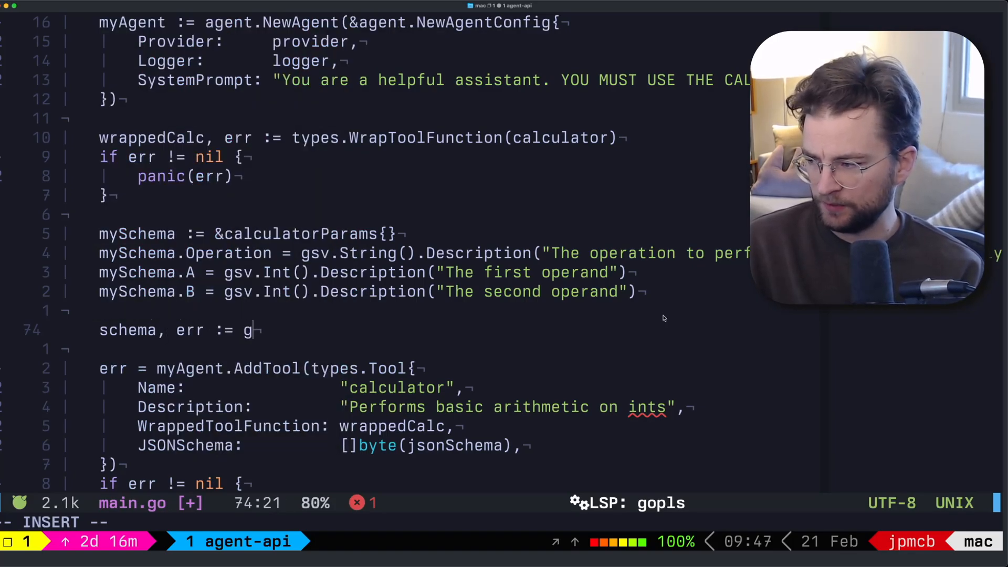
pyautogui.write('sv.CompileSchema')
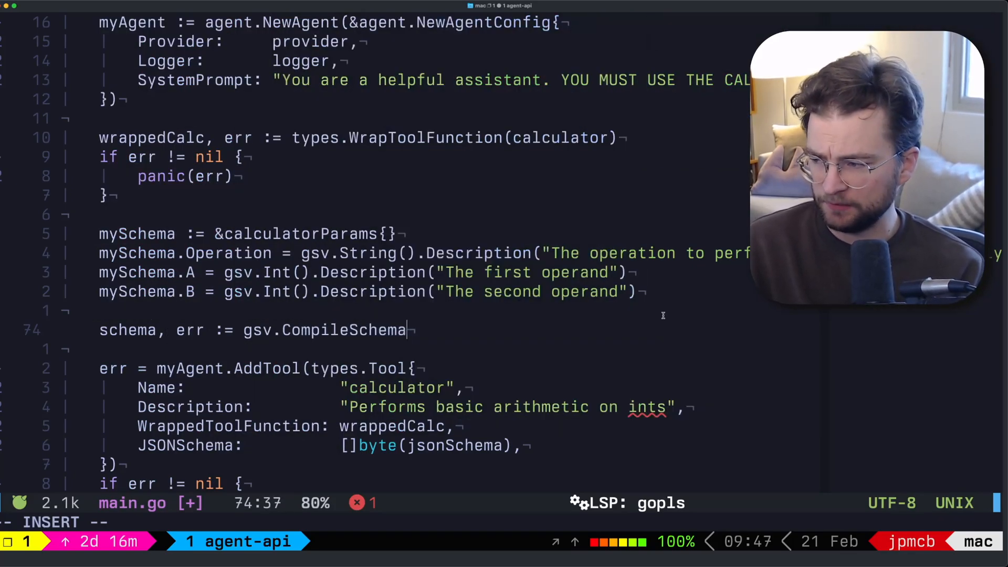
pyautogui.write('(mySchema,')
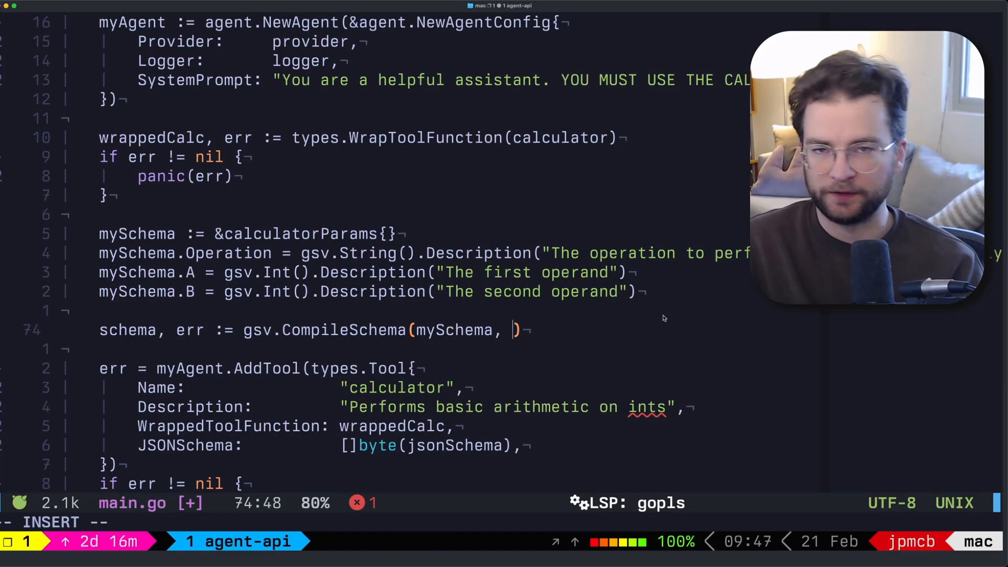
pyautogui.write('gsv.CompileSchemaOpts')
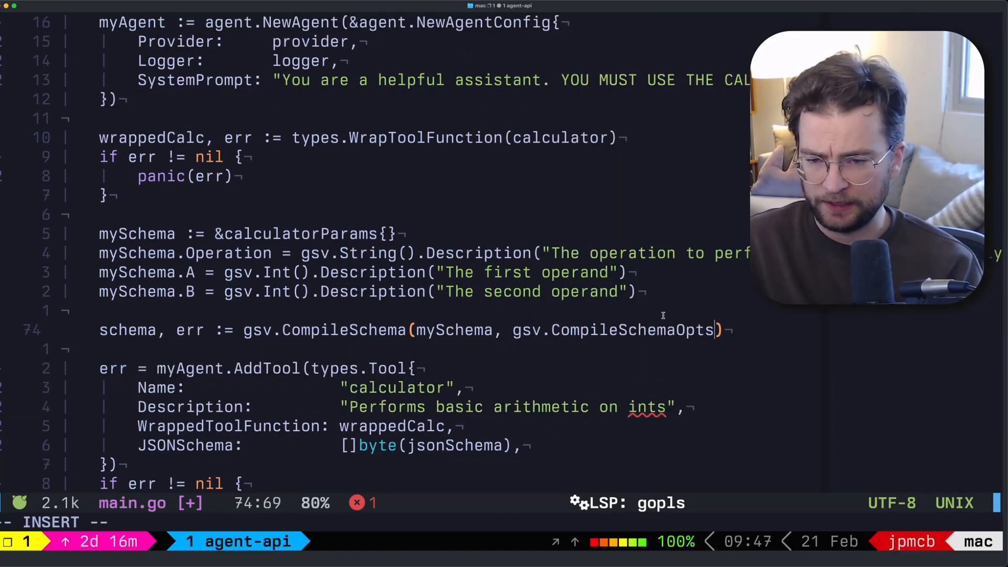
# Step: Set the options' SchemaTitle to "Calculator" and add the SchemaDescription field
pyautogui.write('{')
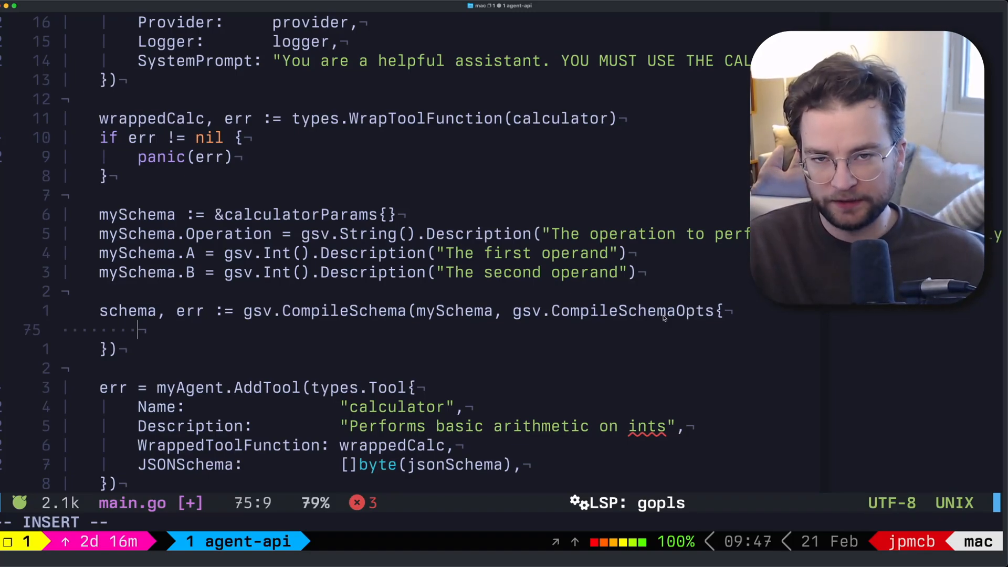
pyautogui.write('S')
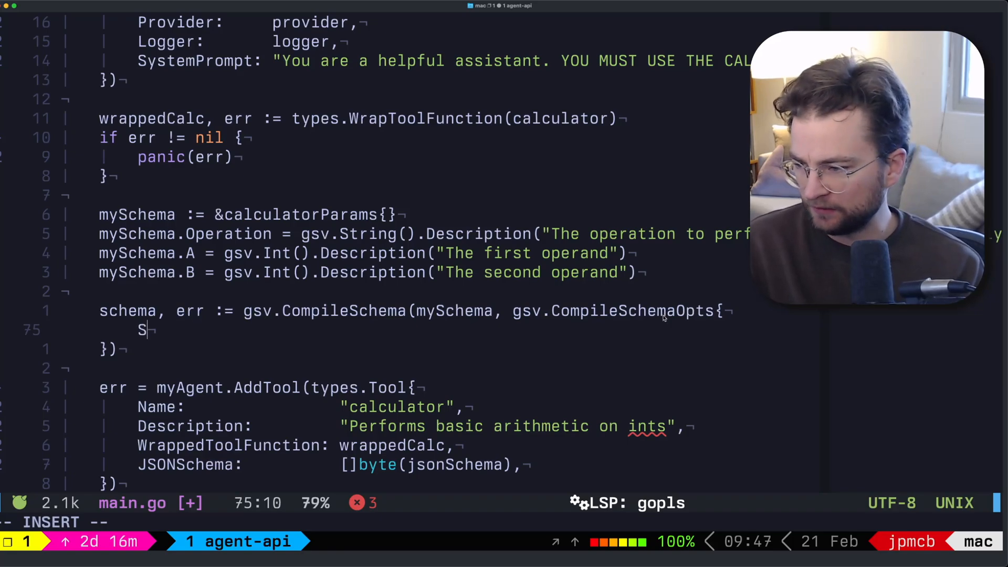
pyautogui.write('chemaTitle:')
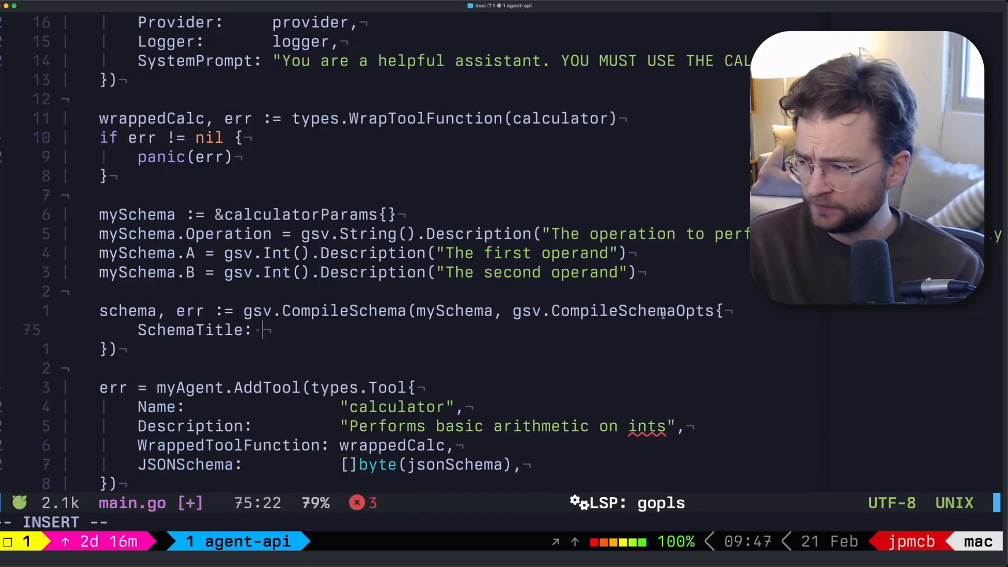
pyautogui.write('"Calculator",')
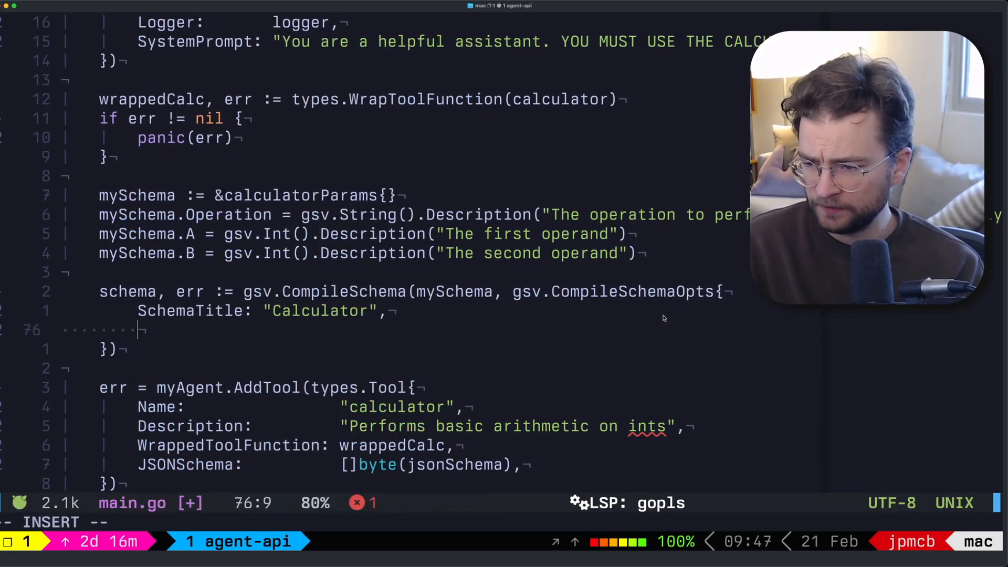
pyautogui.write('ShcmeaD')
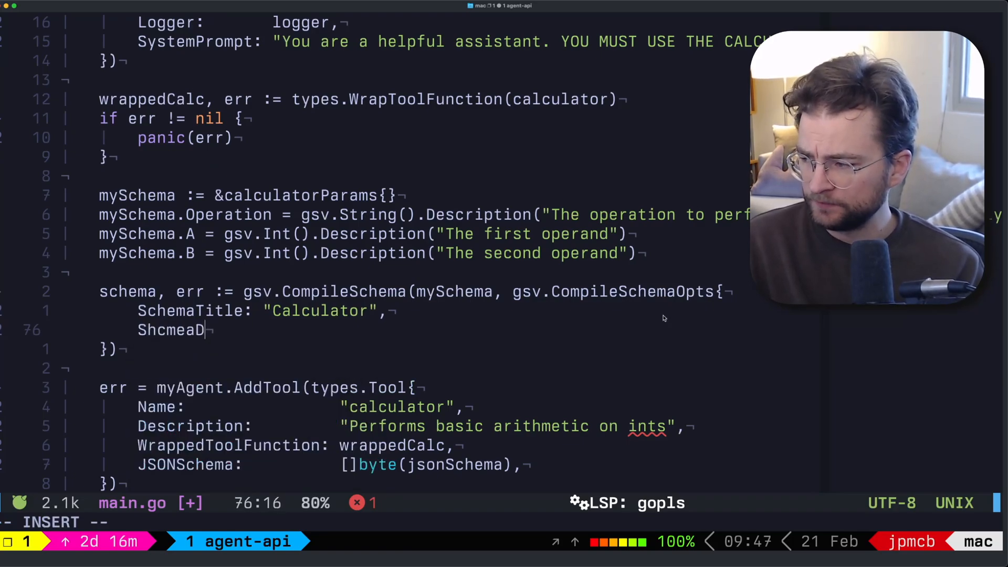
pyautogui.write('SchemaDescription: "A simple calculator on ints",')
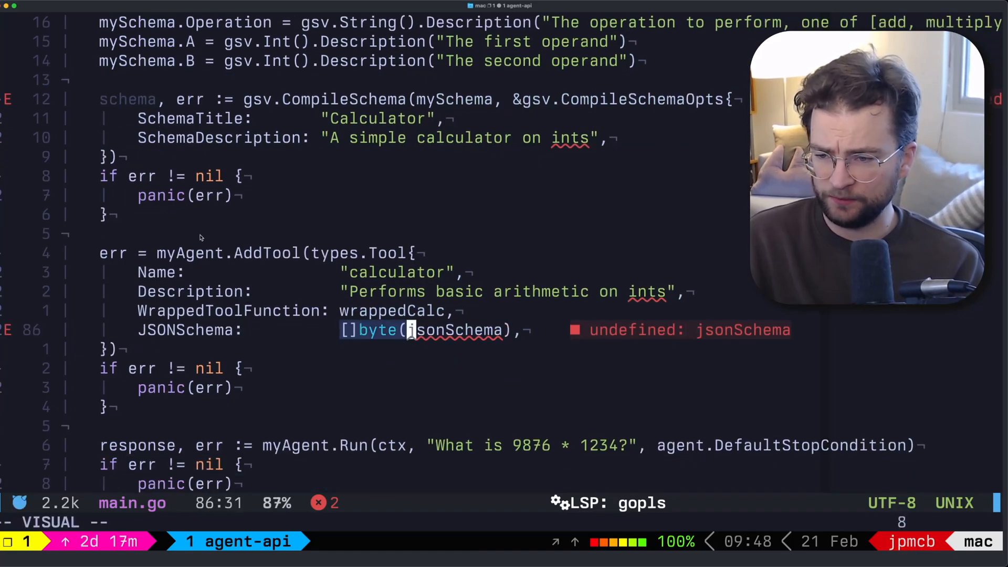
# Step: Replace []byte(jsonSchema) in the tool's JSONSchema field with schema
pyautogui.write('schema')
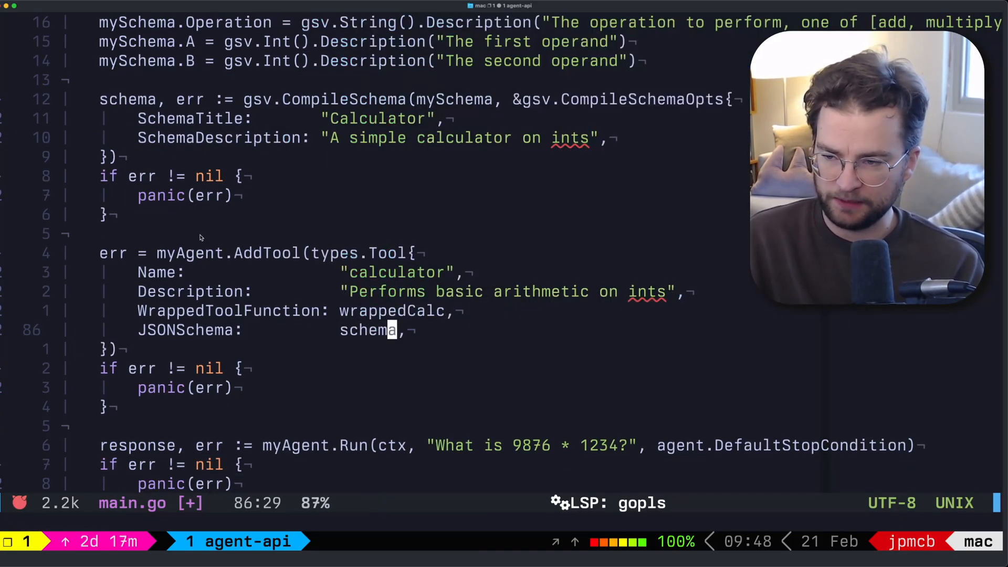
pyautogui.scroll(-3)
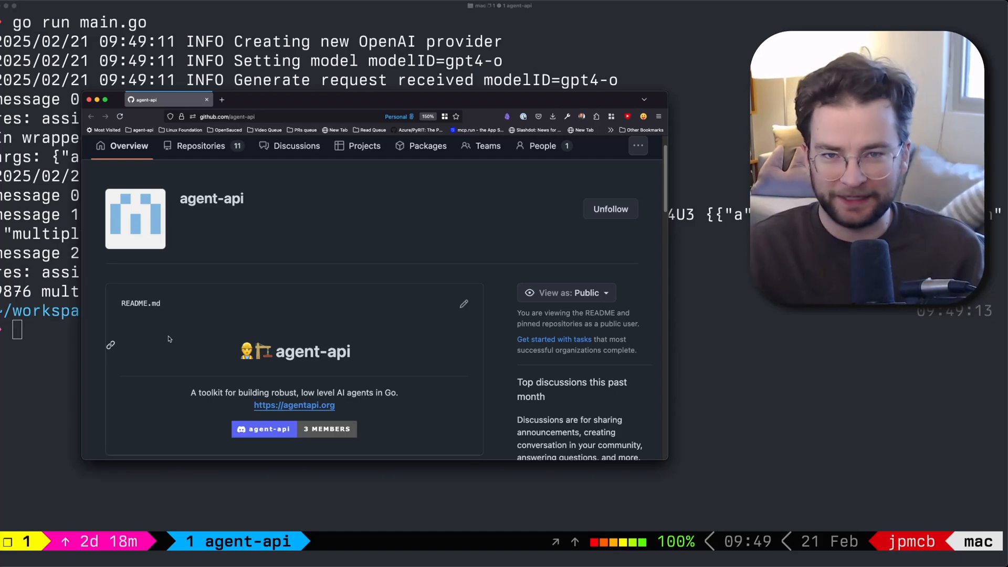
pyautogui.moveTo(226, 377)
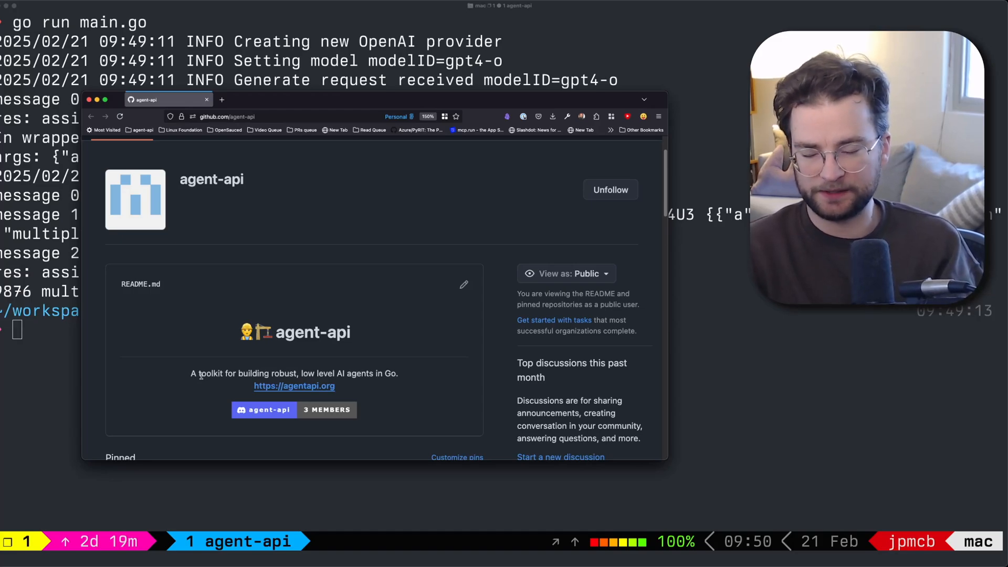
# Step: Scroll the agent-api page past pinned core and gsv to mcp, ollama and others
pyautogui.scroll(-3)
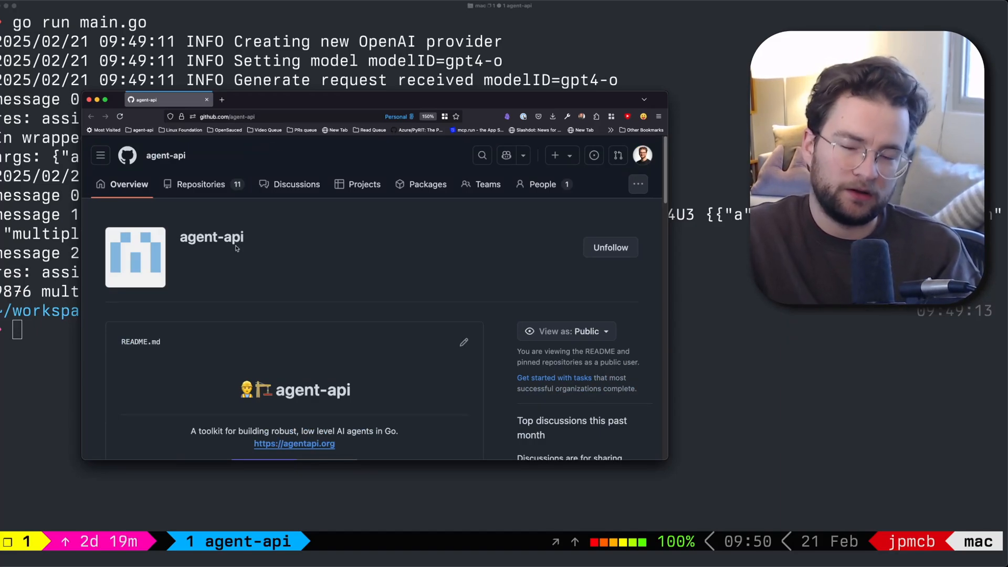
pyautogui.scroll(-3)
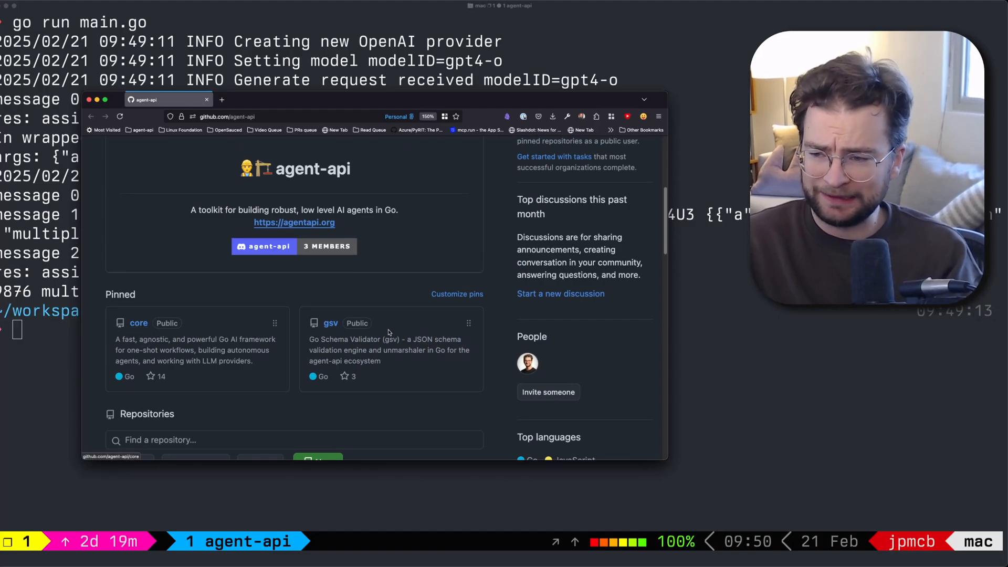
pyautogui.scroll(-3)
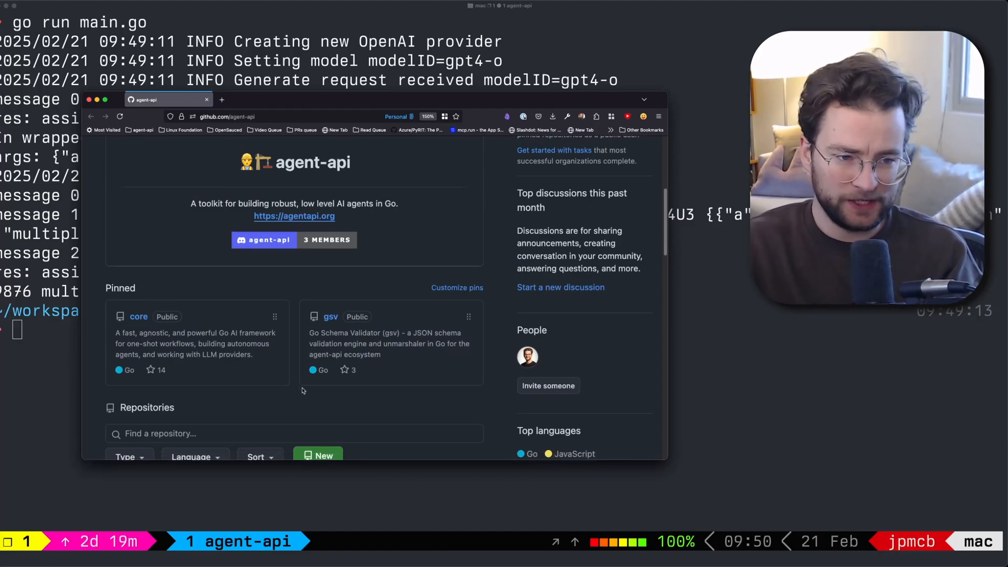
pyautogui.scroll(-3)
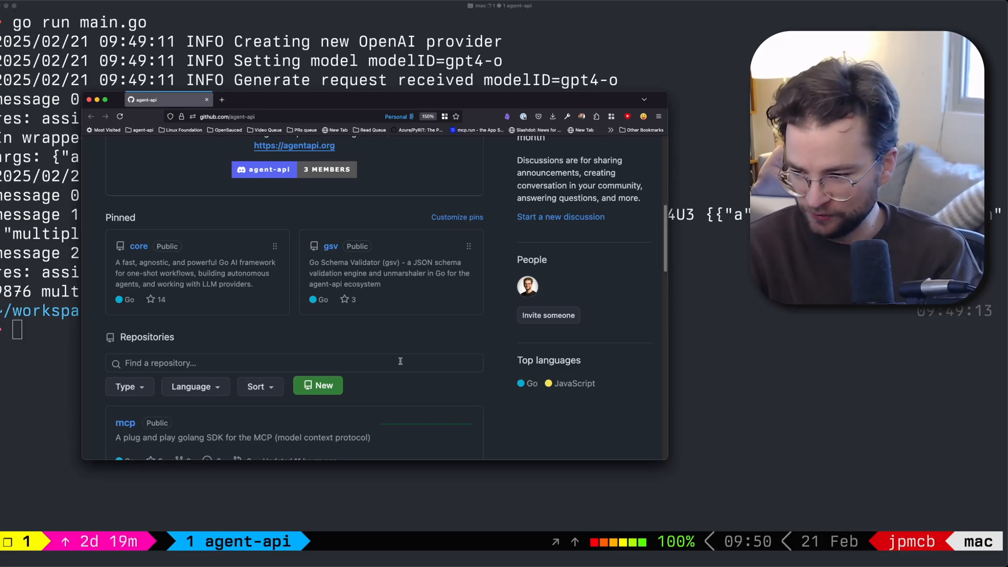
pyautogui.scroll(-3)
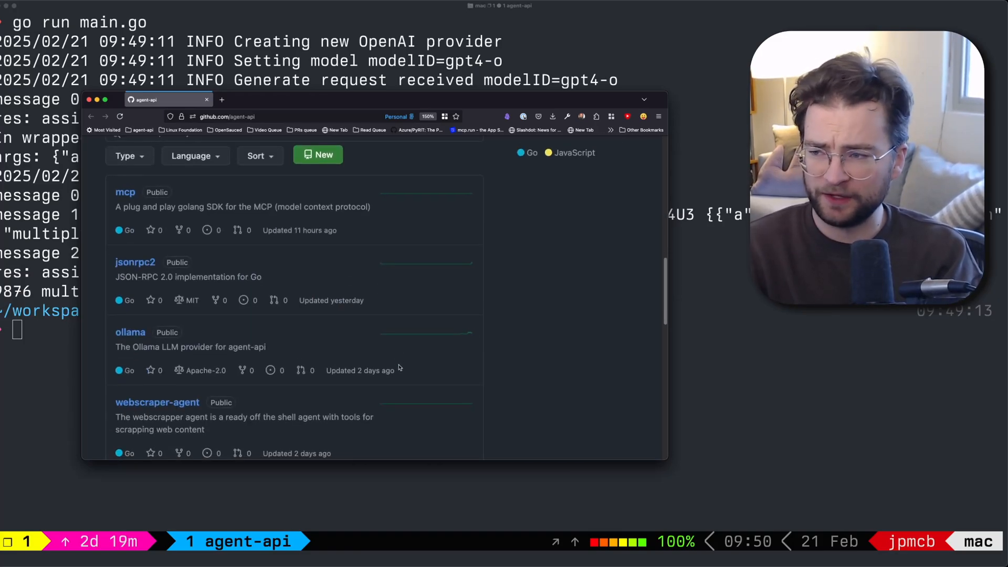
pyautogui.scroll(-3)
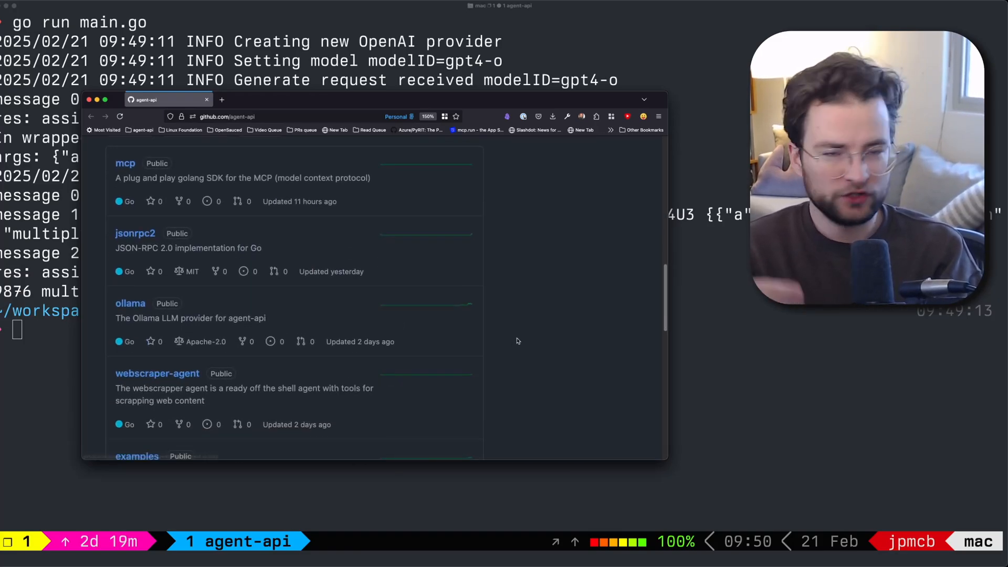